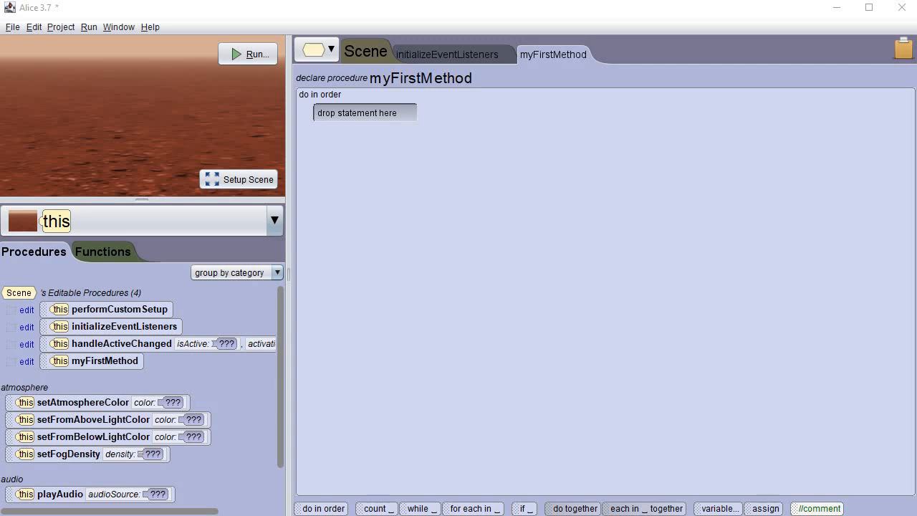
pyautogui.moveTo(112, 146)
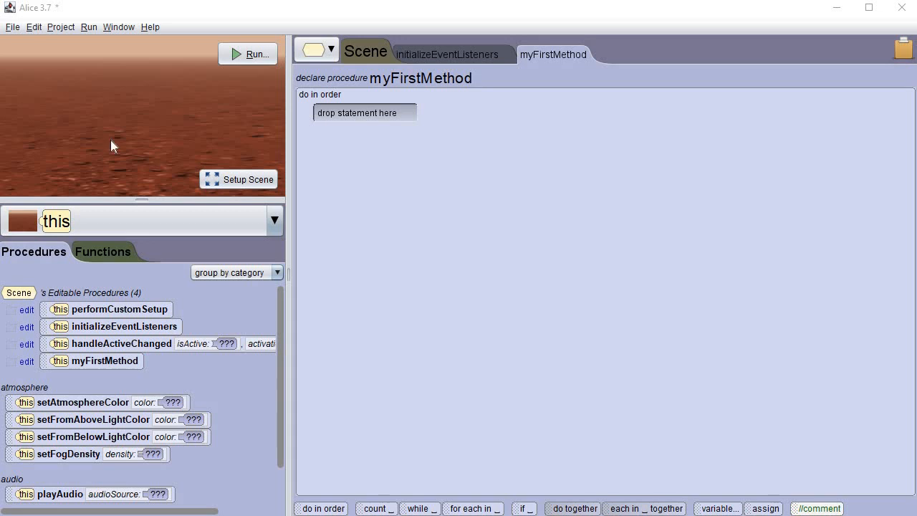
pyautogui.moveTo(92, 148)
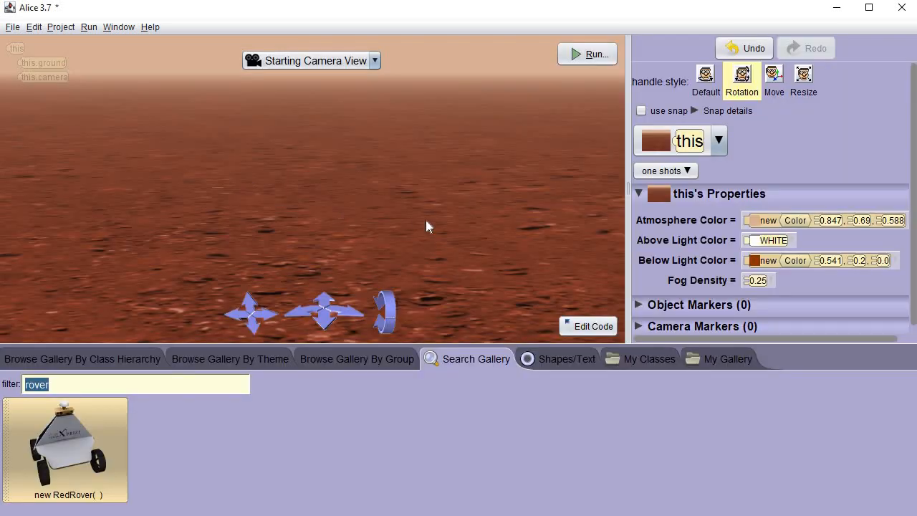
pyautogui.moveTo(467, 365)
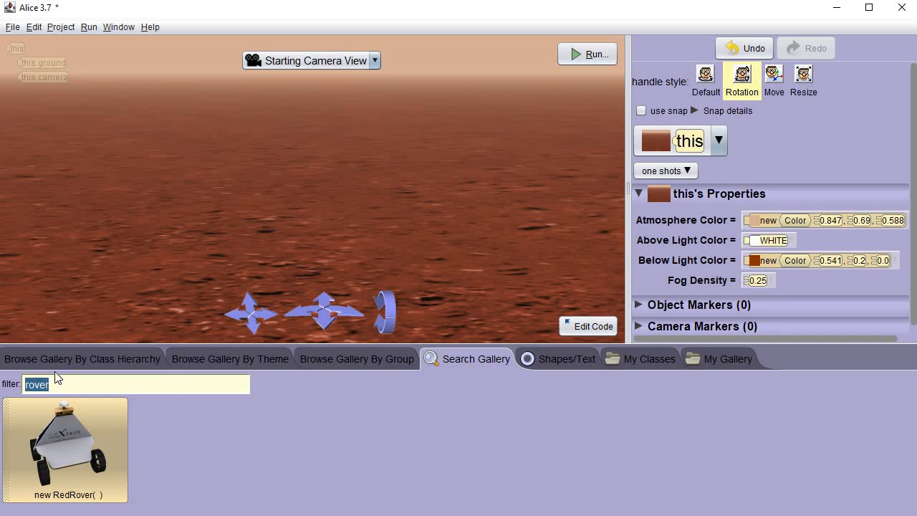
pyautogui.moveTo(459, 365)
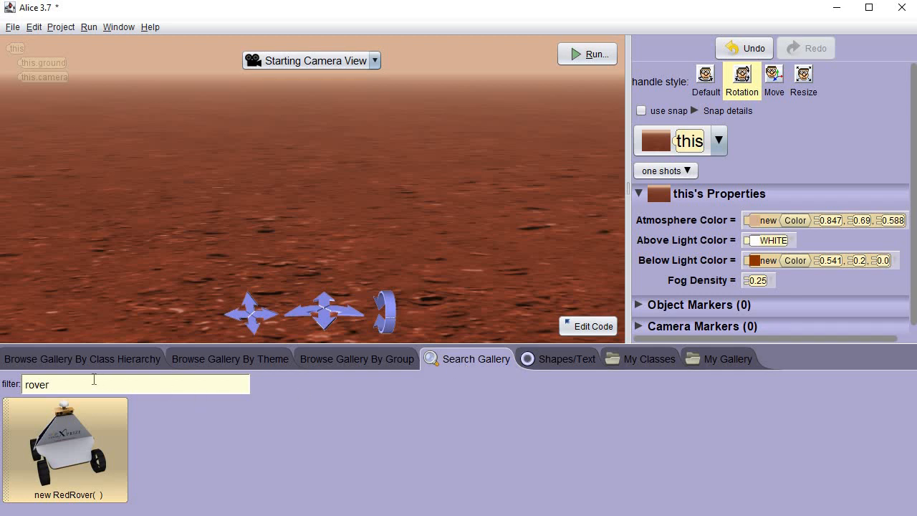
pyautogui.moveTo(64, 459)
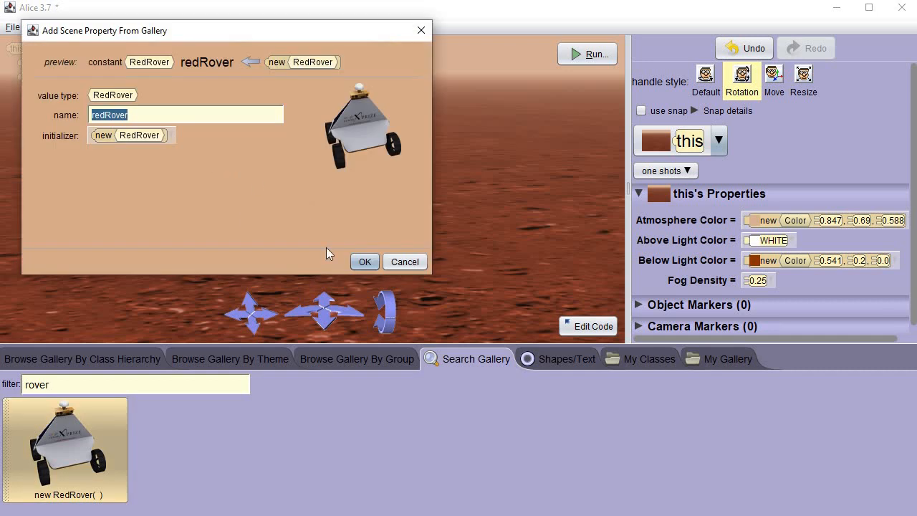
# Confirm adding a RedRover named redRover from the gallery to the desert scene
pyautogui.click(364, 261)
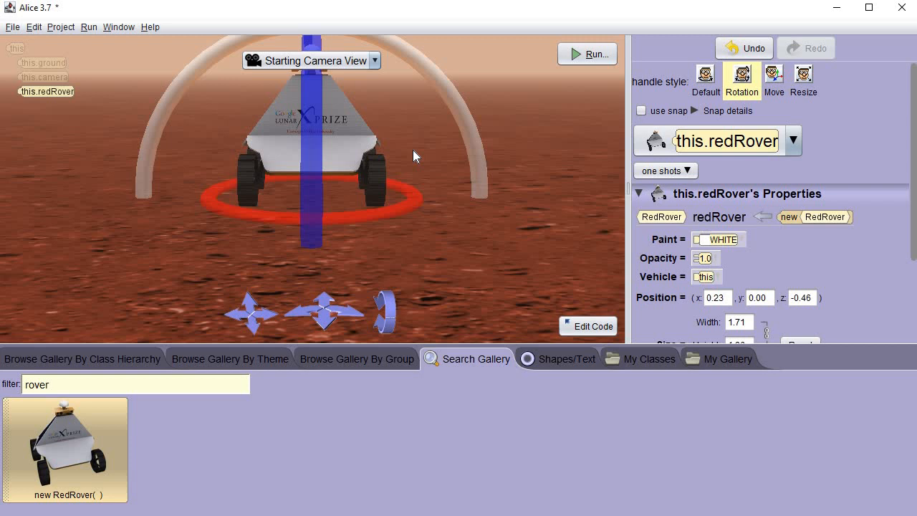
pyautogui.moveTo(804, 80)
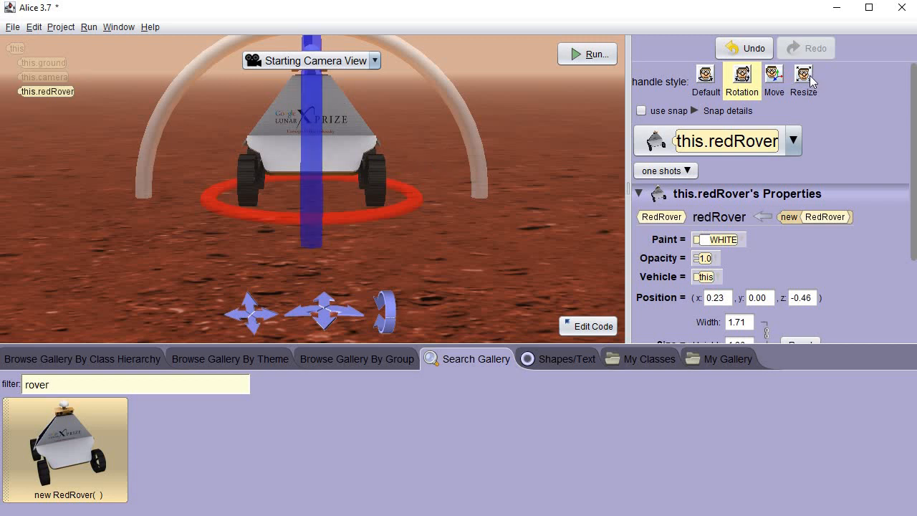
pyautogui.moveTo(804, 75)
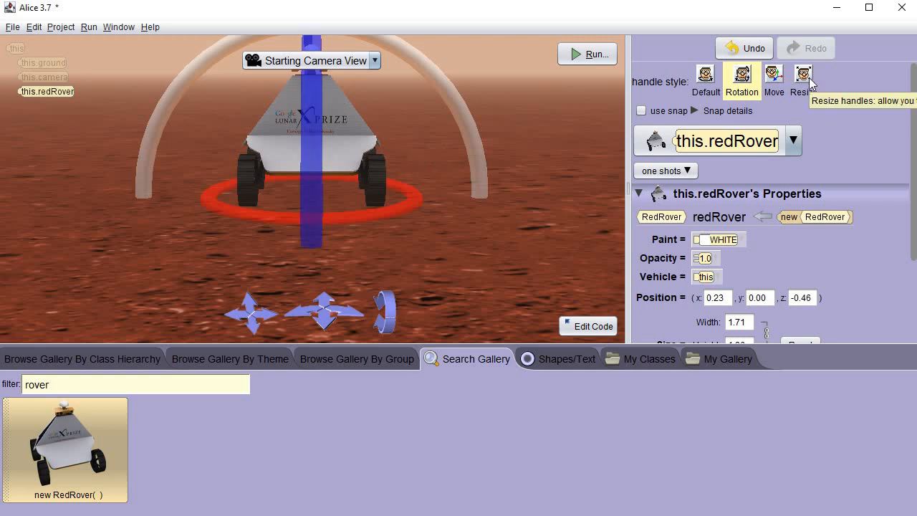
# Shrink redRover, set it farther back and rotate it to face away from the camera
pyautogui.click(803, 75)
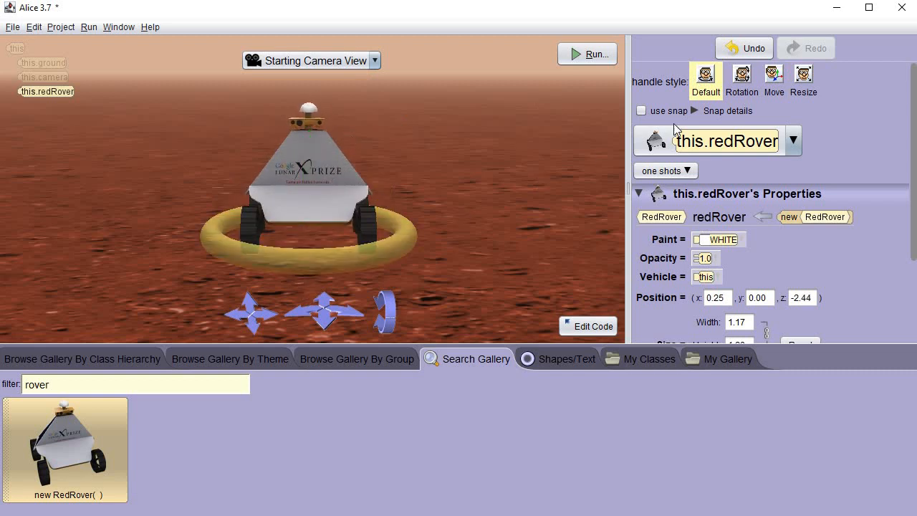
pyautogui.click(742, 78)
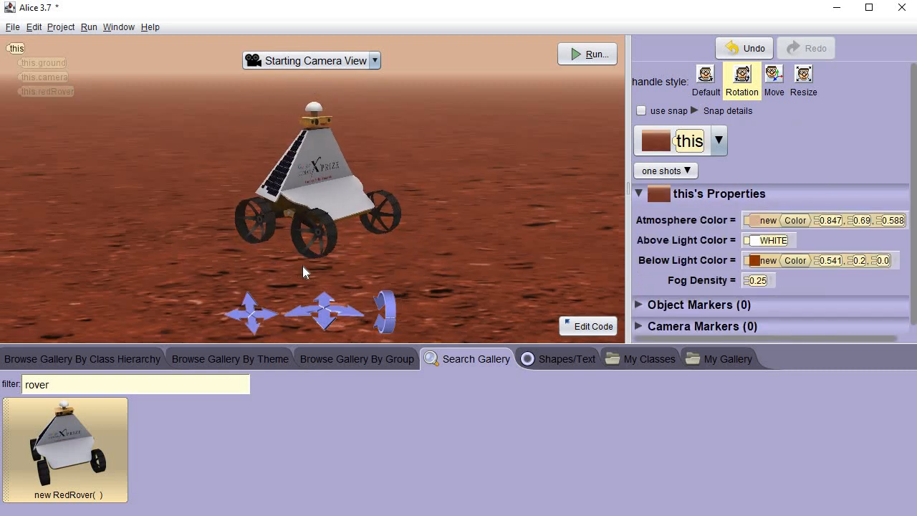
pyautogui.click(46, 91)
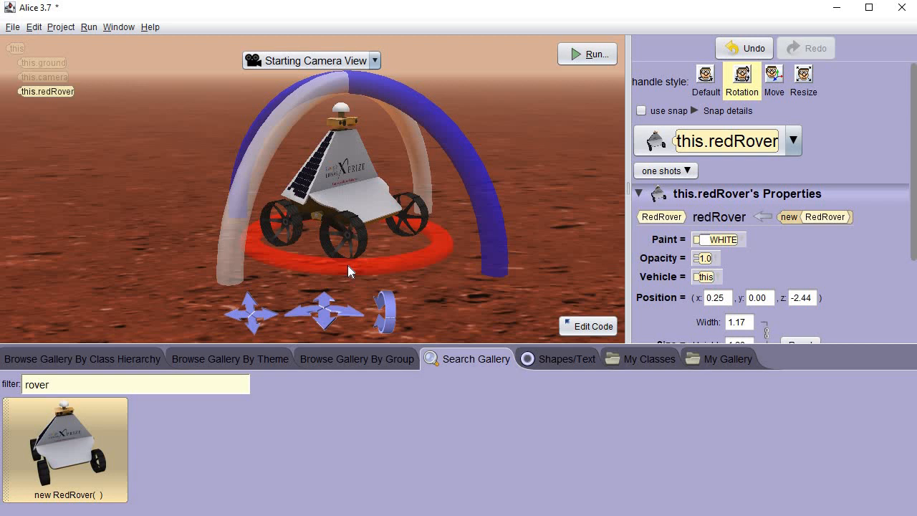
pyautogui.moveTo(344, 276)
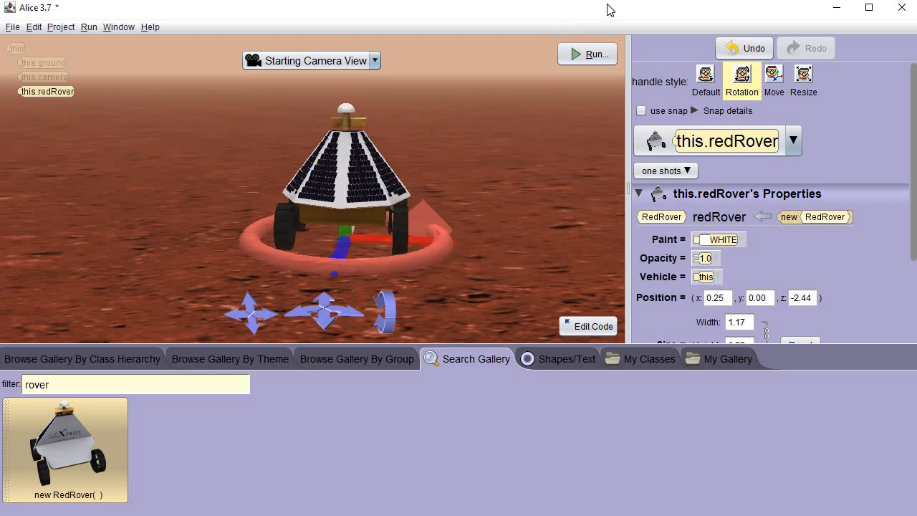
pyautogui.moveTo(385, 308); pyautogui.dragTo(373, 301)
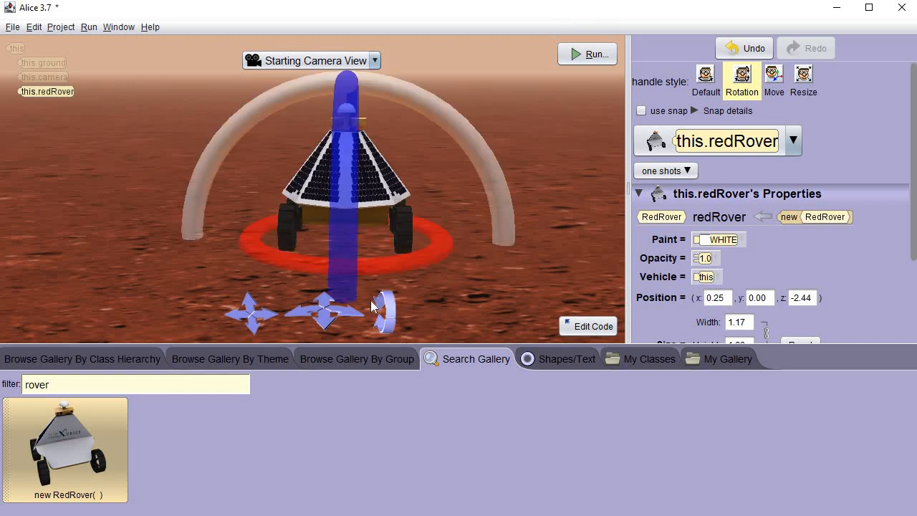
pyautogui.click(705, 74)
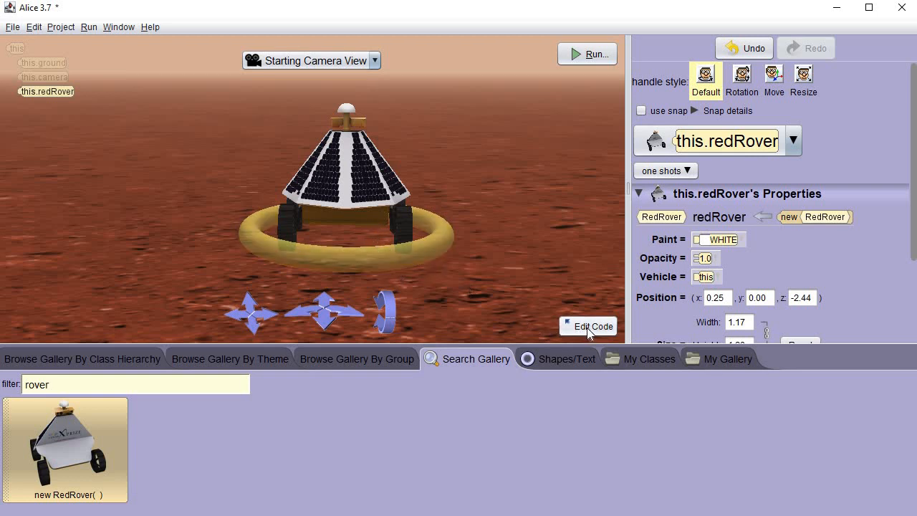
# Return to the code editor with this.redRover selected and myFirstMethod shown
pyautogui.click(587, 326)
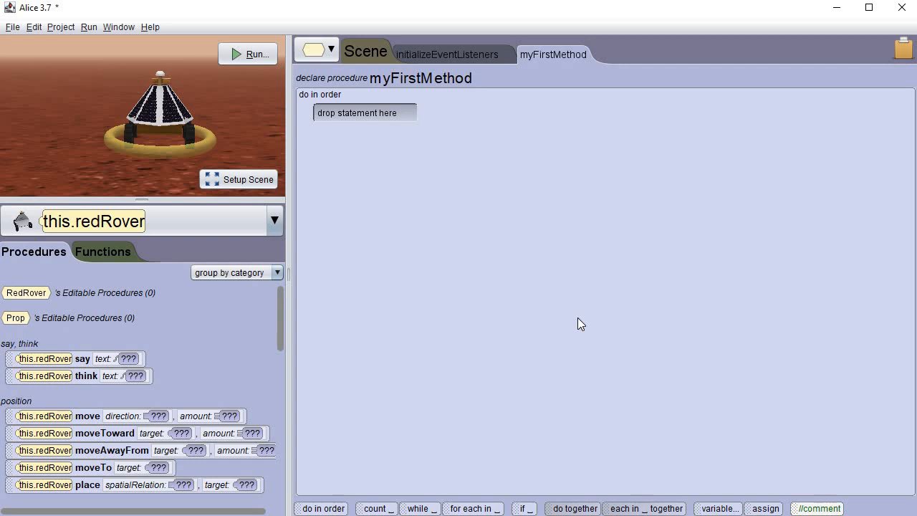
pyautogui.moveTo(492, 336)
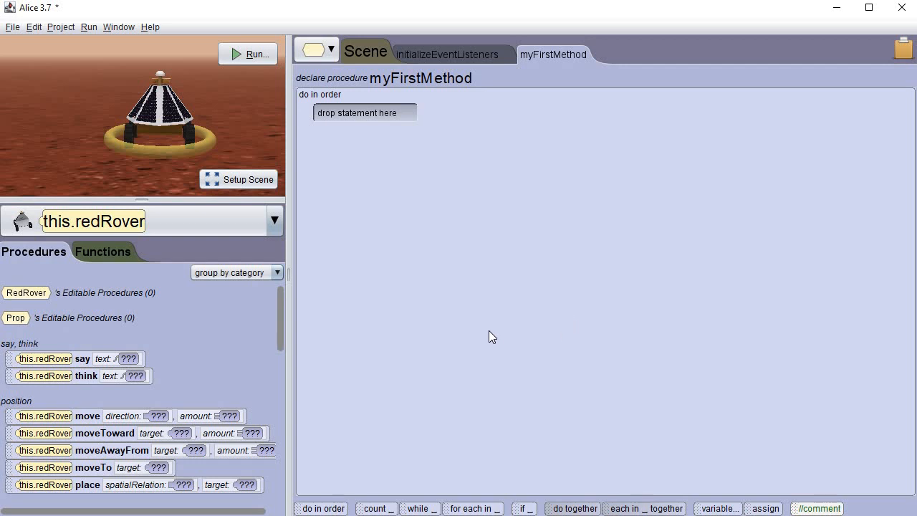
pyautogui.moveTo(456, 325)
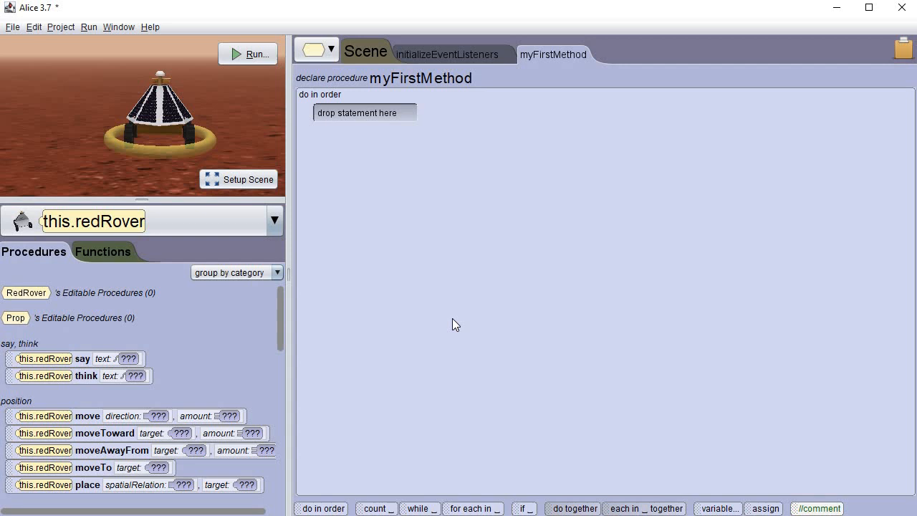
pyautogui.moveTo(367, 134)
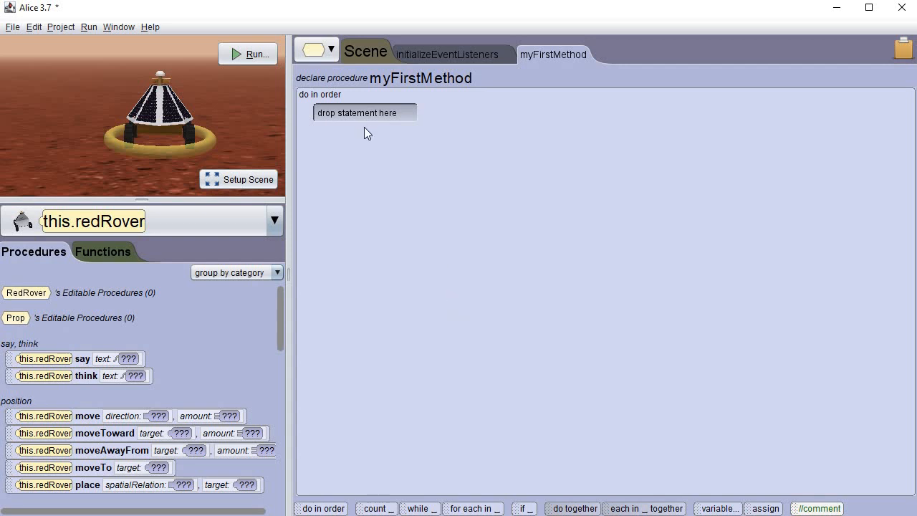
pyautogui.moveTo(420, 59)
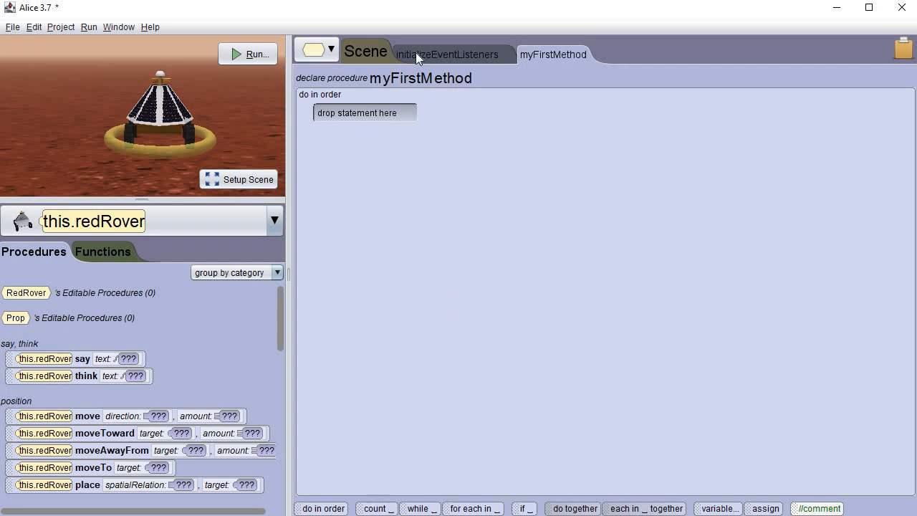
# Add a Keyboard addKeyPressListener to the scene in initializeEventListeners
pyautogui.click(447, 54)
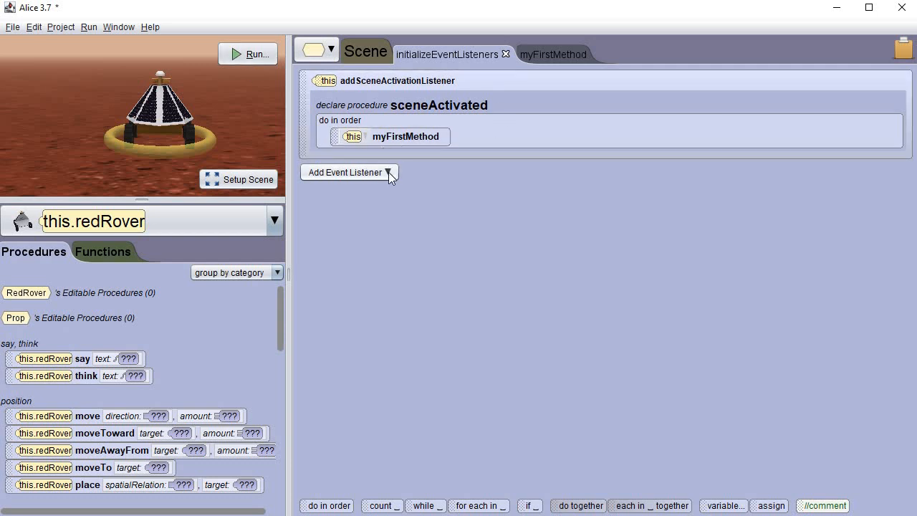
pyautogui.click(347, 172)
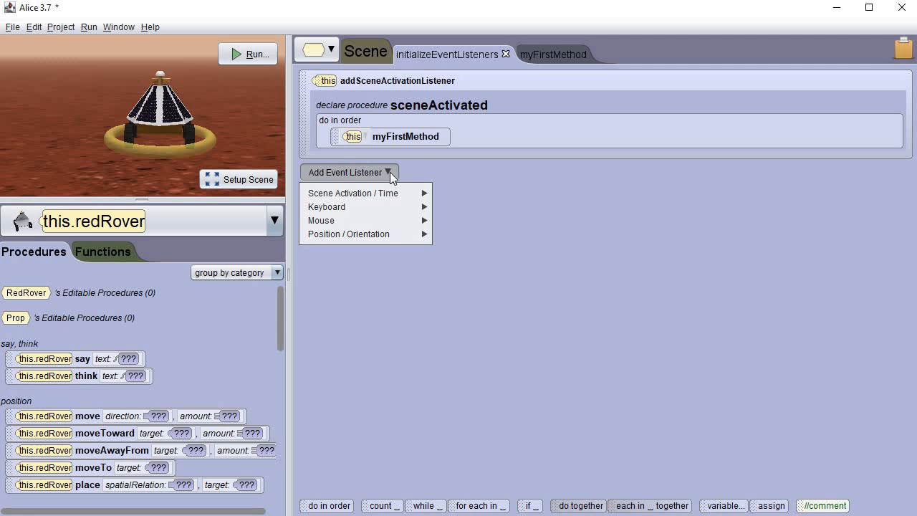
pyautogui.moveTo(327, 207)
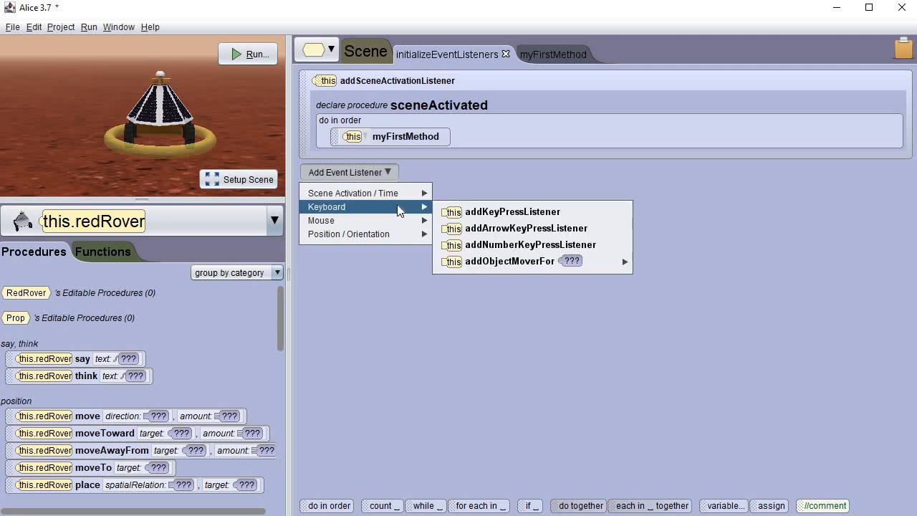
pyautogui.moveTo(512, 211)
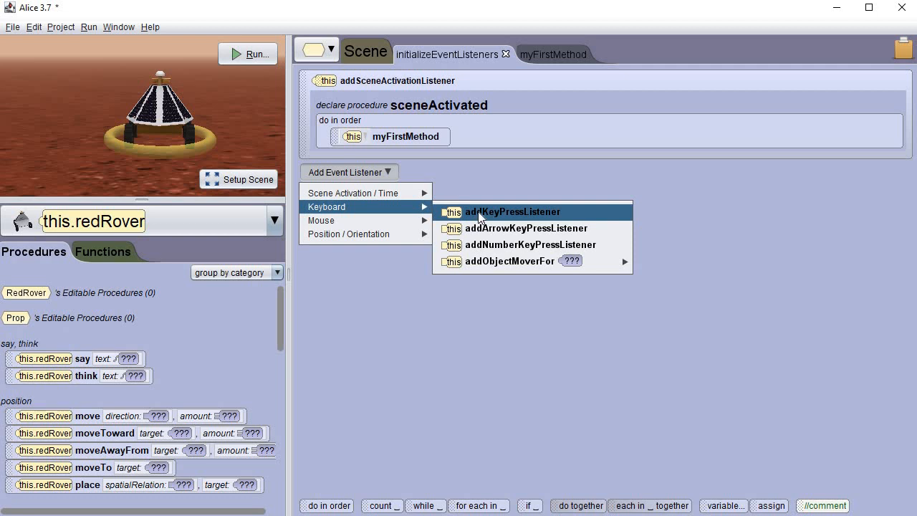
pyautogui.click(513, 211)
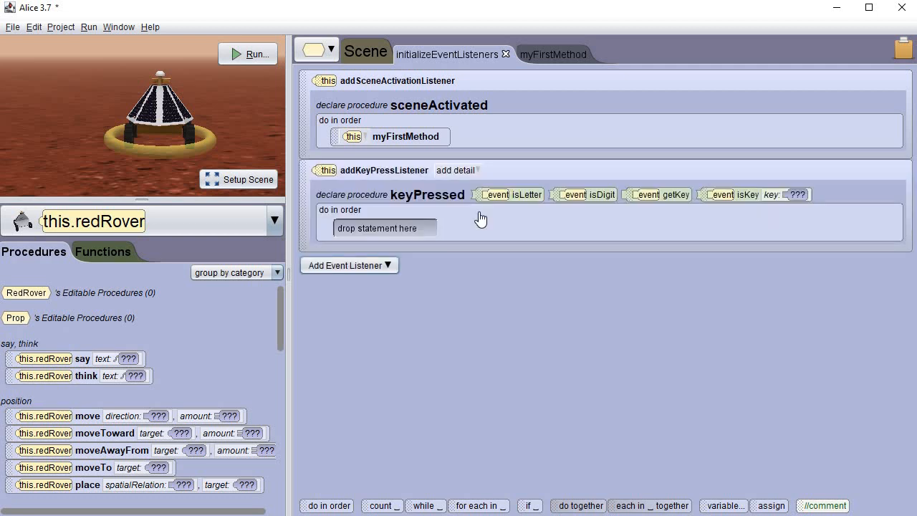
pyautogui.moveTo(489, 251)
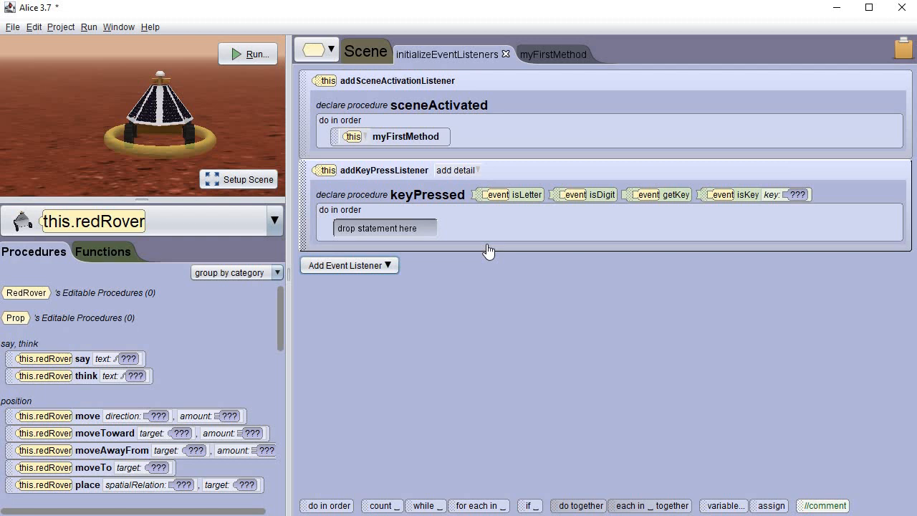
pyautogui.moveTo(437, 190)
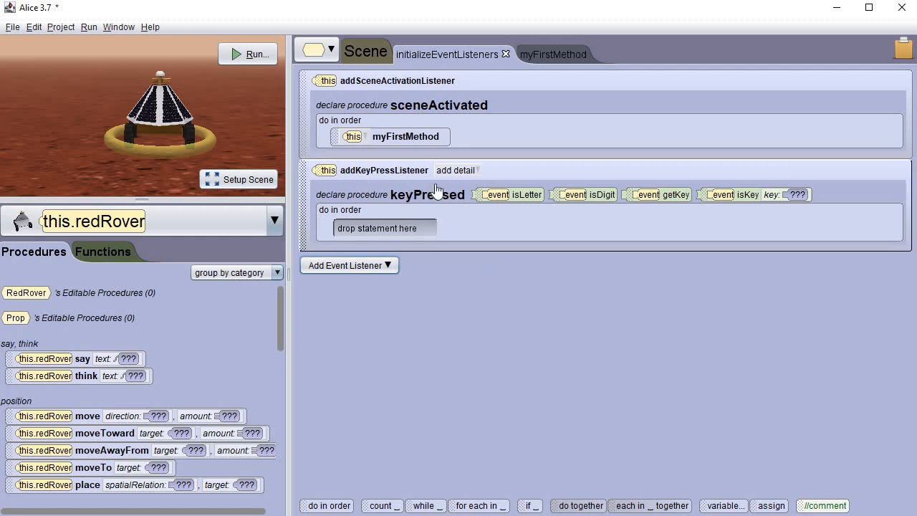
pyautogui.moveTo(448, 197)
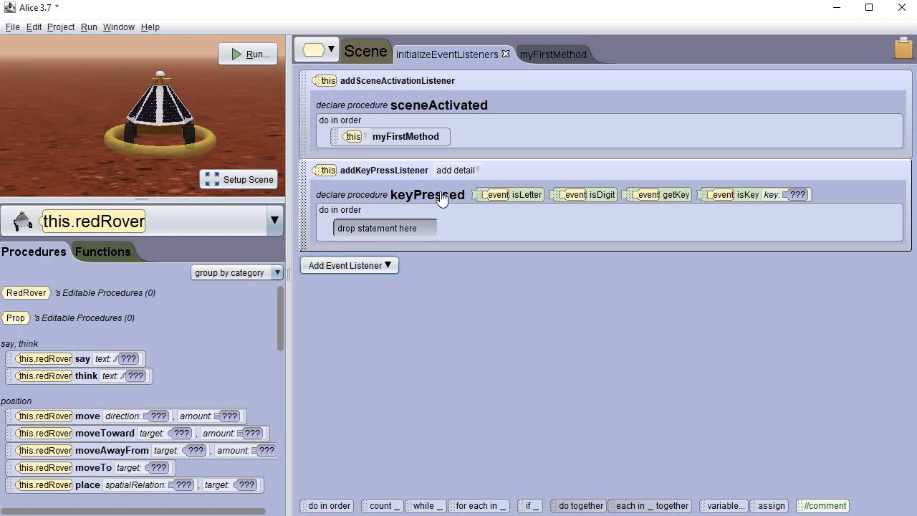
pyautogui.moveTo(440, 199)
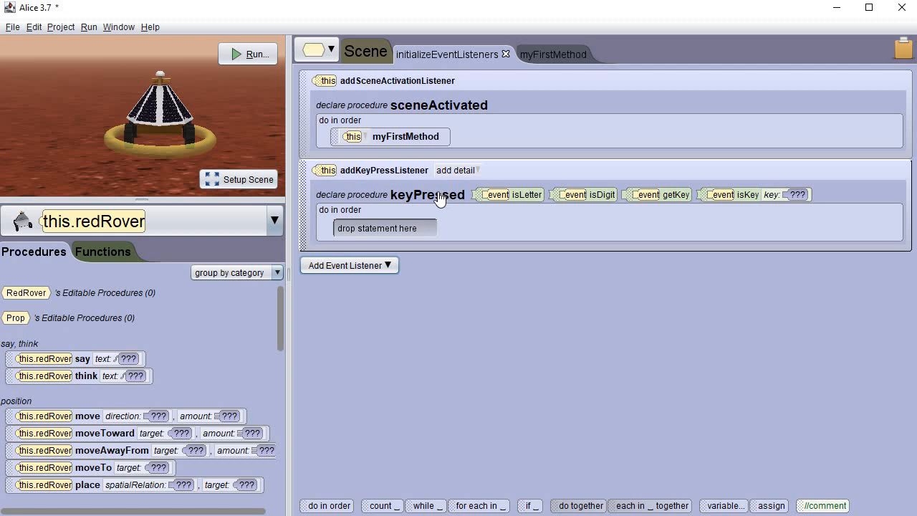
pyautogui.moveTo(531, 397)
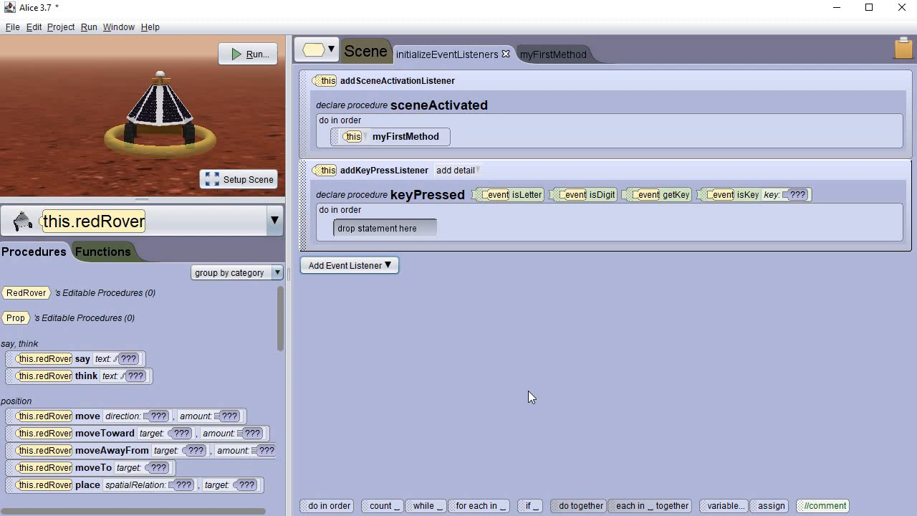
pyautogui.moveTo(462, 221)
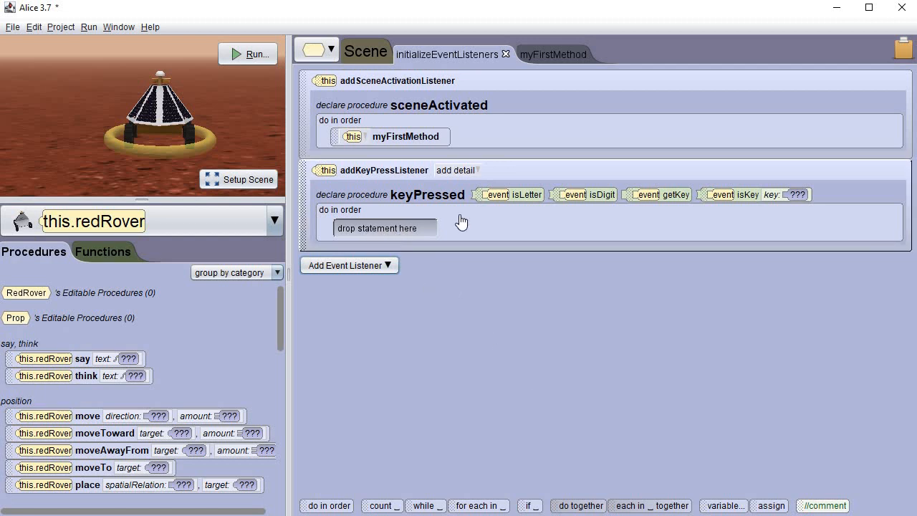
pyautogui.moveTo(553, 474)
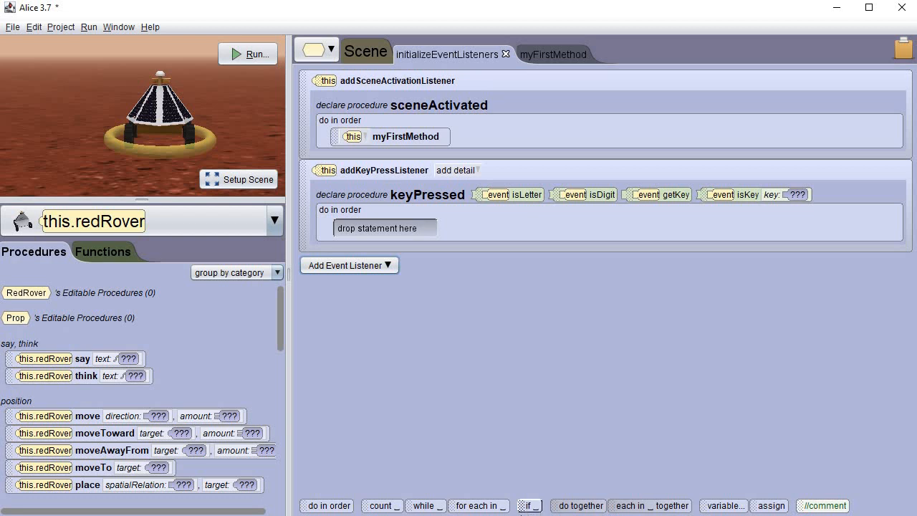
pyautogui.moveTo(529, 505)
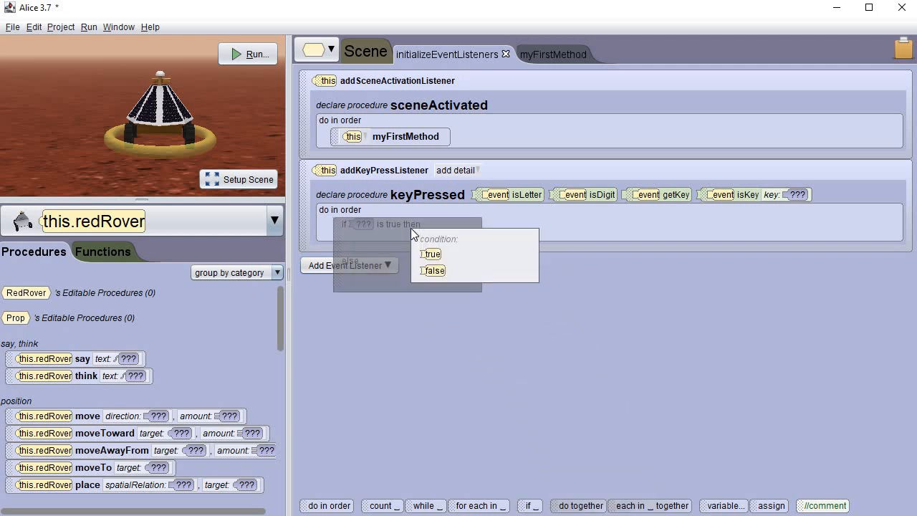
pyautogui.moveTo(430, 254)
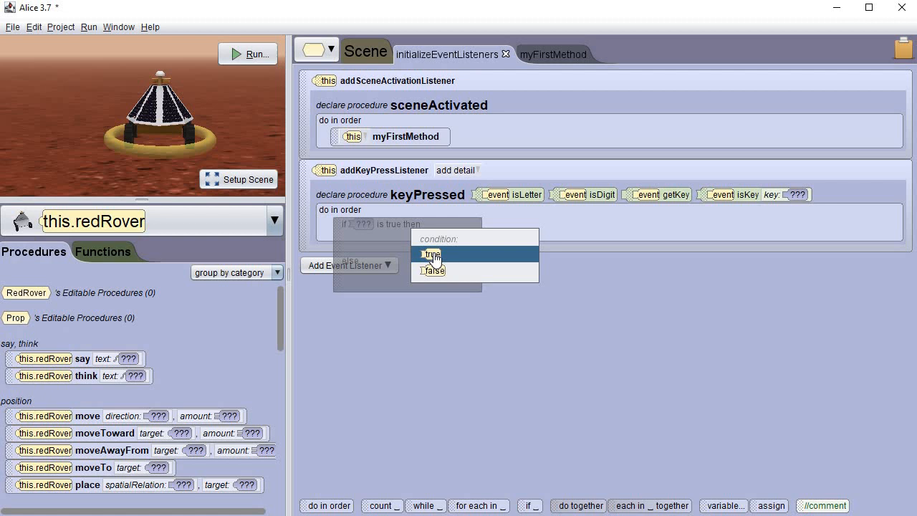
# Nest if/else blocks inside keyPressed, each given a placeholder true condition
pyautogui.click(430, 255)
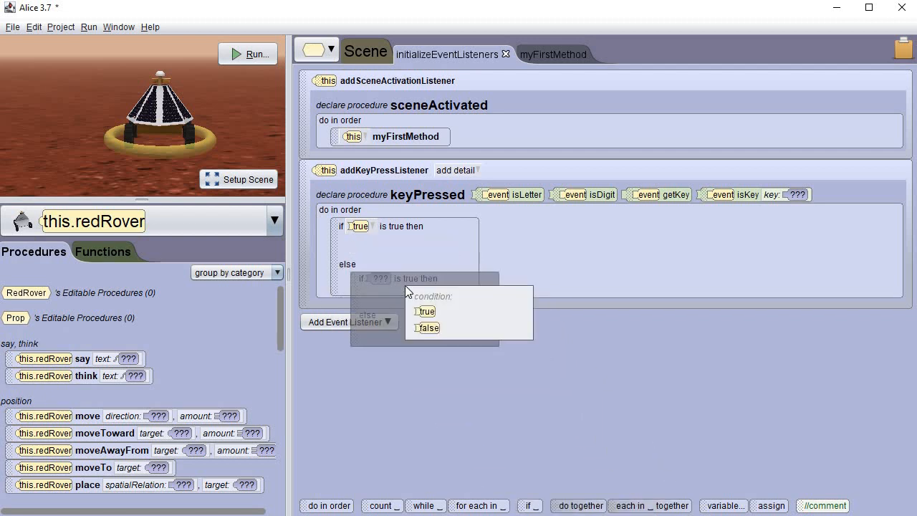
pyautogui.click(423, 311)
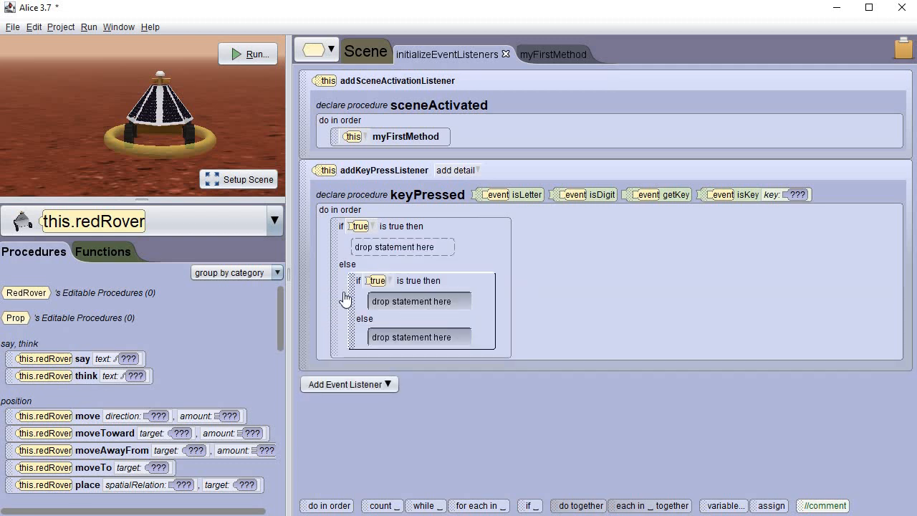
pyautogui.moveTo(347, 272)
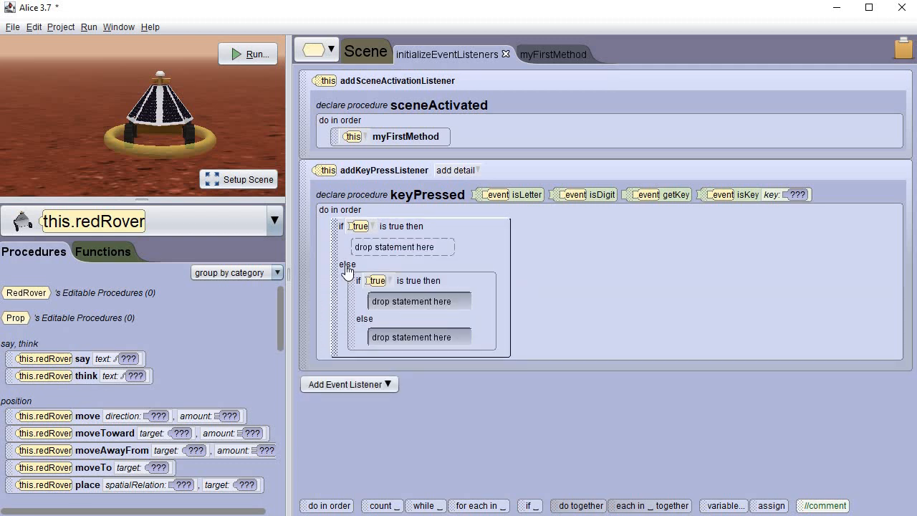
pyautogui.moveTo(511, 459)
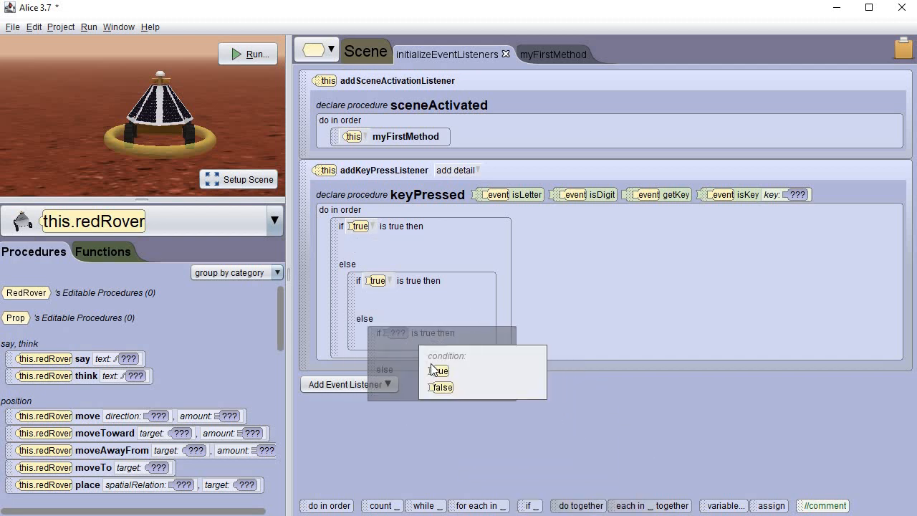
pyautogui.click(437, 370)
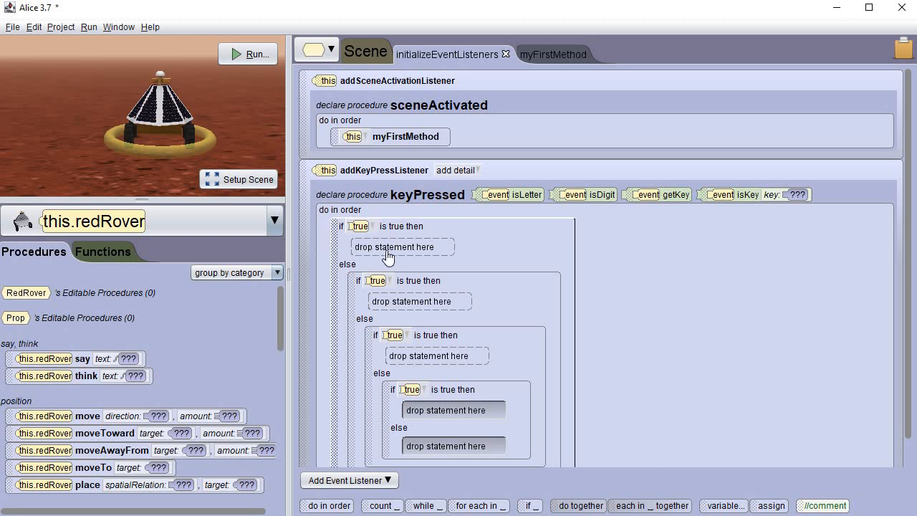
pyautogui.moveTo(357, 278)
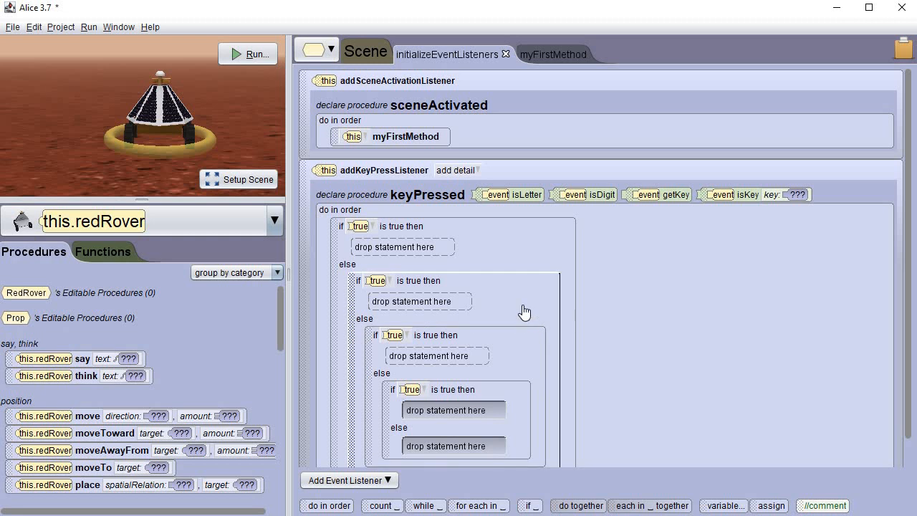
pyautogui.moveTo(521, 311)
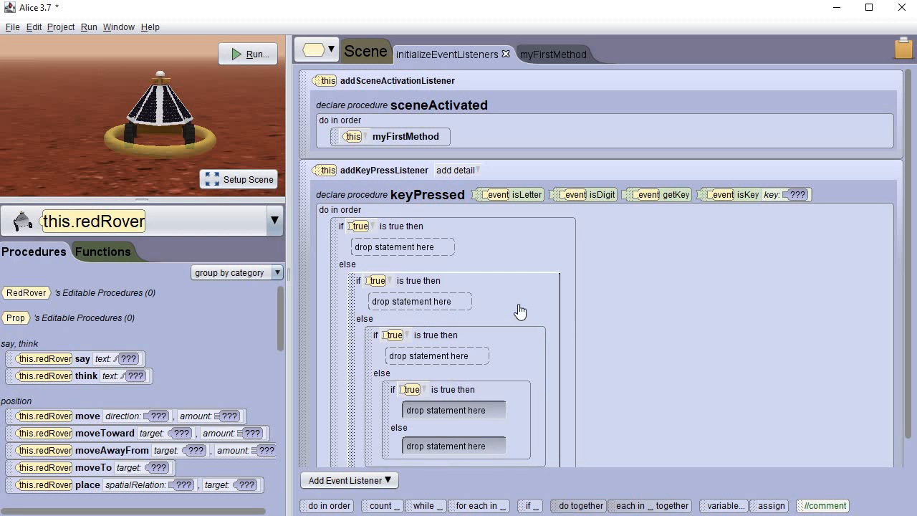
pyautogui.moveTo(778, 207)
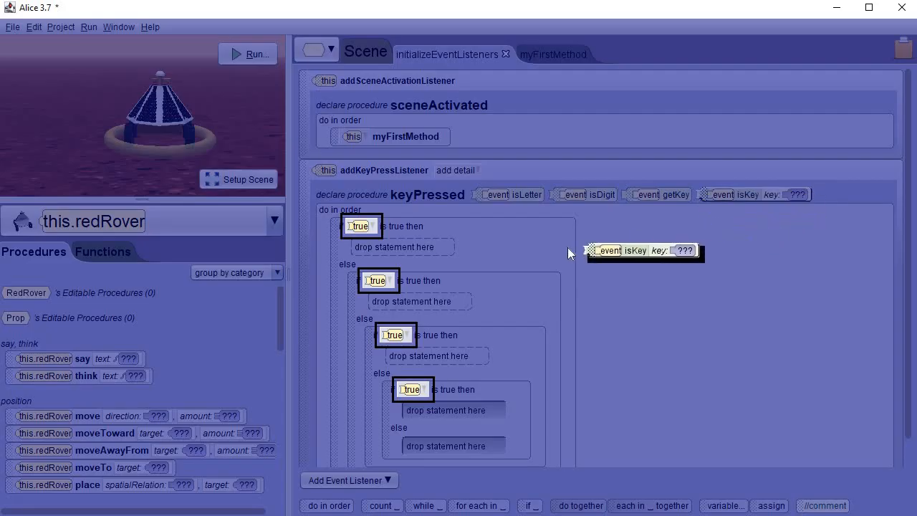
# Make the four conditions test event isKey LEFT, UP, RIGHT and DOWN in order
pyautogui.moveTo(644, 250); pyautogui.dragTo(451, 230)
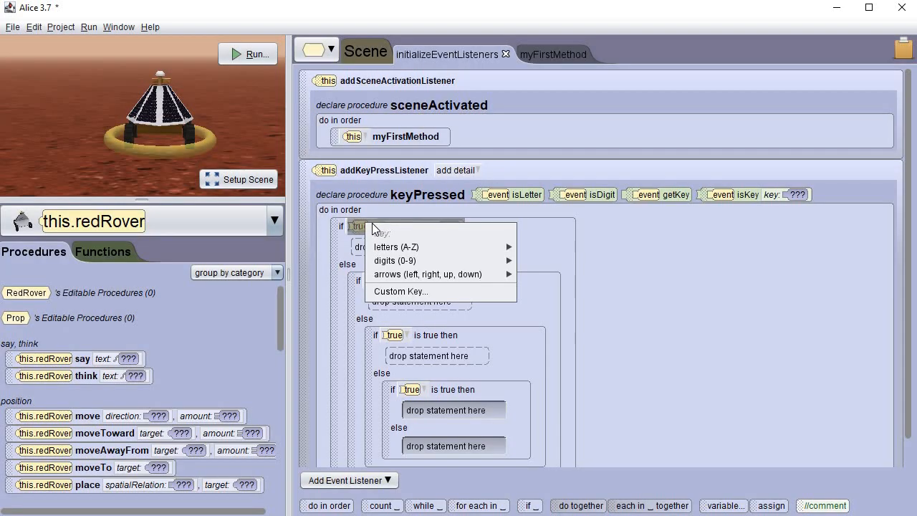
pyautogui.moveTo(387, 247)
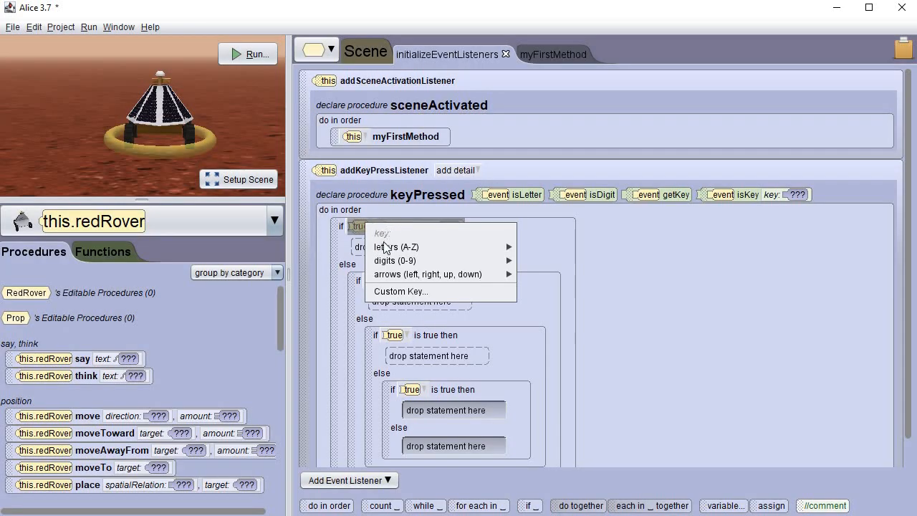
pyautogui.moveTo(427, 275)
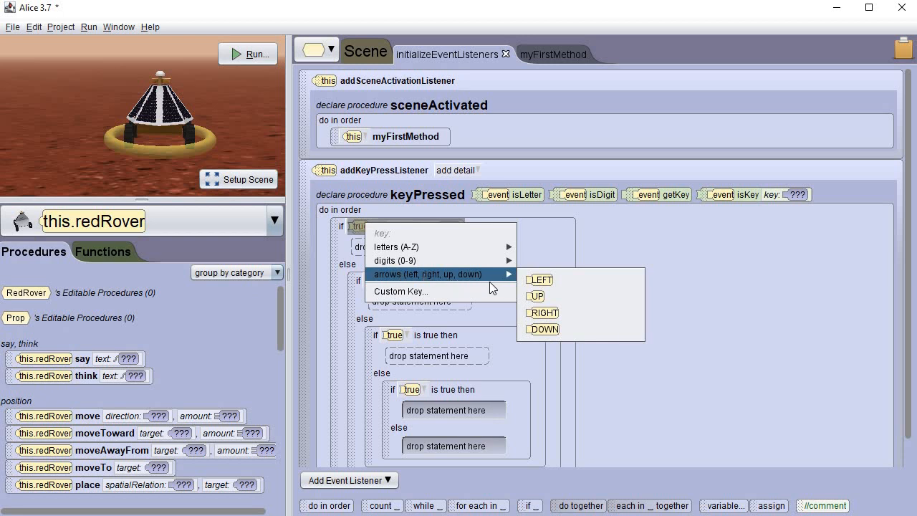
pyautogui.click(538, 280)
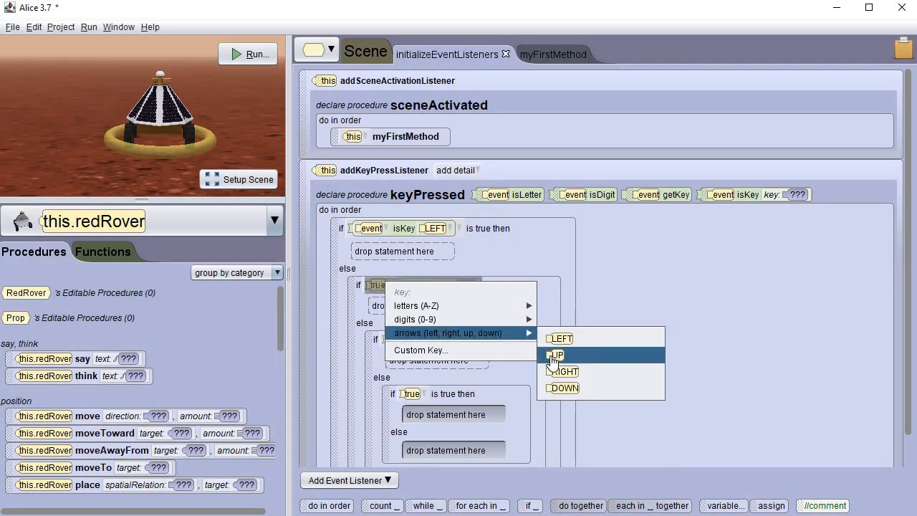
pyautogui.click(556, 354)
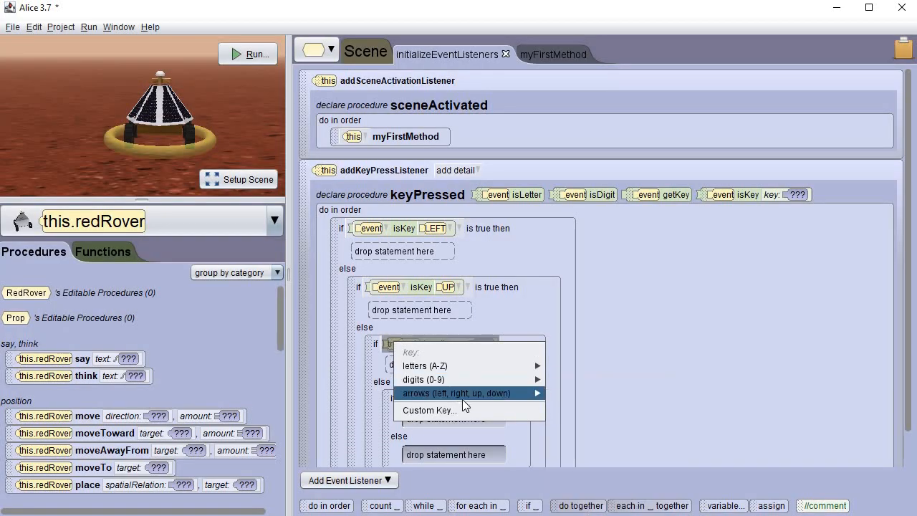
pyautogui.click(456, 393)
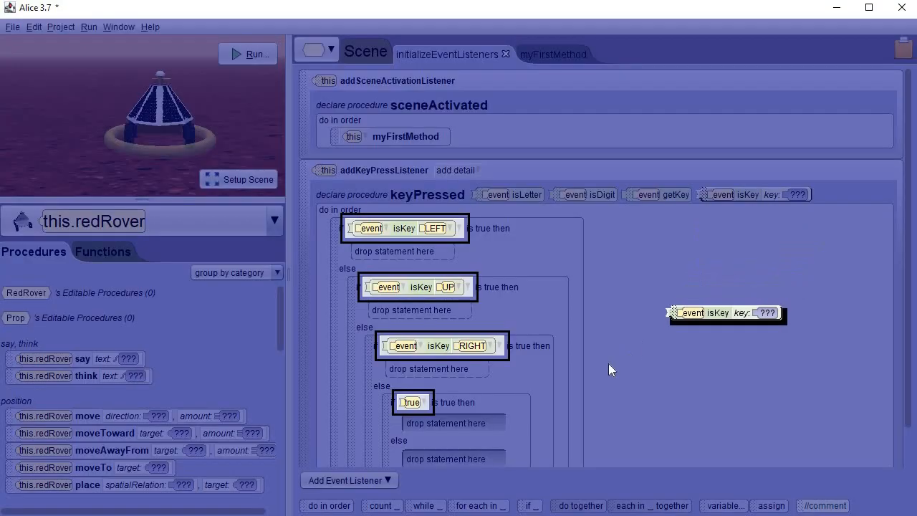
pyautogui.click(410, 402)
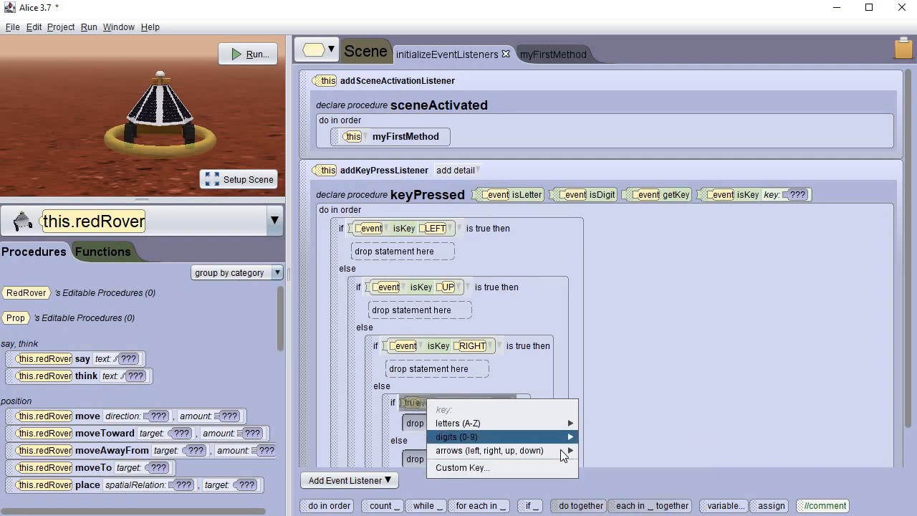
pyautogui.click(487, 451)
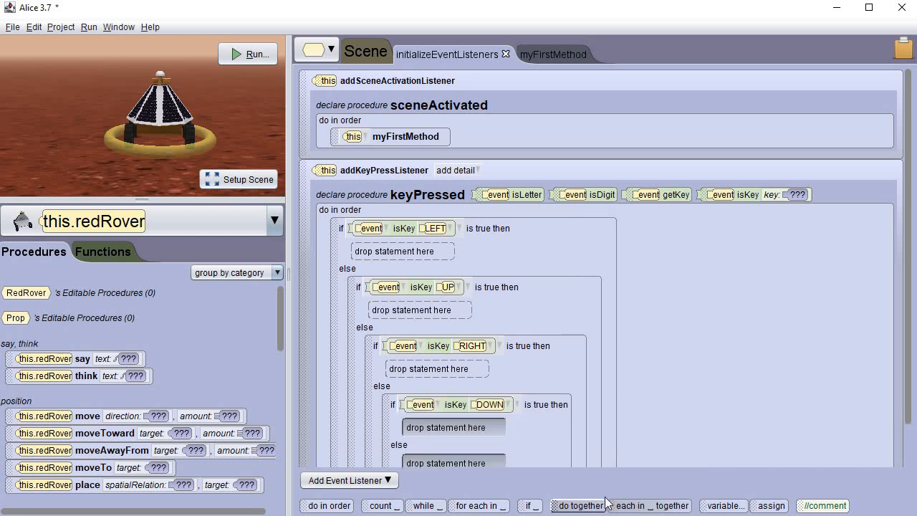
pyautogui.moveTo(677, 344)
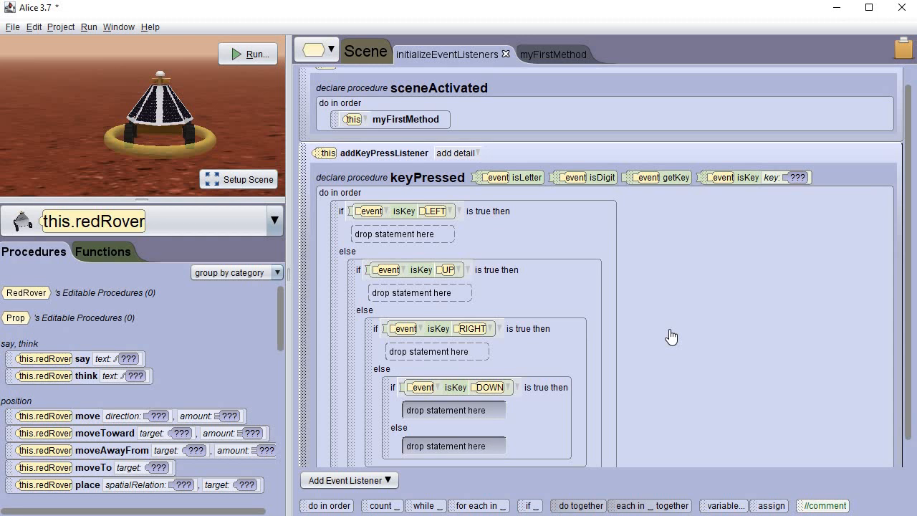
pyautogui.moveTo(663, 315)
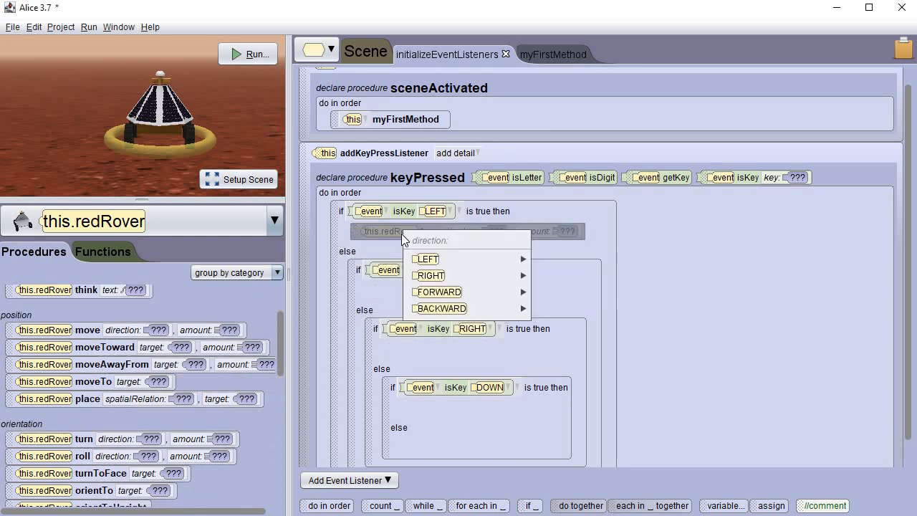
pyautogui.moveTo(426, 258)
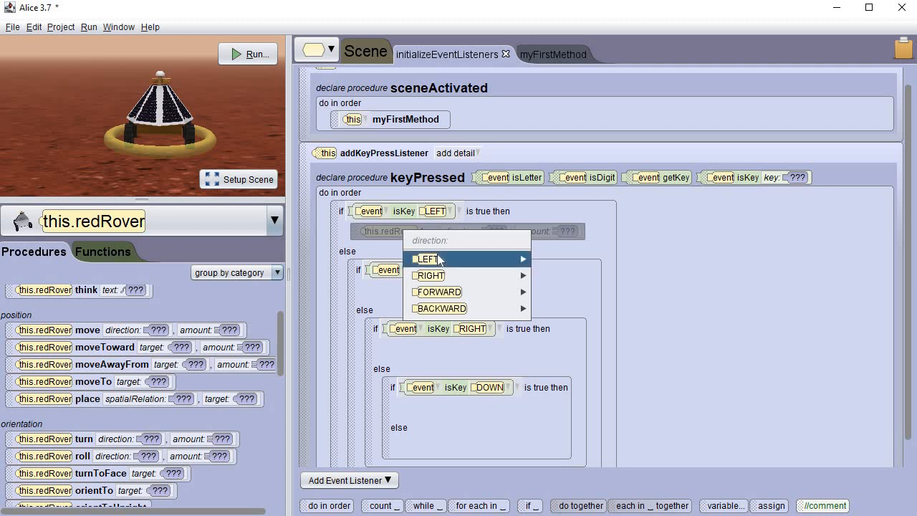
pyautogui.moveTo(426, 259)
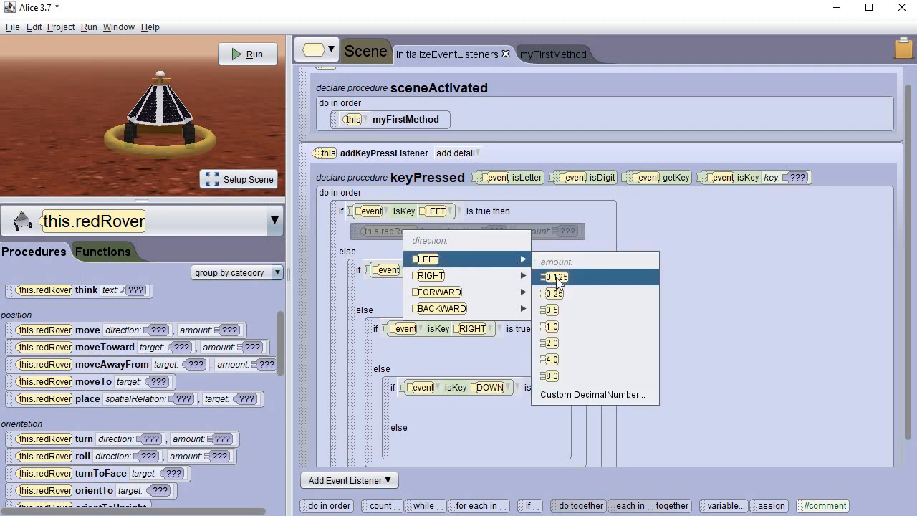
# Fill the branches: turn left 0.125, move forward 1.0, turn right 0.125, move backward 1.0
pyautogui.click(555, 277)
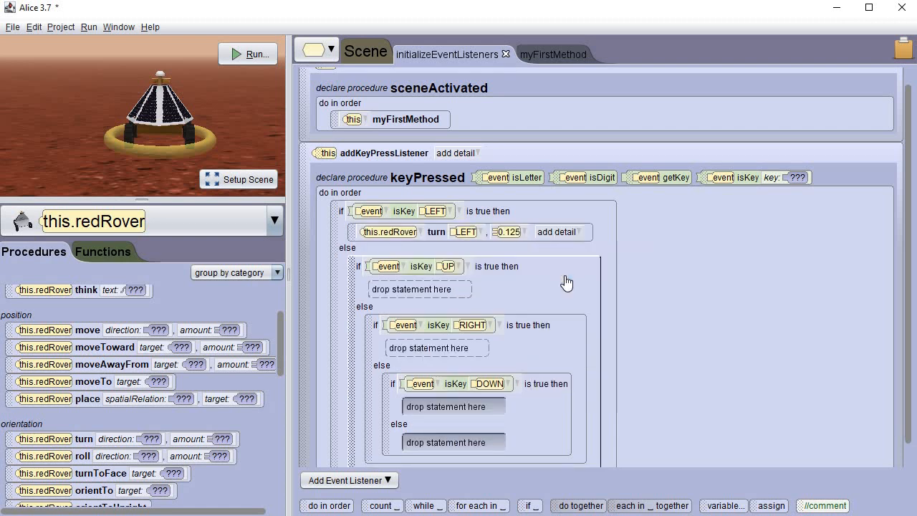
pyautogui.moveTo(563, 286)
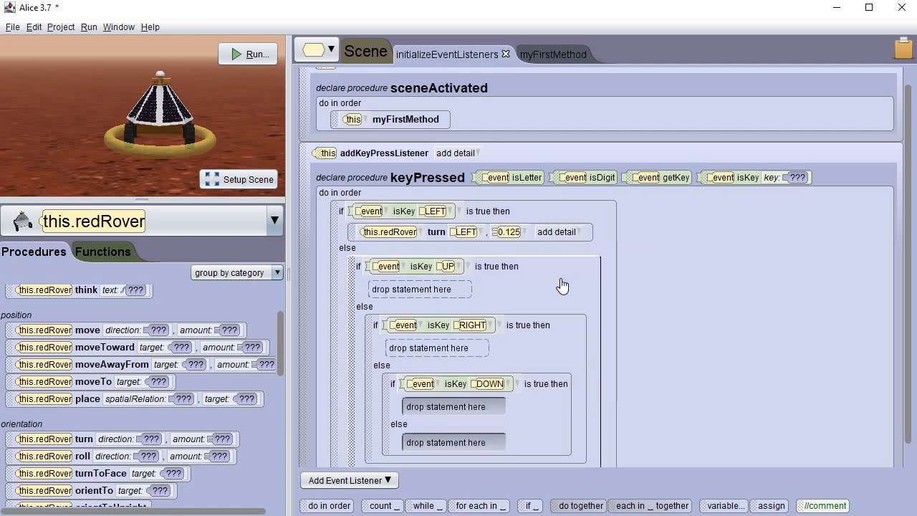
pyautogui.moveTo(557, 287)
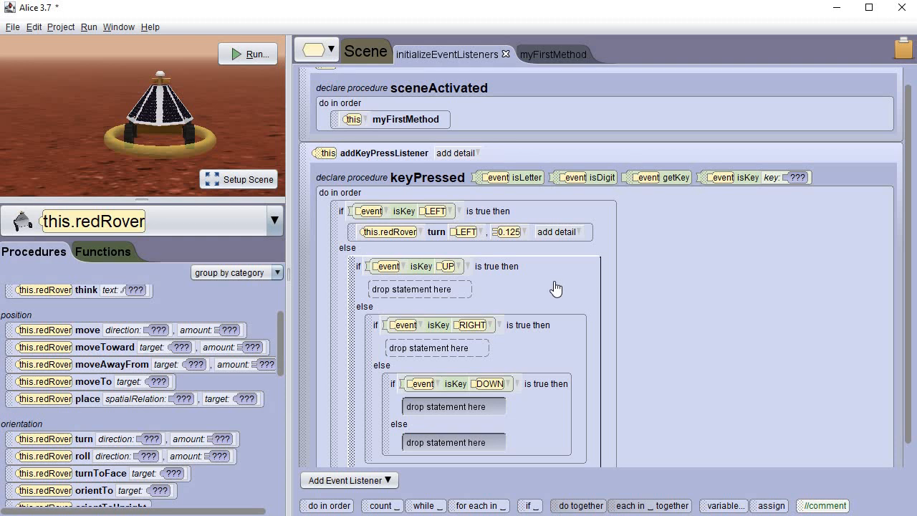
pyautogui.moveTo(87, 329)
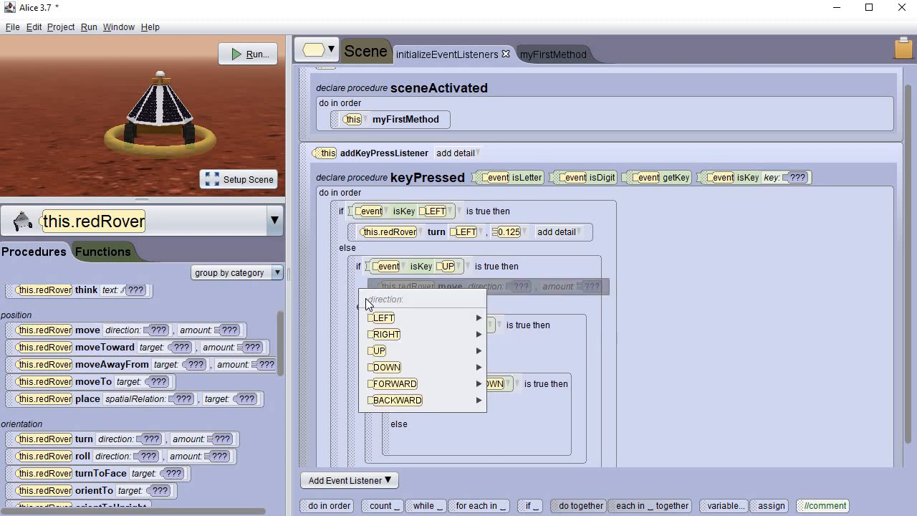
pyautogui.moveTo(366, 304)
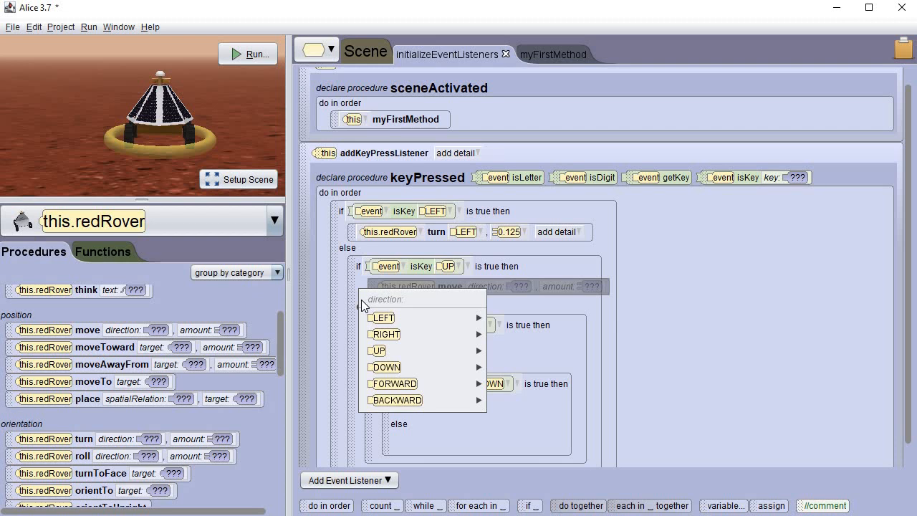
pyautogui.moveTo(392, 383)
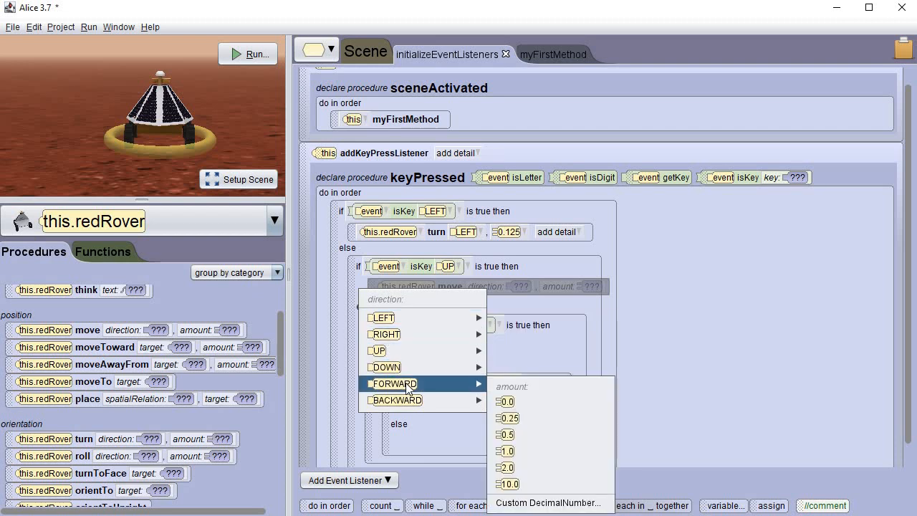
pyautogui.moveTo(494, 392)
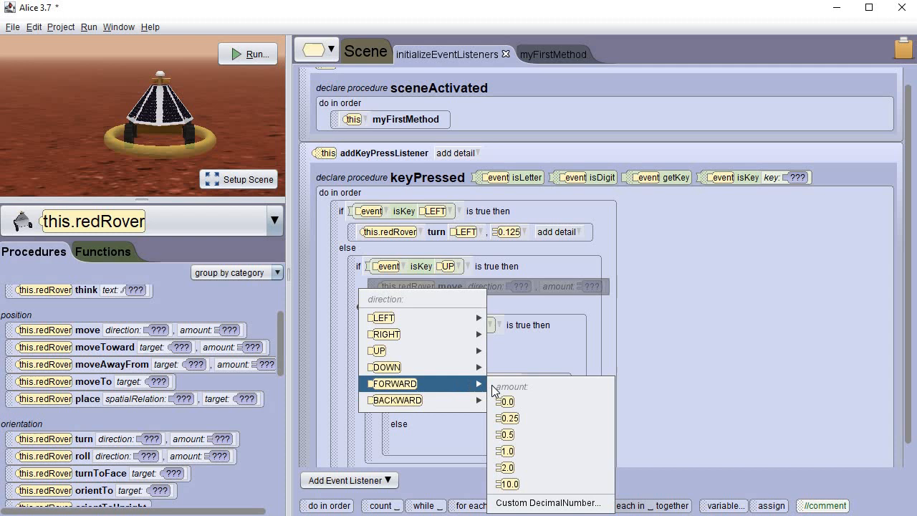
pyautogui.click(504, 450)
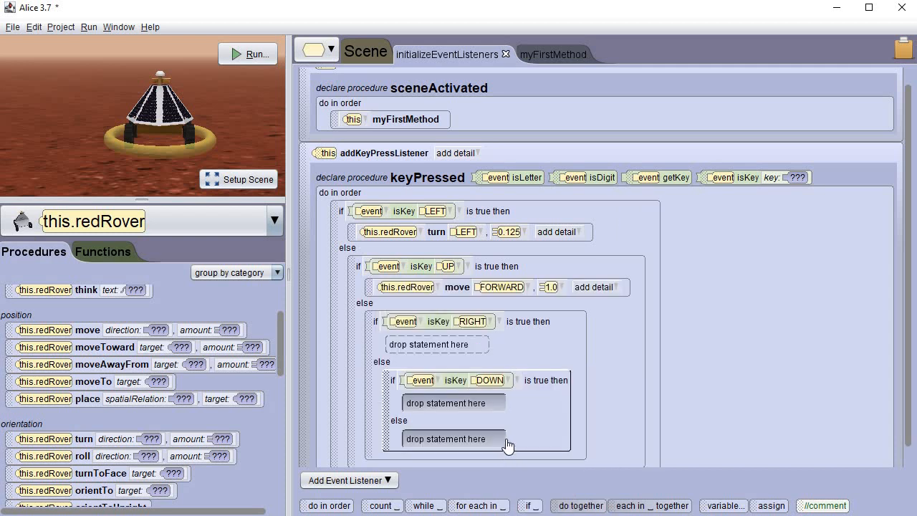
pyautogui.moveTo(82, 438)
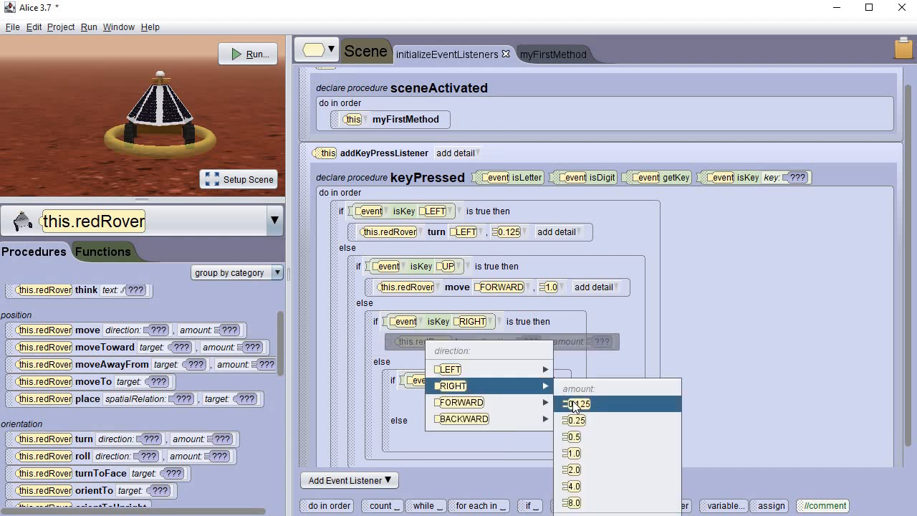
pyautogui.click(576, 403)
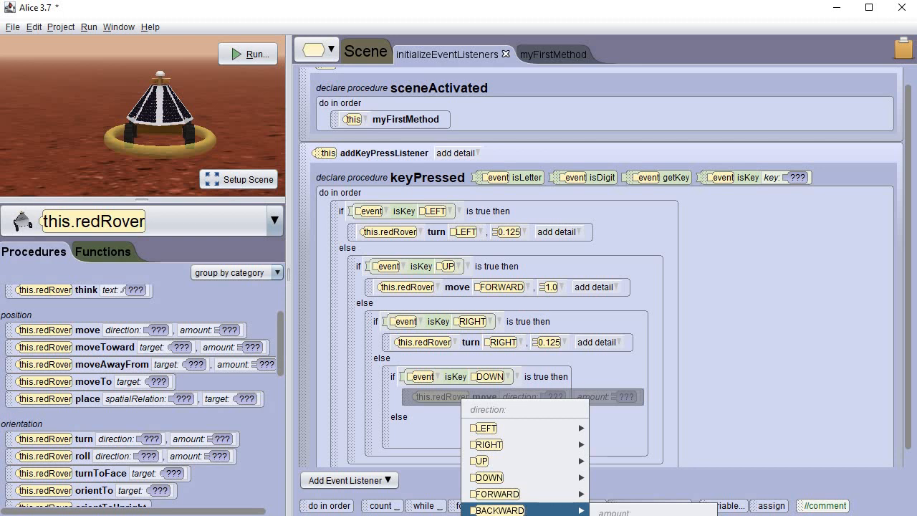
pyautogui.click(496, 509)
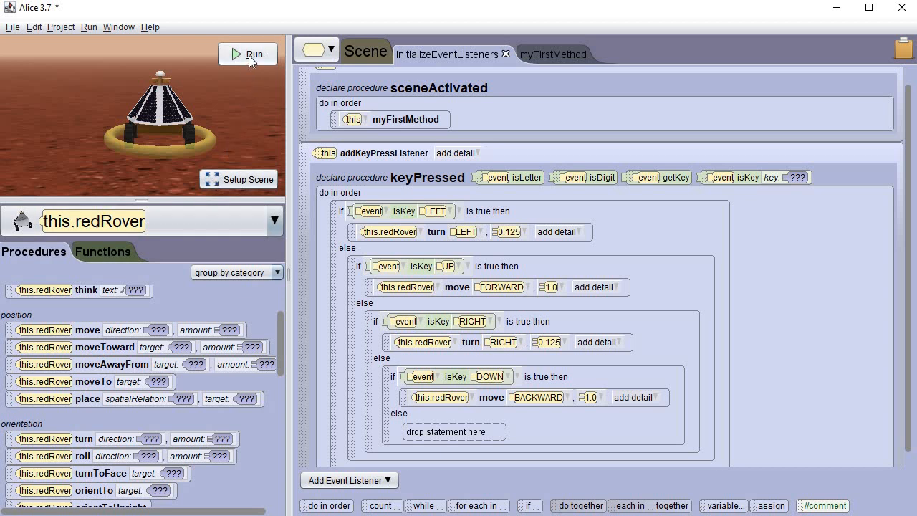
pyautogui.click(247, 54)
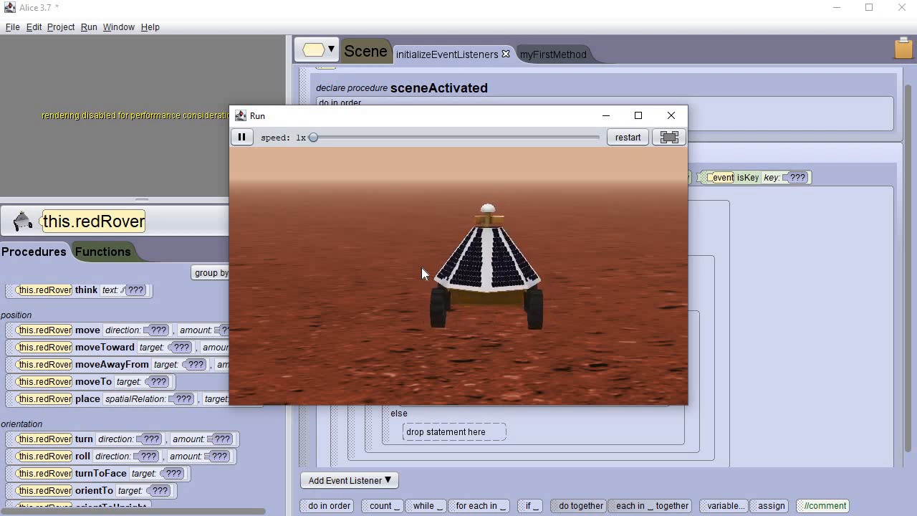
pyautogui.moveTo(671, 115)
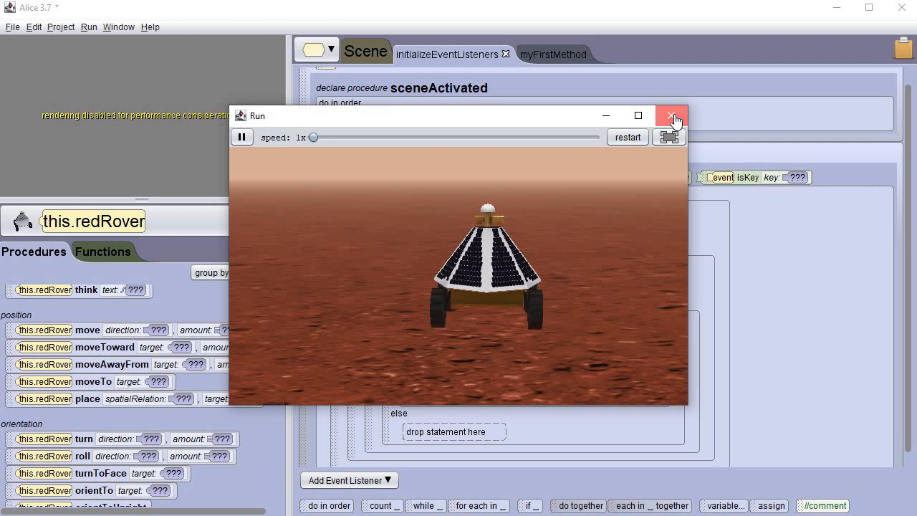
pyautogui.click(671, 115)
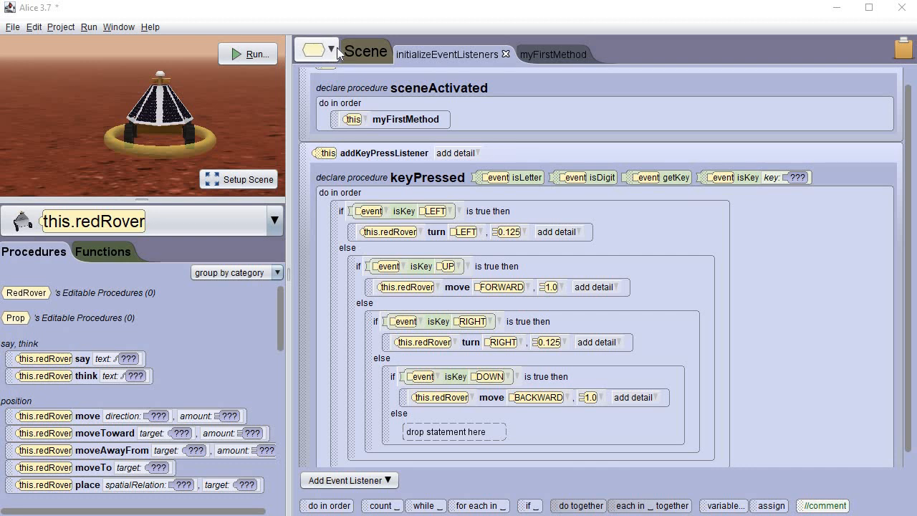
# Create a new RedRover procedure named RoverMove and open it for editing
pyautogui.click(332, 50)
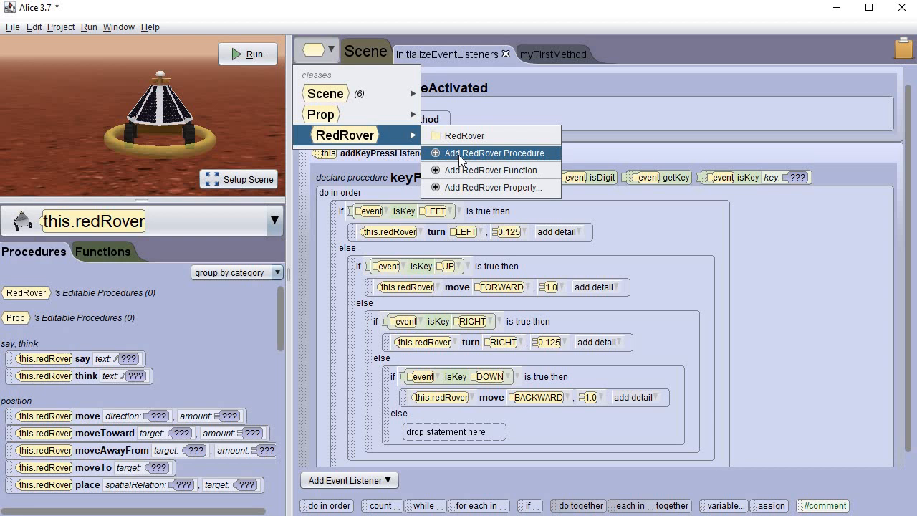
pyautogui.click(497, 153)
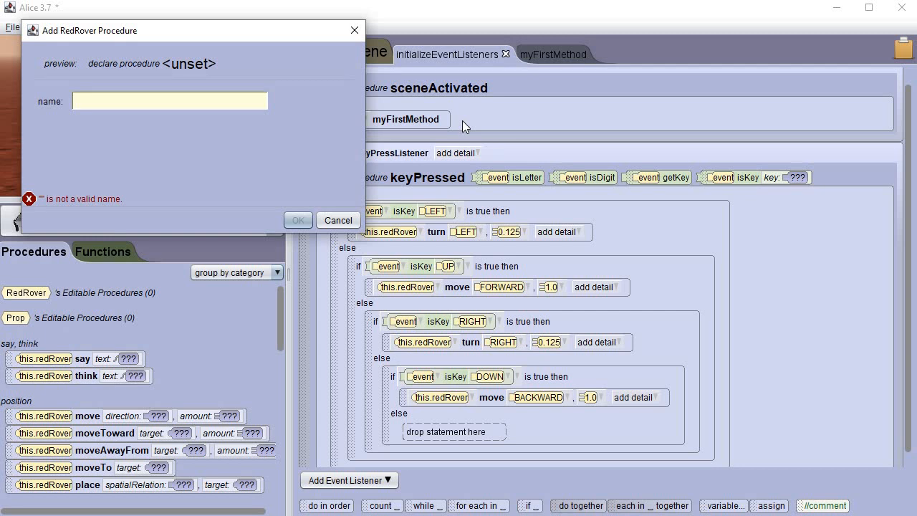
pyautogui.write('Rover')
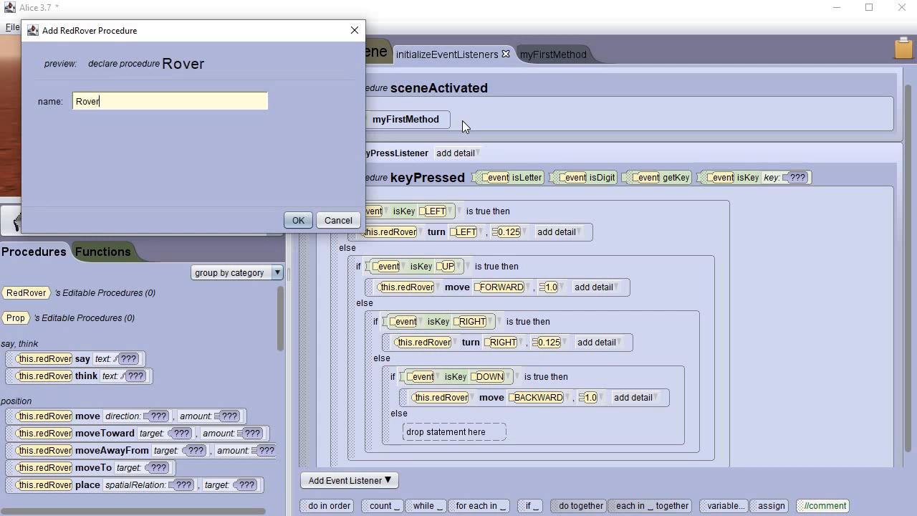
pyautogui.write('Move')
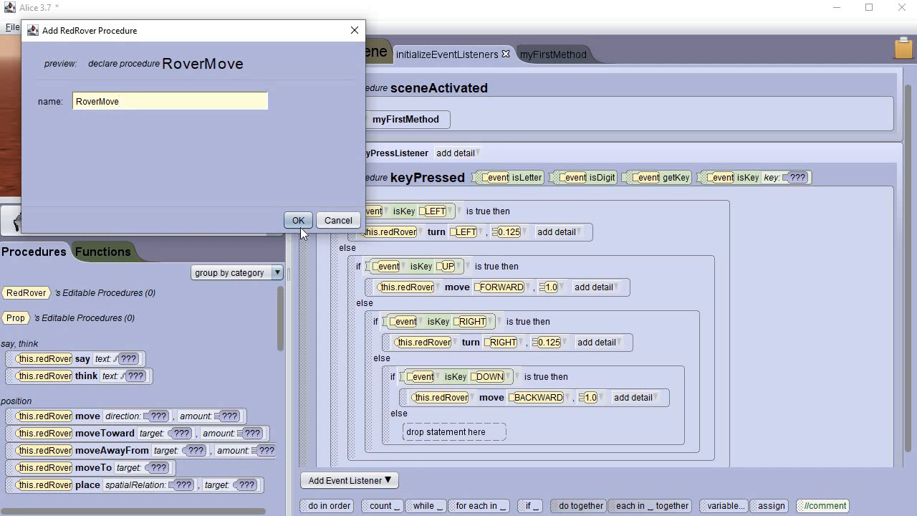
pyautogui.click(298, 220)
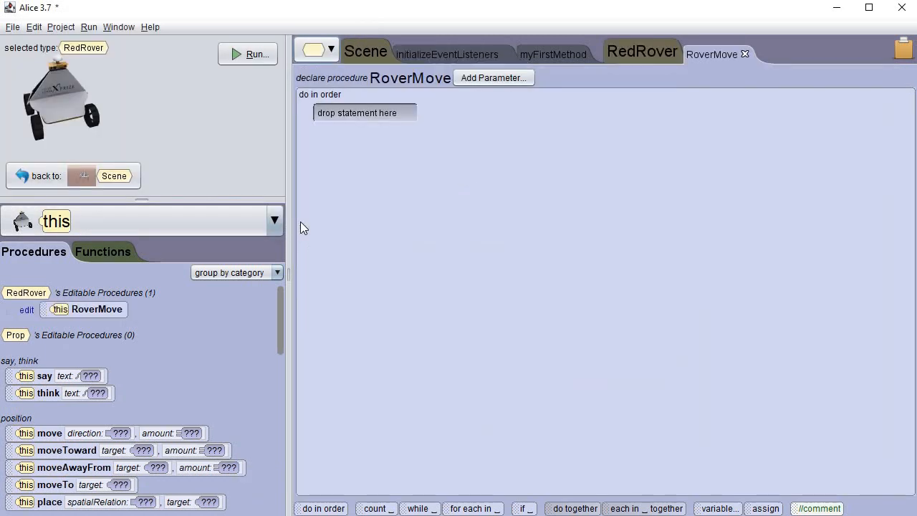
pyautogui.moveTo(648, 30)
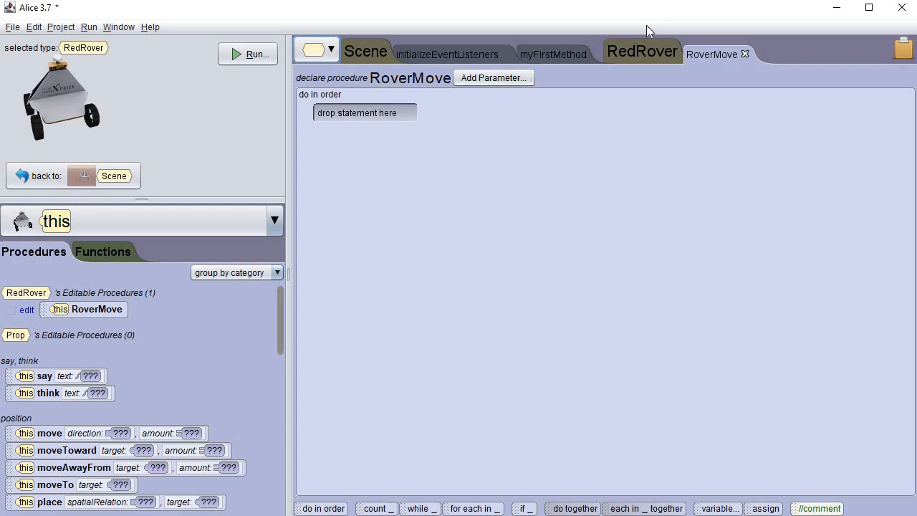
pyautogui.moveTo(712, 55)
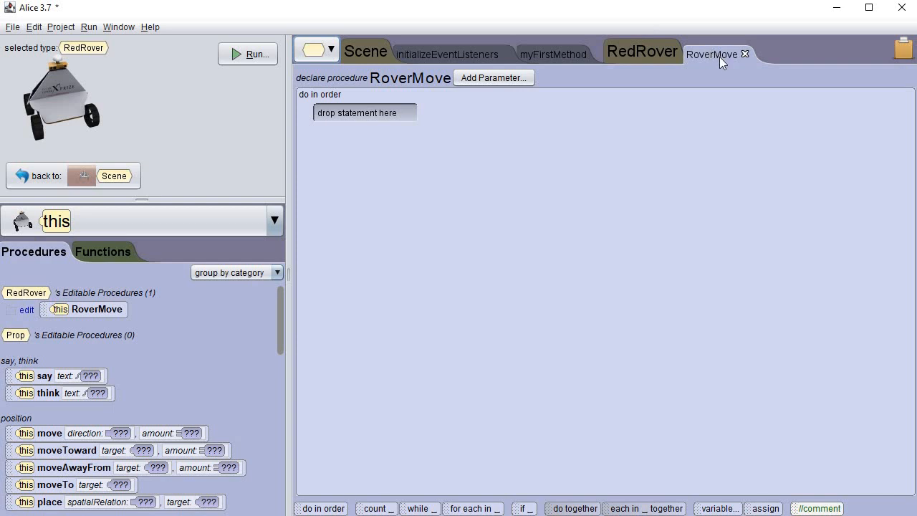
pyautogui.moveTo(706, 63)
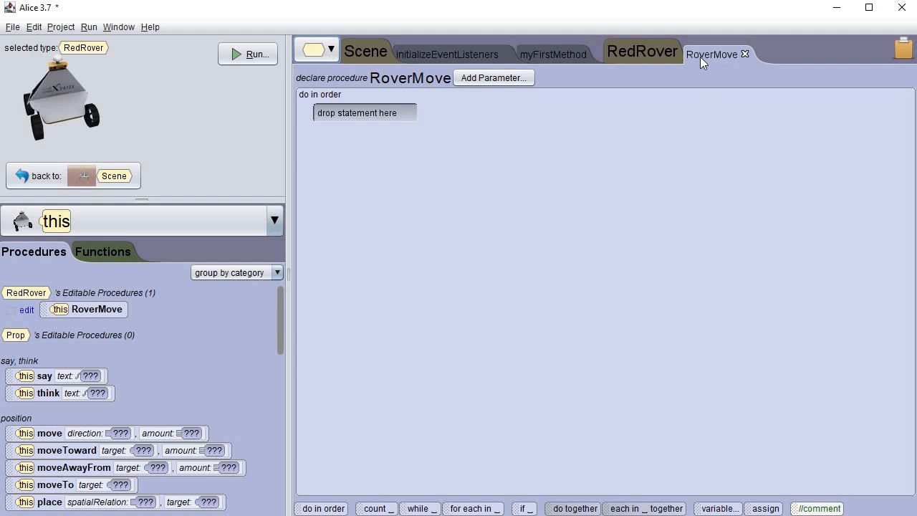
pyautogui.moveTo(492, 156)
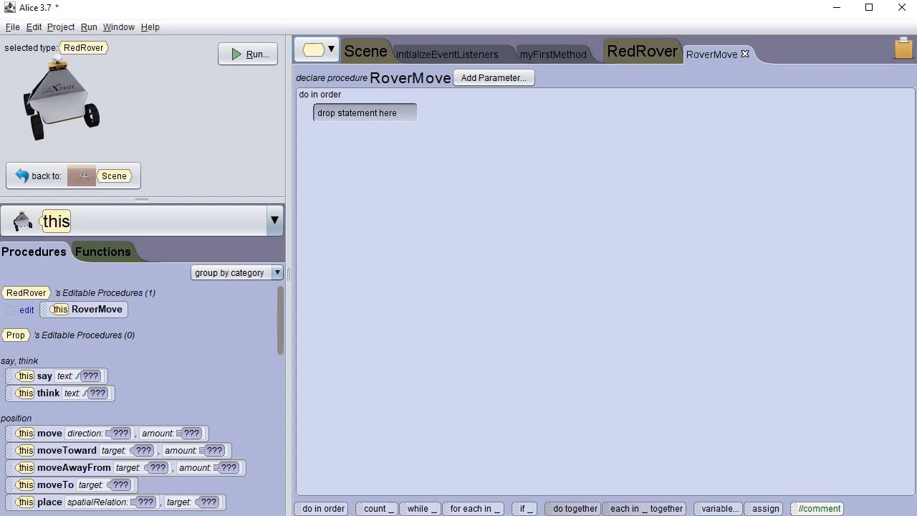
pyautogui.moveTo(319, 335)
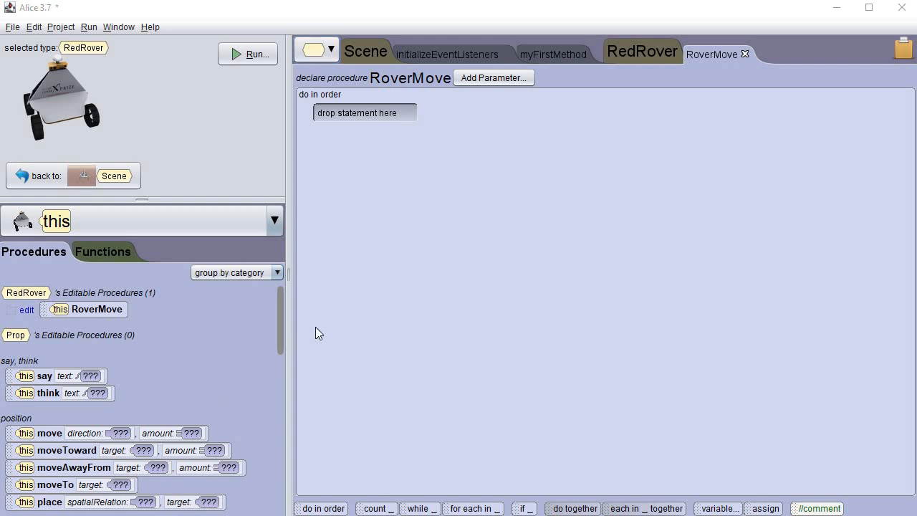
pyautogui.moveTo(86, 225)
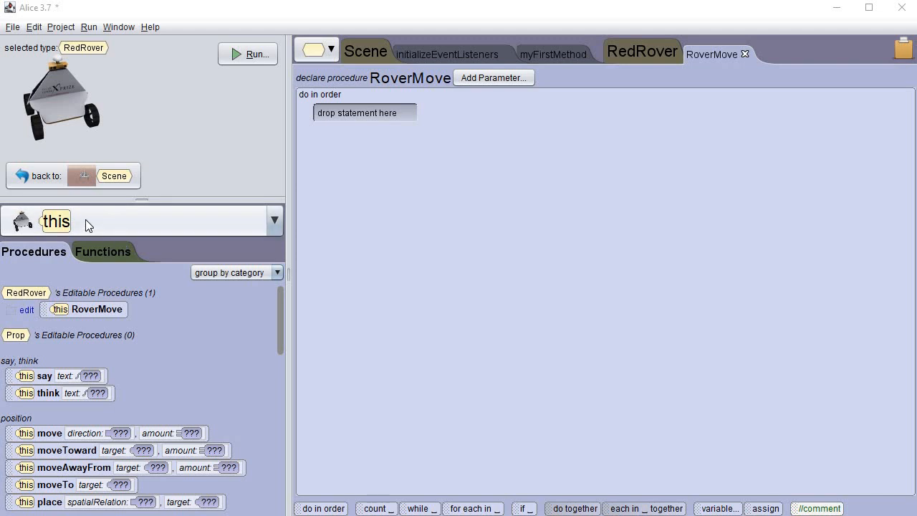
# Select the rover's front left wheel from the joints submenu to list its procedures
pyautogui.click(275, 220)
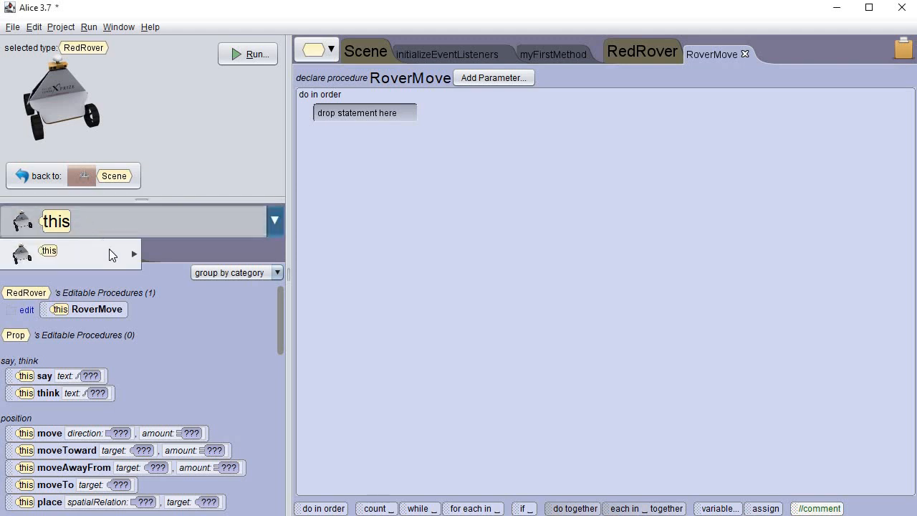
pyautogui.click(133, 253)
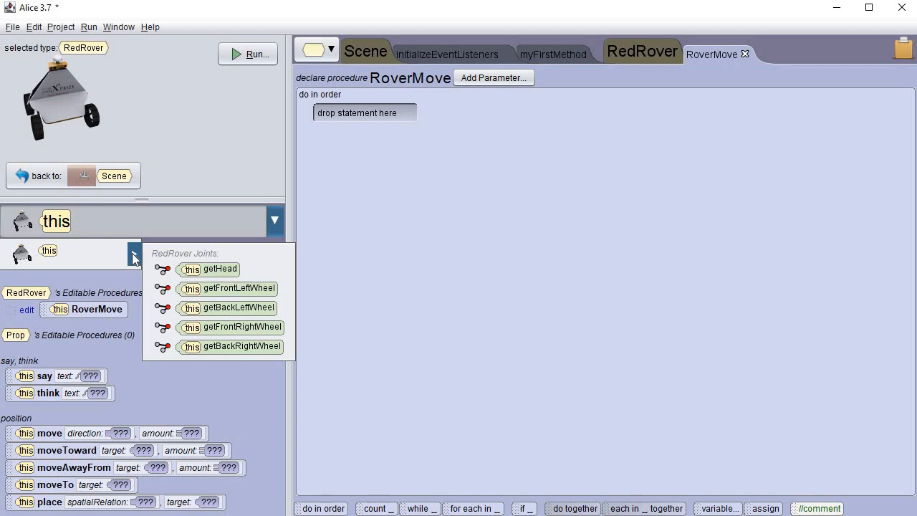
pyautogui.moveTo(135, 260)
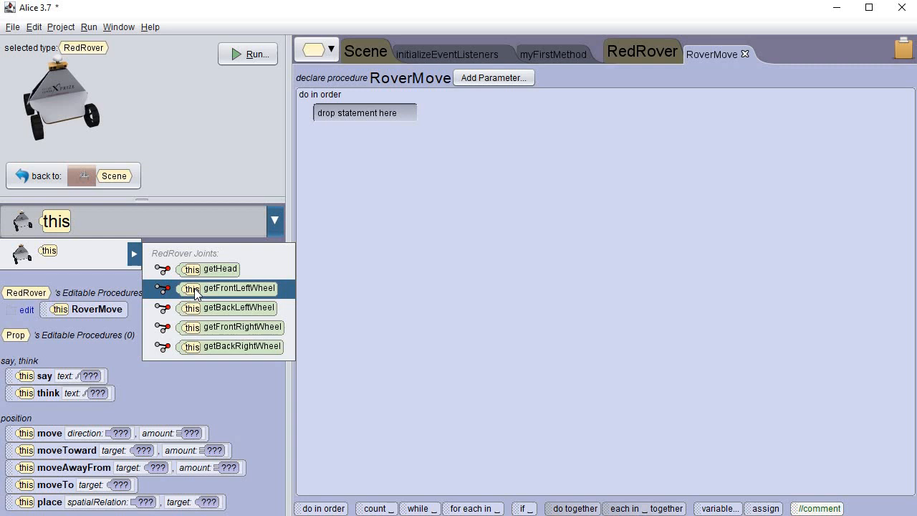
pyautogui.moveTo(207, 294)
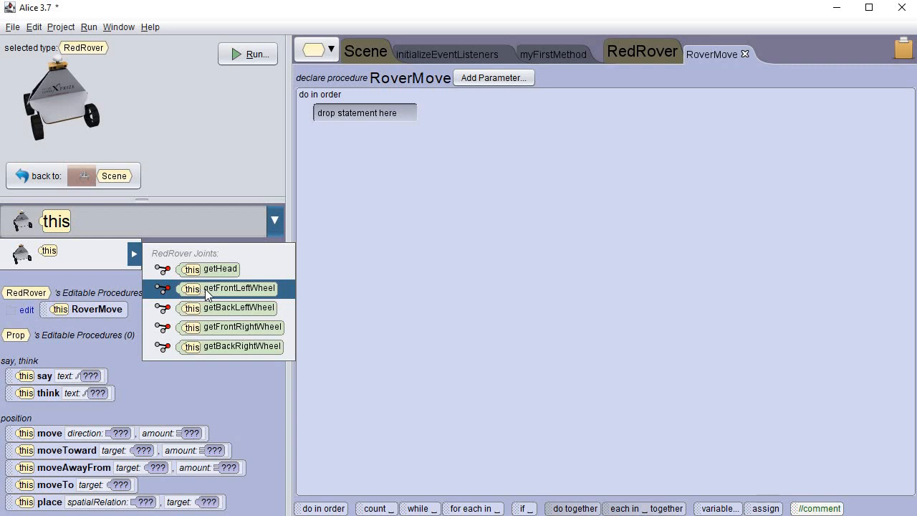
pyautogui.click(237, 288)
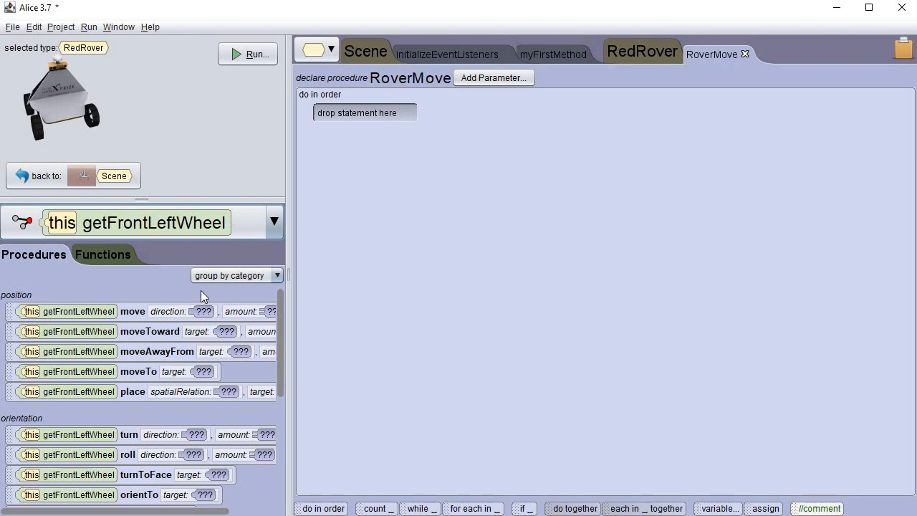
pyautogui.moveTo(124, 313)
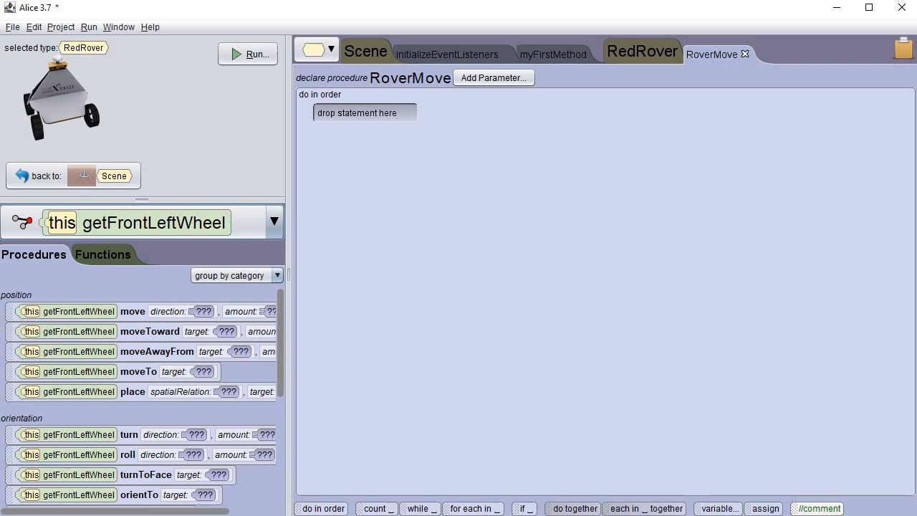
pyautogui.moveTo(126, 415)
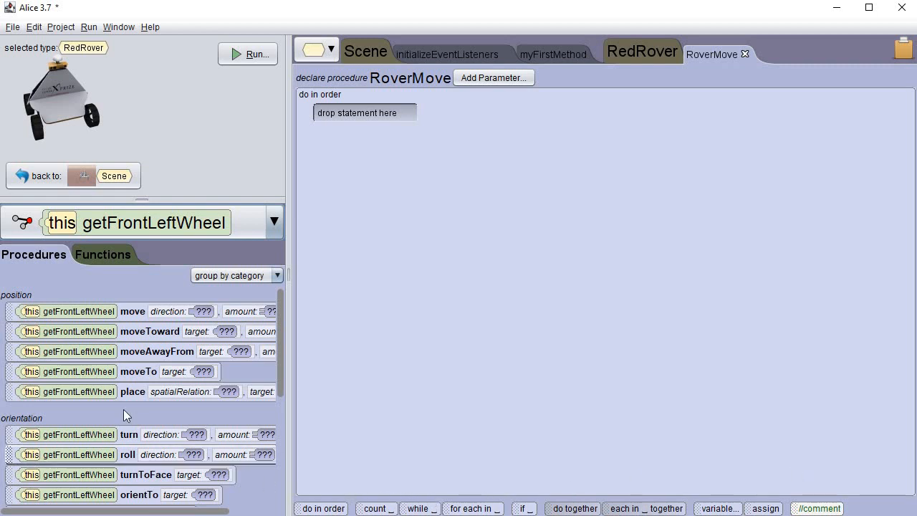
pyautogui.moveTo(123, 440)
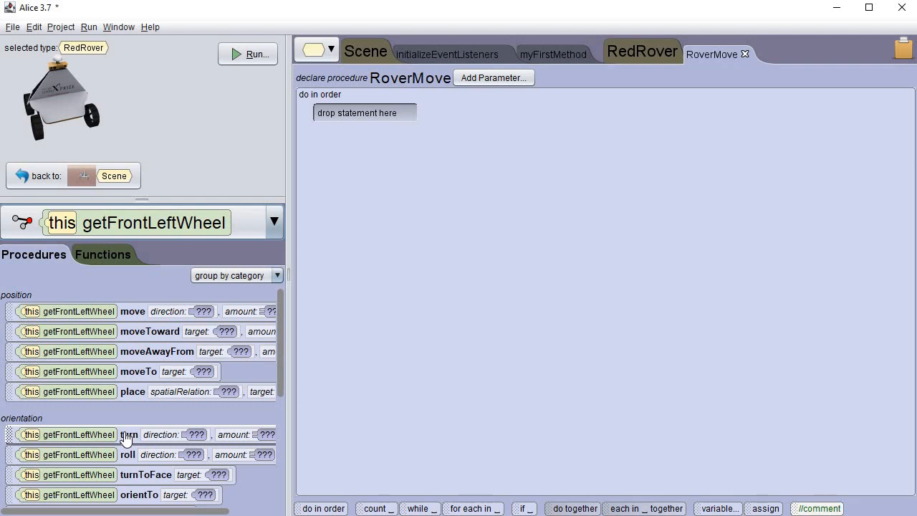
pyautogui.moveTo(129, 435); pyautogui.dragTo(448, 148)
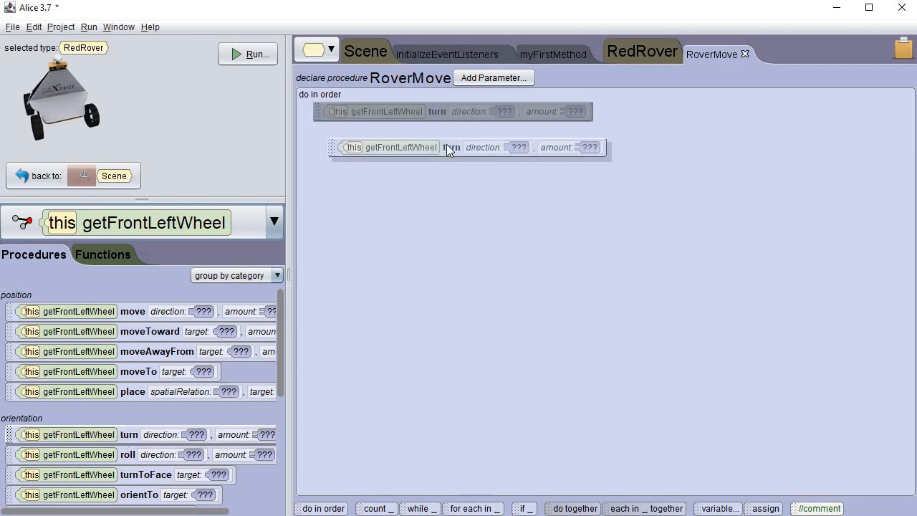
pyautogui.click(518, 147)
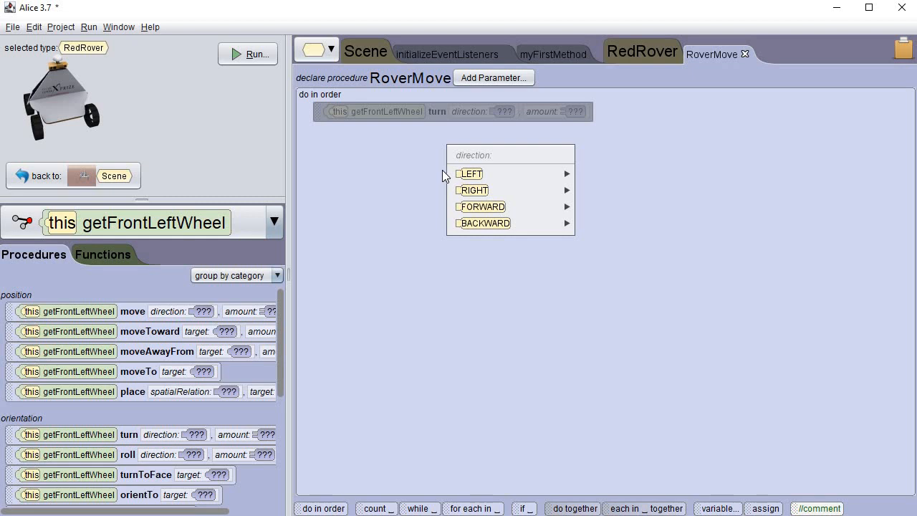
pyautogui.moveTo(484, 206)
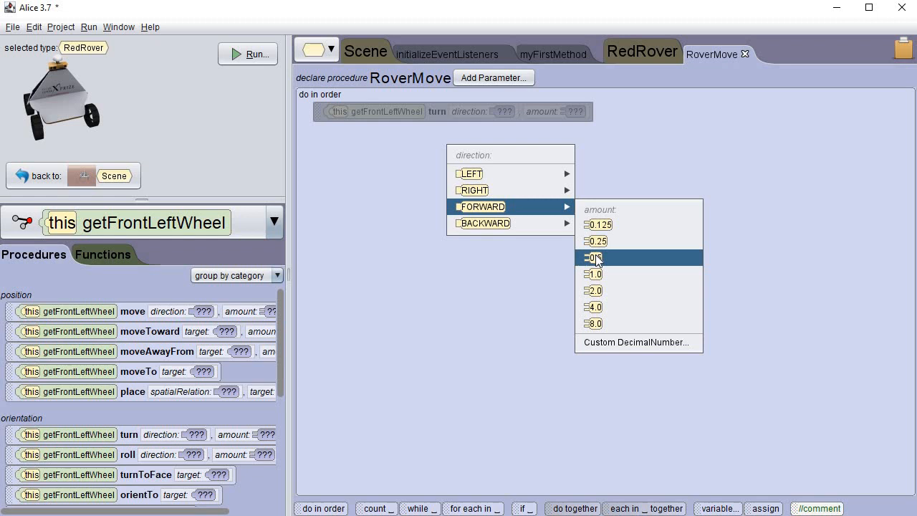
pyautogui.click(593, 257)
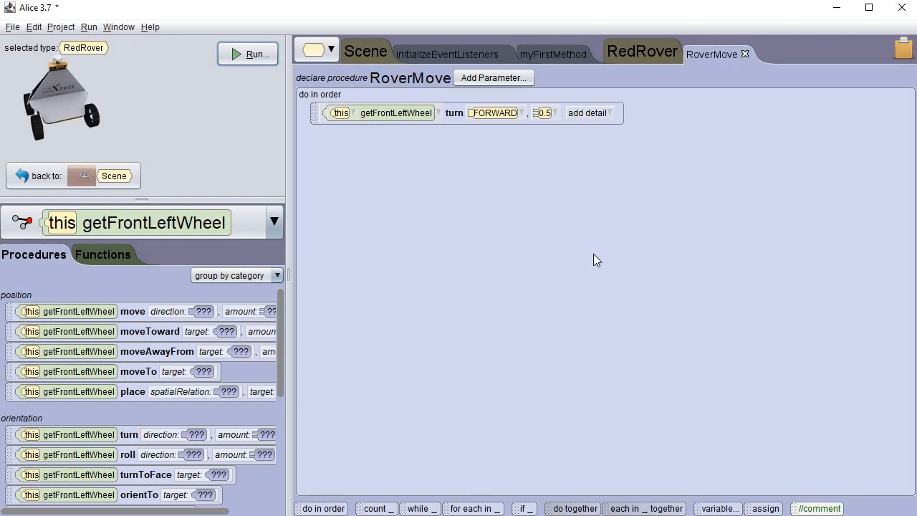
pyautogui.moveTo(597, 260)
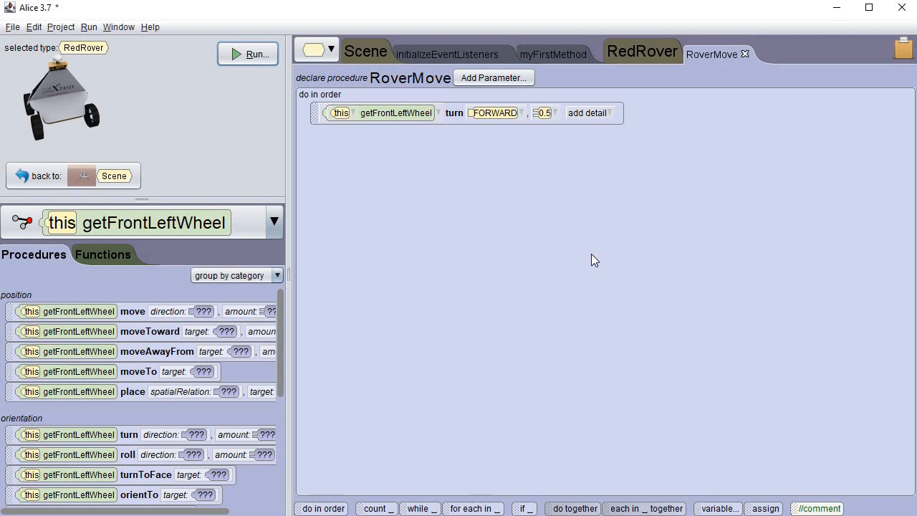
pyautogui.moveTo(851, 375)
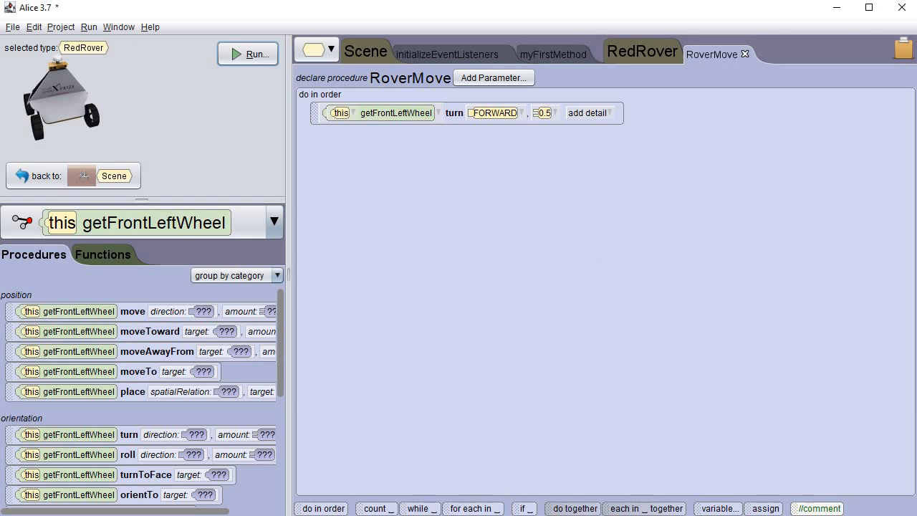
pyautogui.moveTo(171, 380)
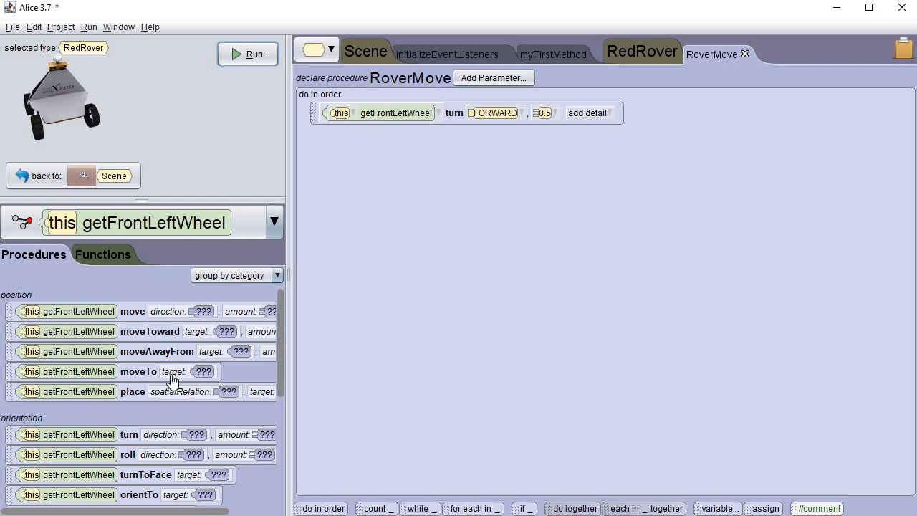
pyautogui.moveTo(104, 352)
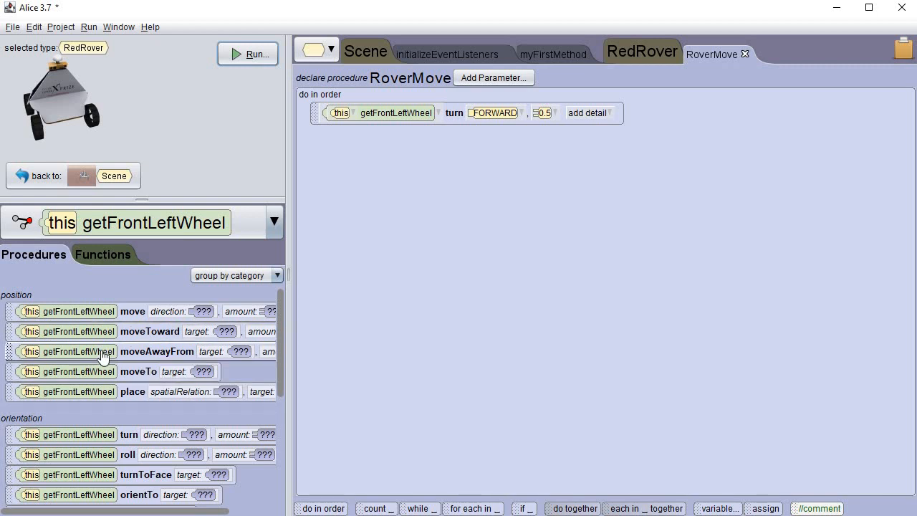
pyautogui.moveTo(95, 393)
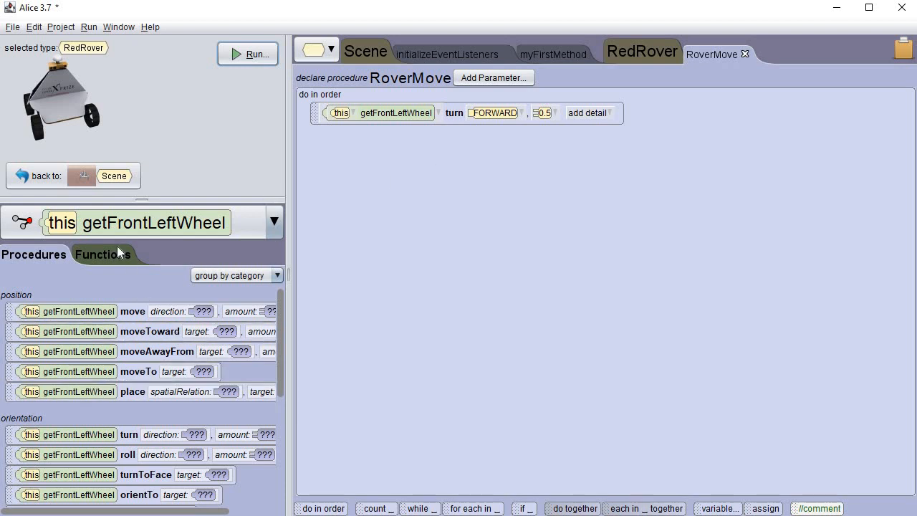
# Add a back left wheel turn FORWARD 0.5 statement to RoverMove
pyautogui.click(273, 222)
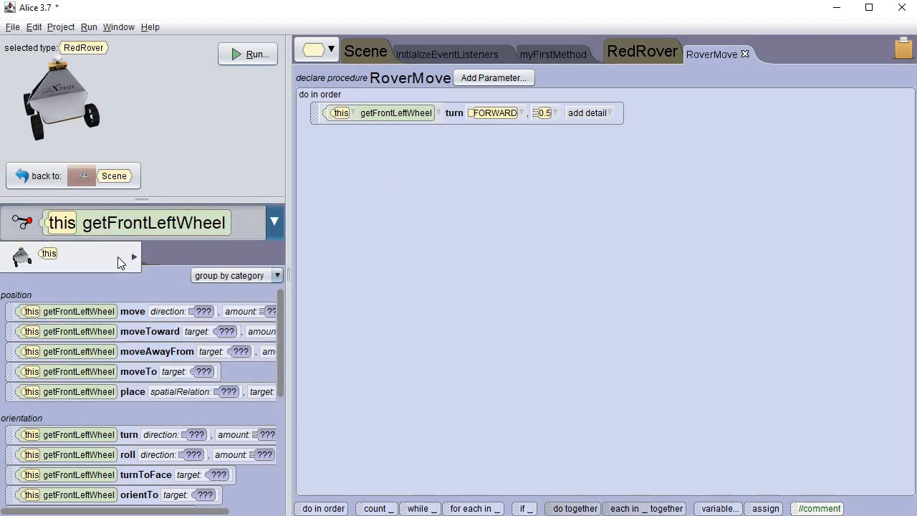
pyautogui.click(132, 258)
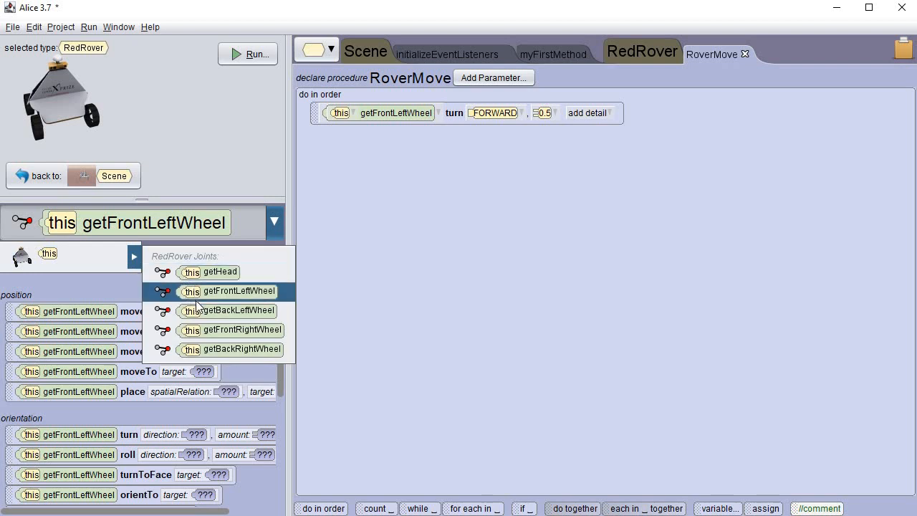
pyautogui.moveTo(226, 310)
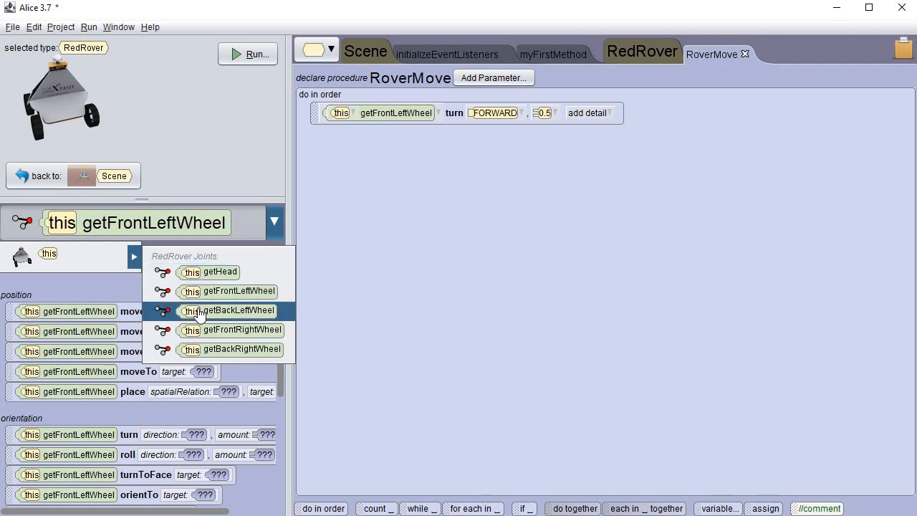
pyautogui.click(238, 310)
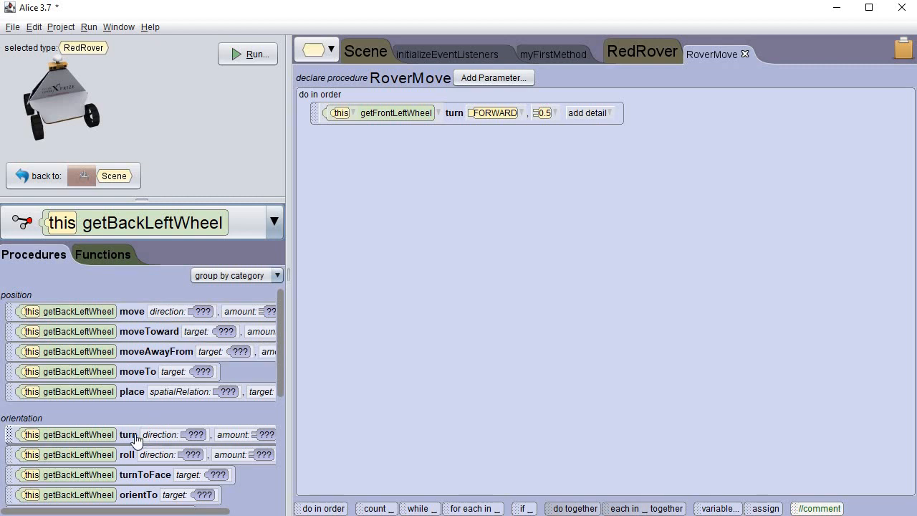
pyautogui.moveTo(127, 435); pyautogui.dragTo(430, 141)
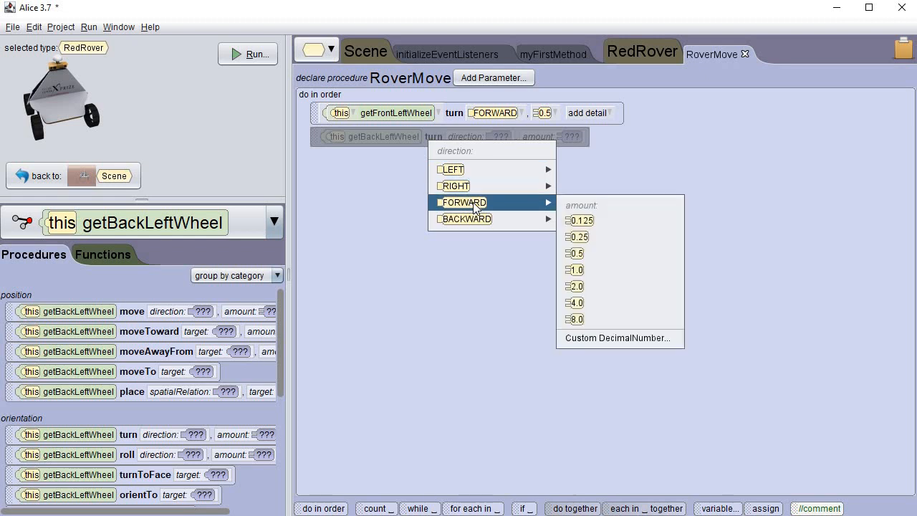
pyautogui.click(574, 253)
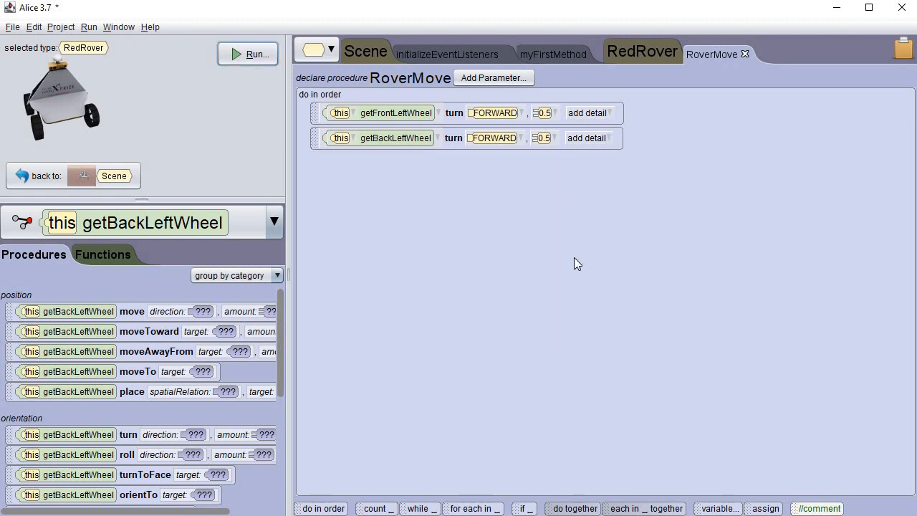
pyautogui.click(275, 221)
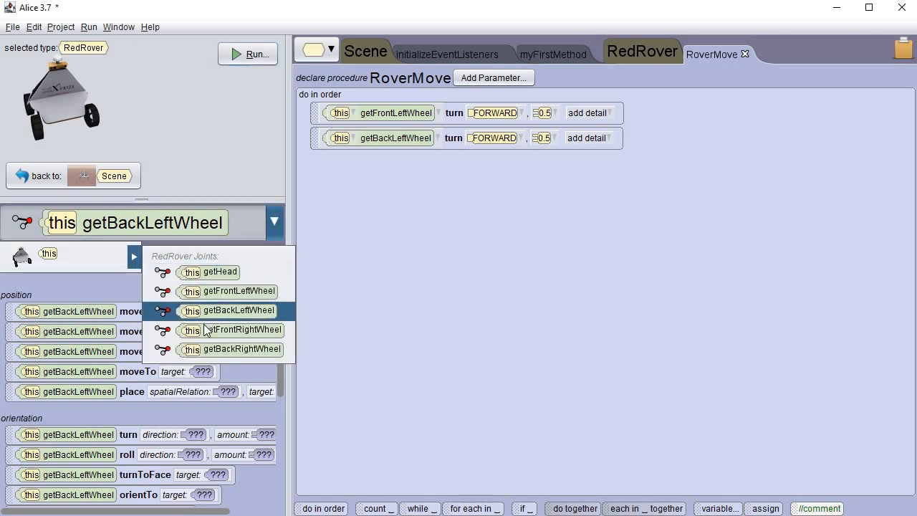
# Add a turn FORWARD 0.5 statement for RedRover's front right wheel to RoverMove
pyautogui.click(242, 330)
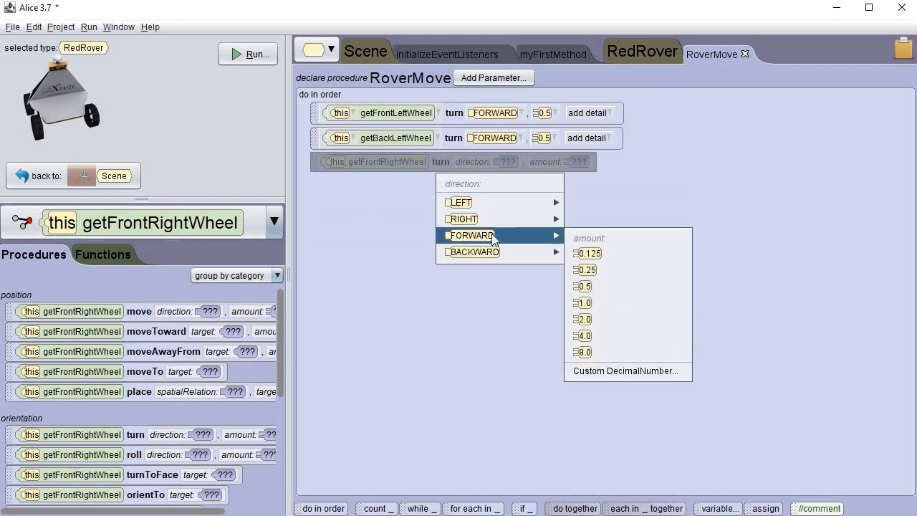
pyautogui.click(582, 286)
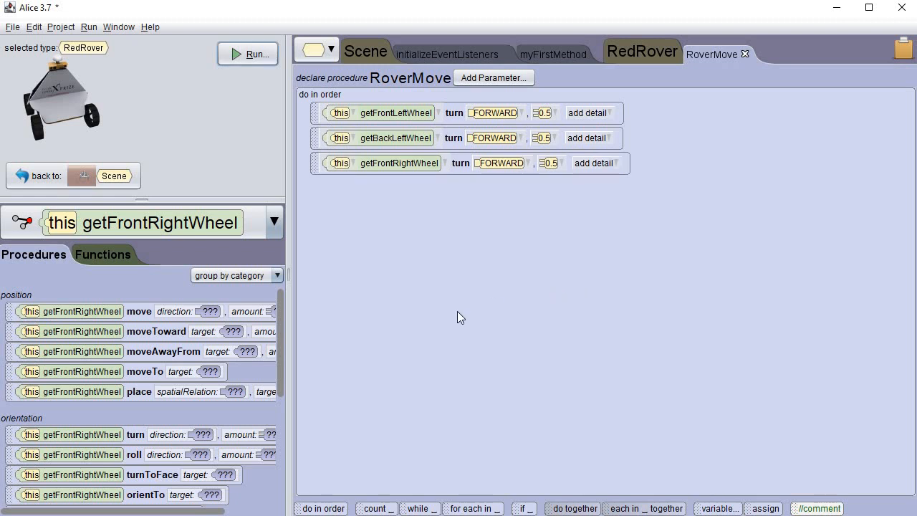
pyautogui.click(274, 222)
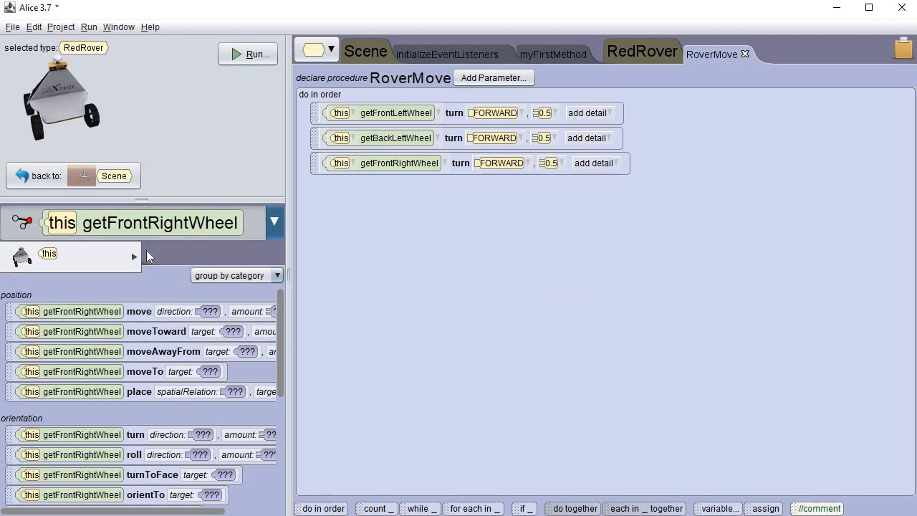
# Add a turn FORWARD 0.5 statement for RedRover's back right wheel, completing all four wheels
pyautogui.click(134, 256)
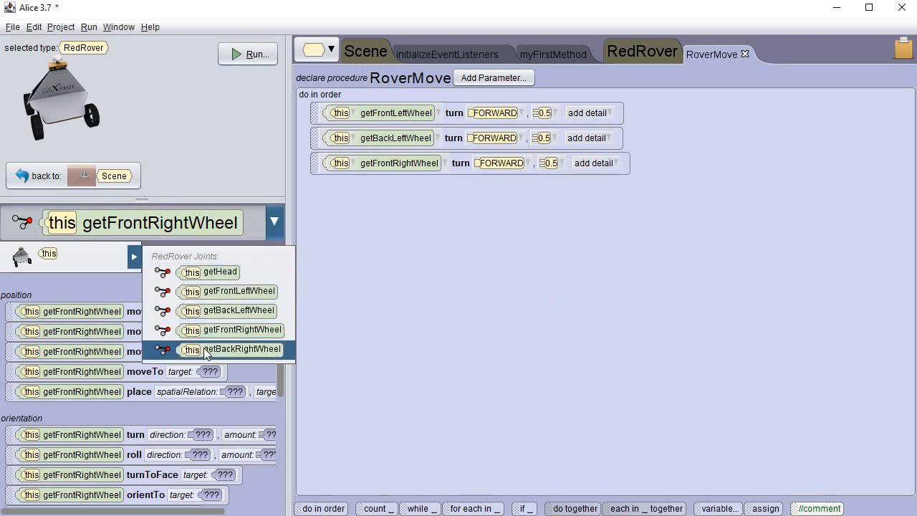
pyautogui.click(230, 349)
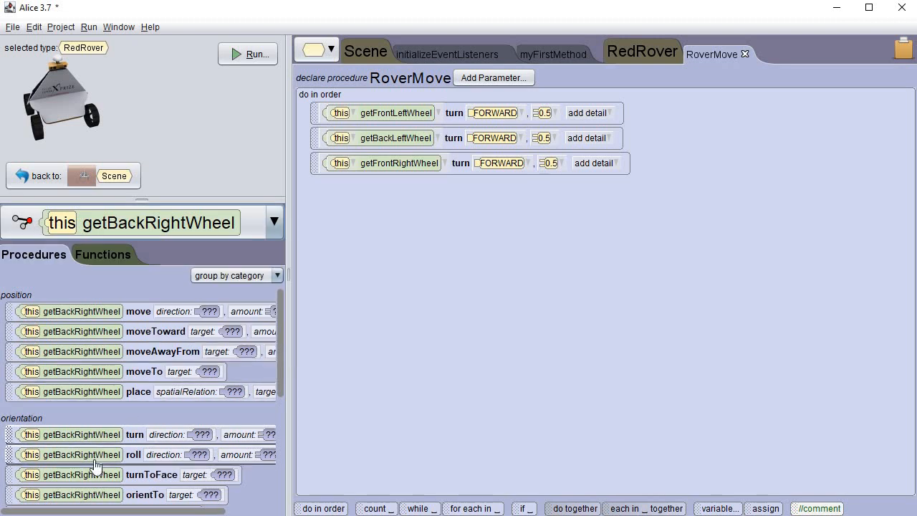
pyautogui.moveTo(128, 443)
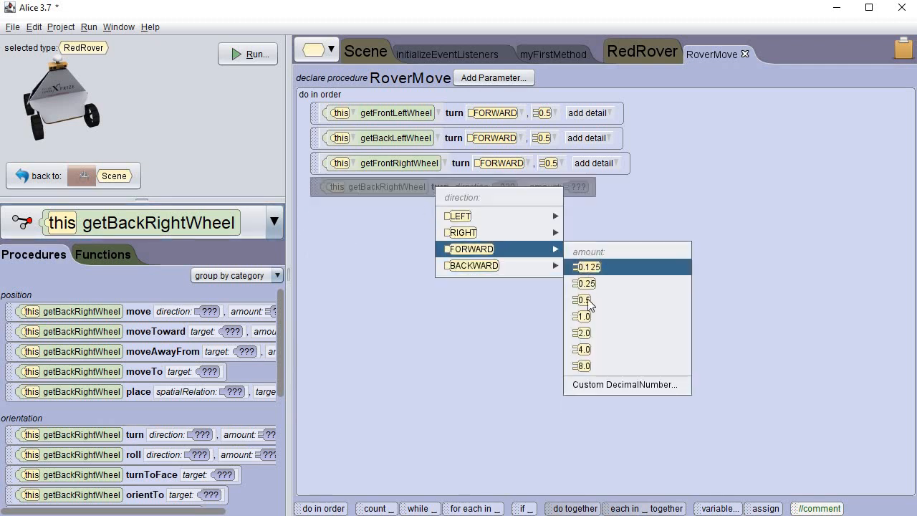
pyautogui.click(581, 300)
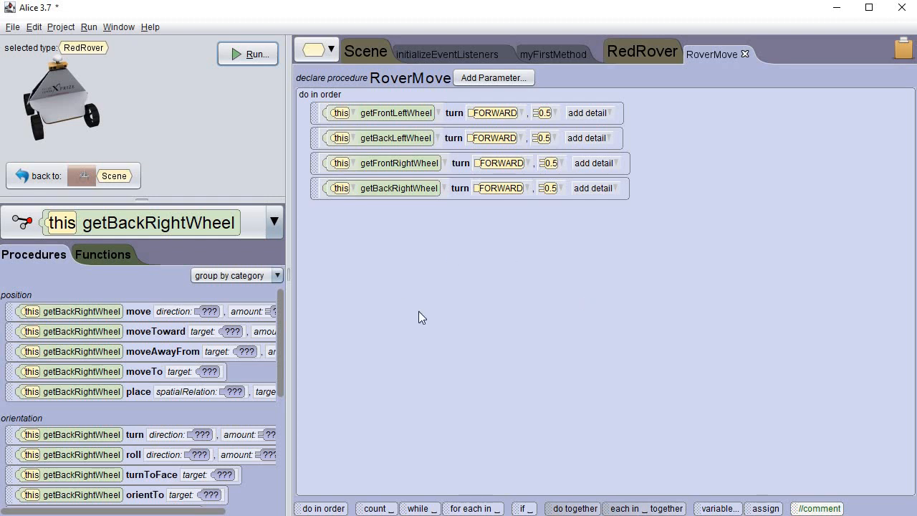
pyautogui.moveTo(420, 319)
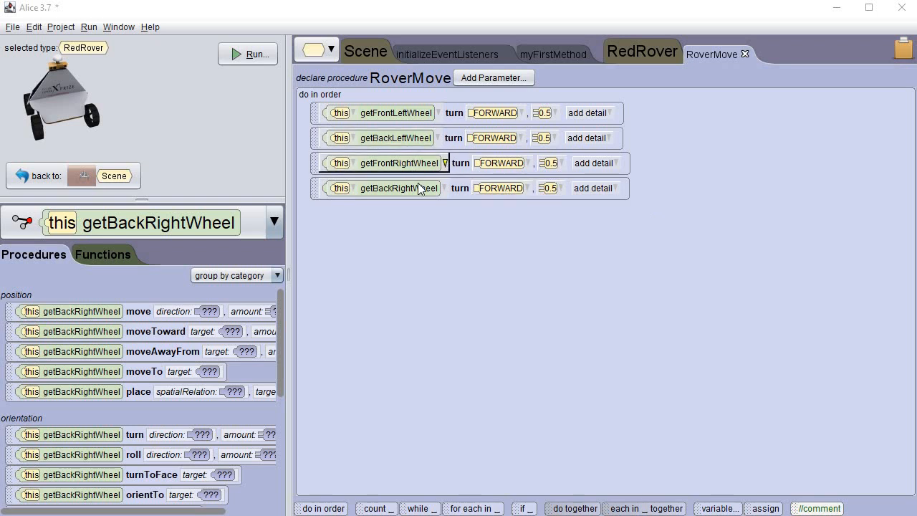
pyautogui.moveTo(752, 249)
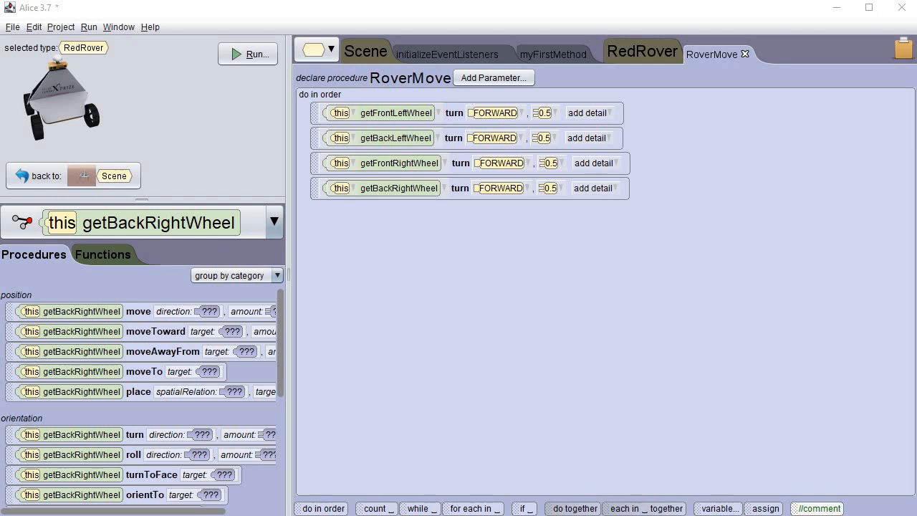
pyautogui.moveTo(618, 121)
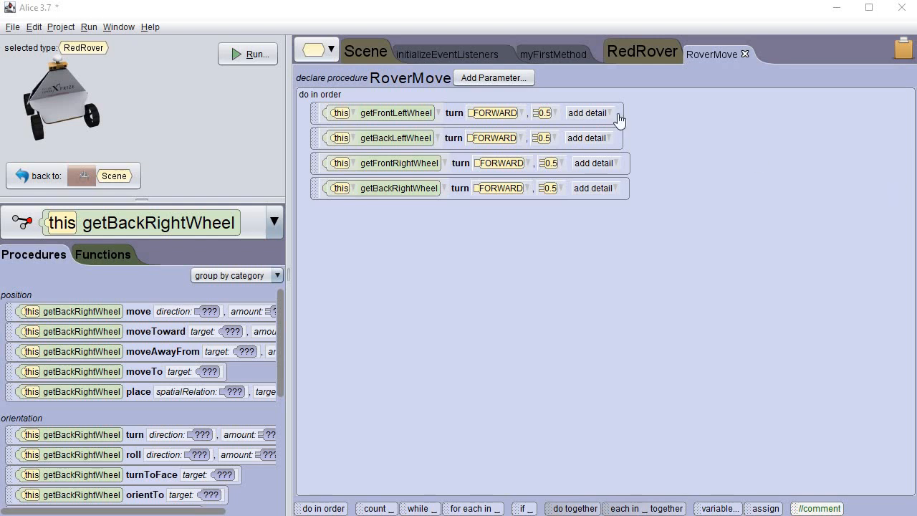
pyautogui.moveTo(552, 54)
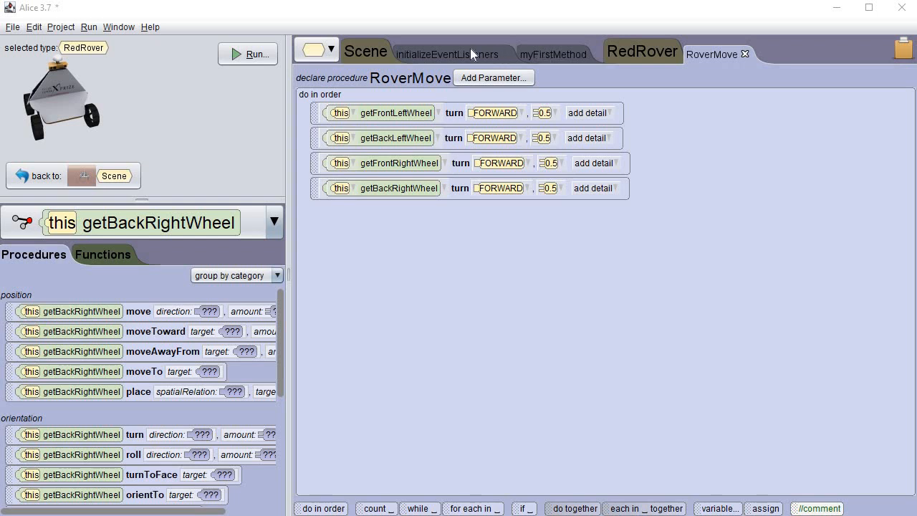
# Call RedRover's RoverMove after the move FORWARD statement in the UP-key branch
pyautogui.click(446, 54)
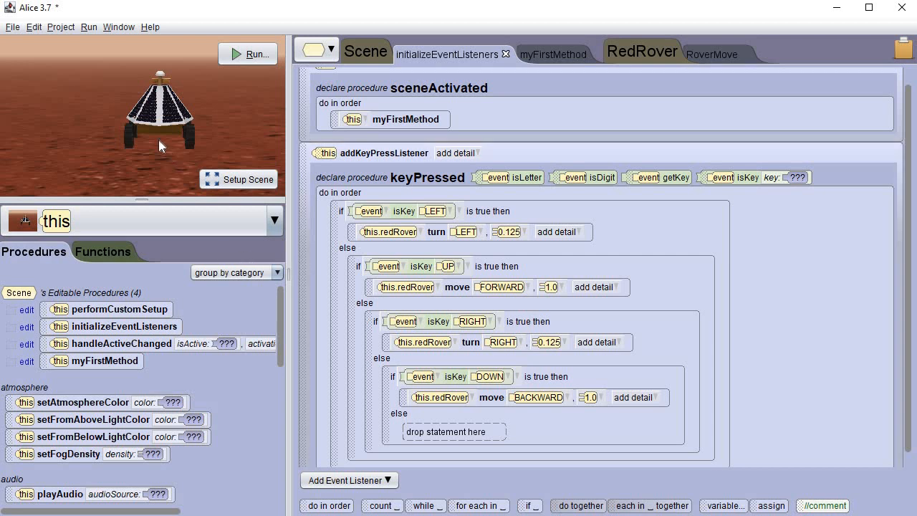
pyautogui.click(159, 115)
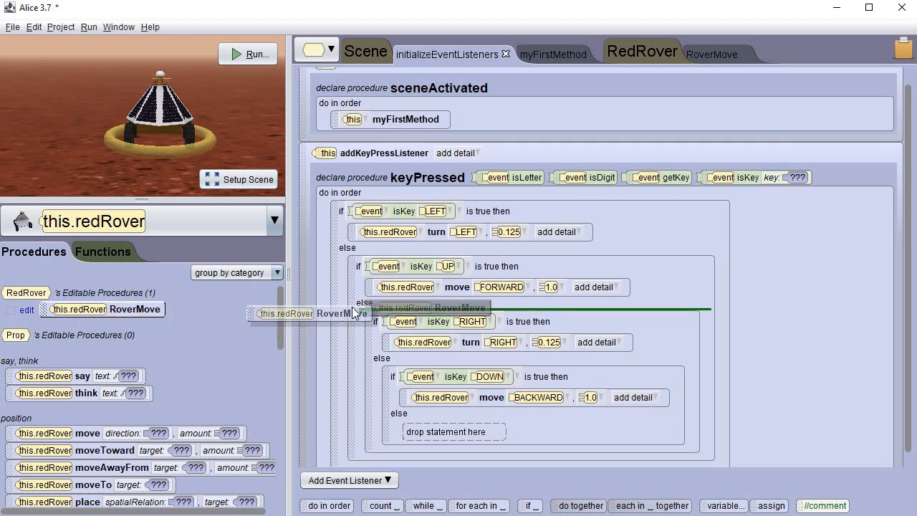
pyautogui.moveTo(308, 313); pyautogui.dragTo(439, 299)
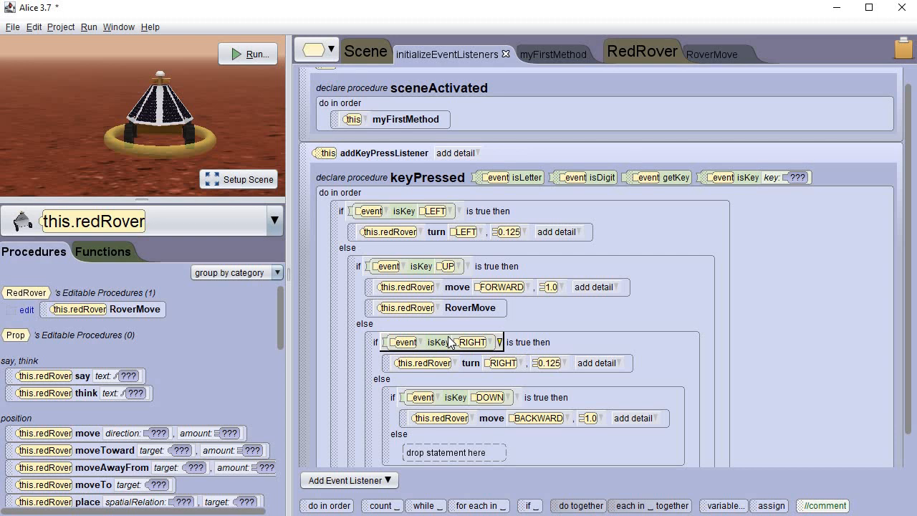
# Run the world to test the rover, then close the Run window
pyautogui.click(248, 54)
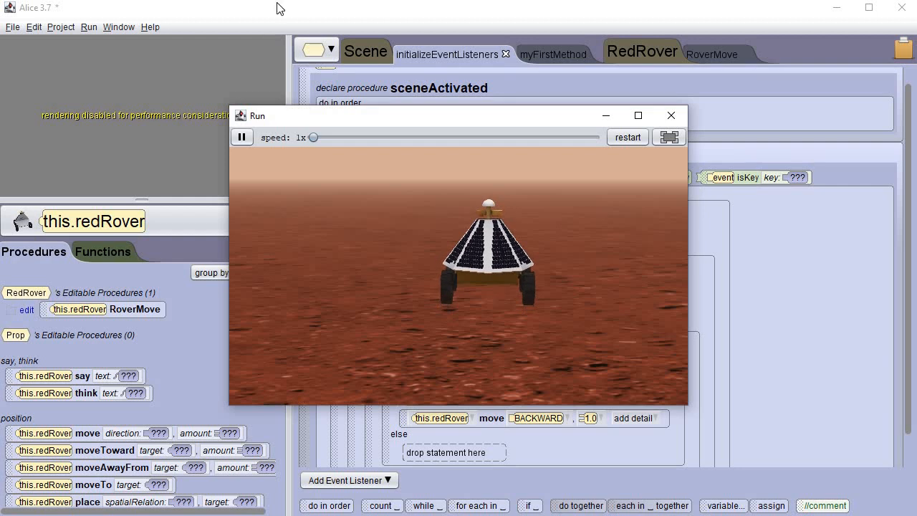
pyautogui.moveTo(539, 302)
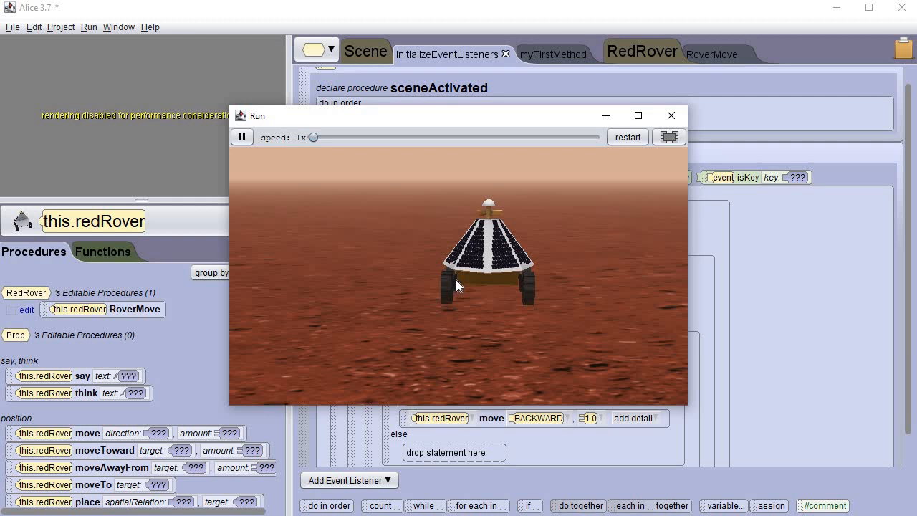
pyautogui.moveTo(513, 296)
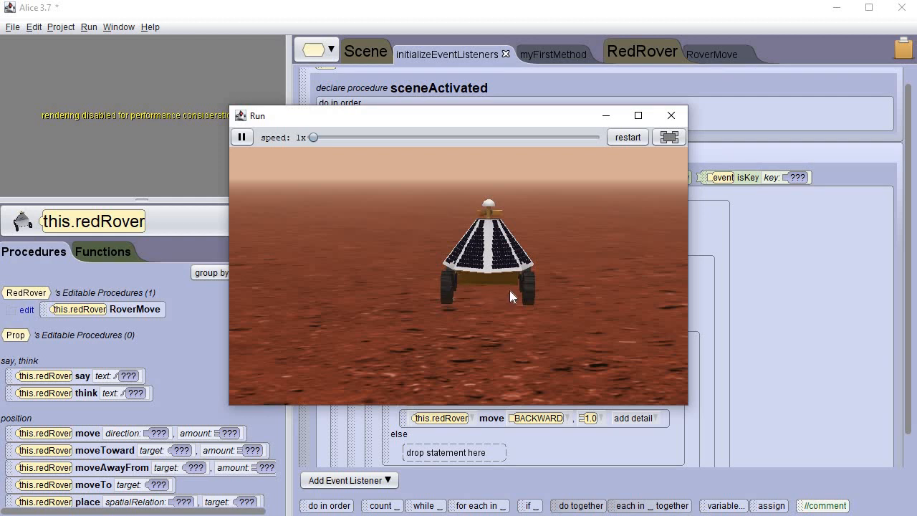
pyautogui.moveTo(677, 123)
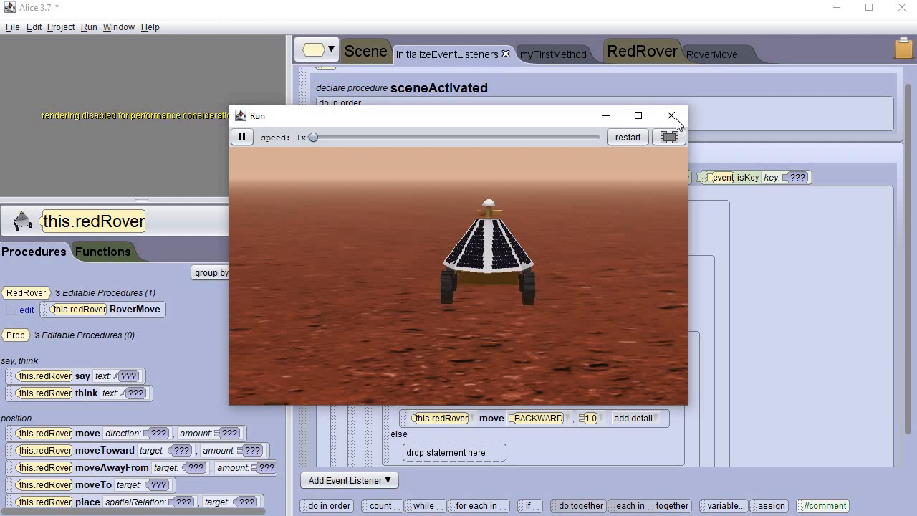
pyautogui.click(671, 115)
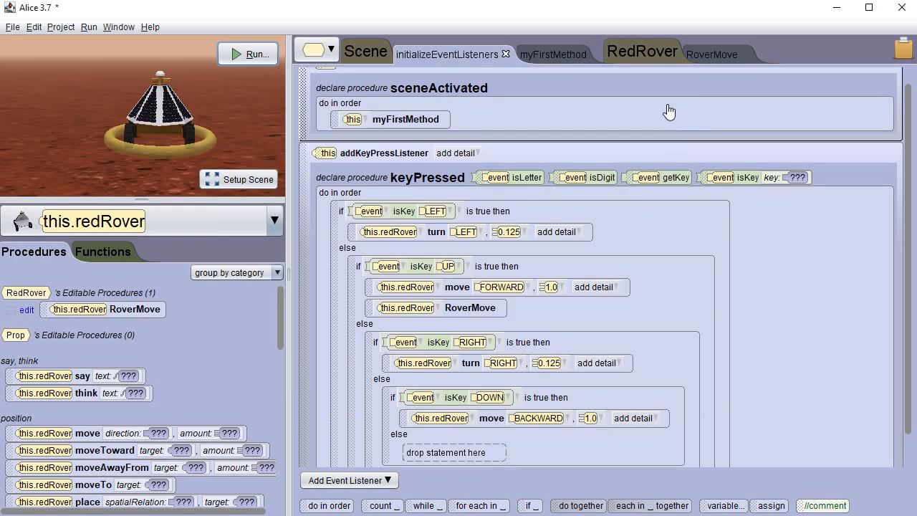
# Wrap RoverMove's four wheel turn statements inside a do together block
pyautogui.click(713, 53)
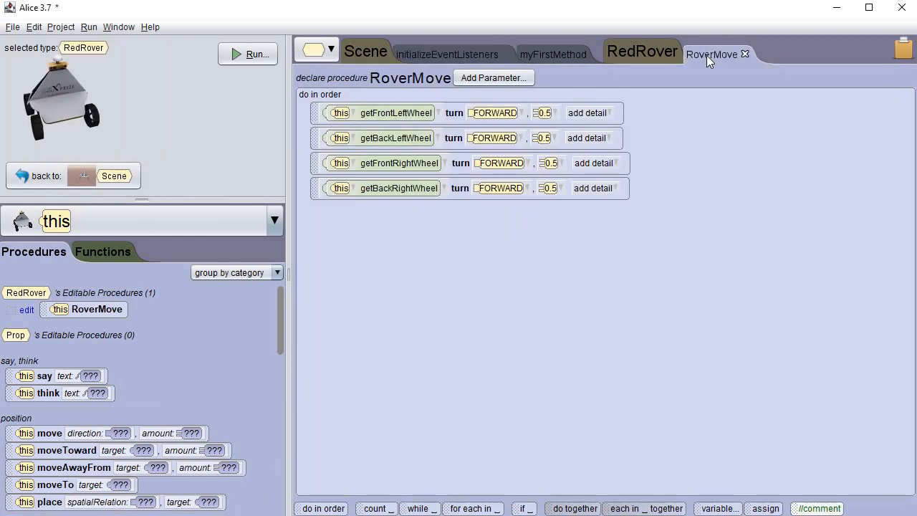
pyautogui.moveTo(598, 342)
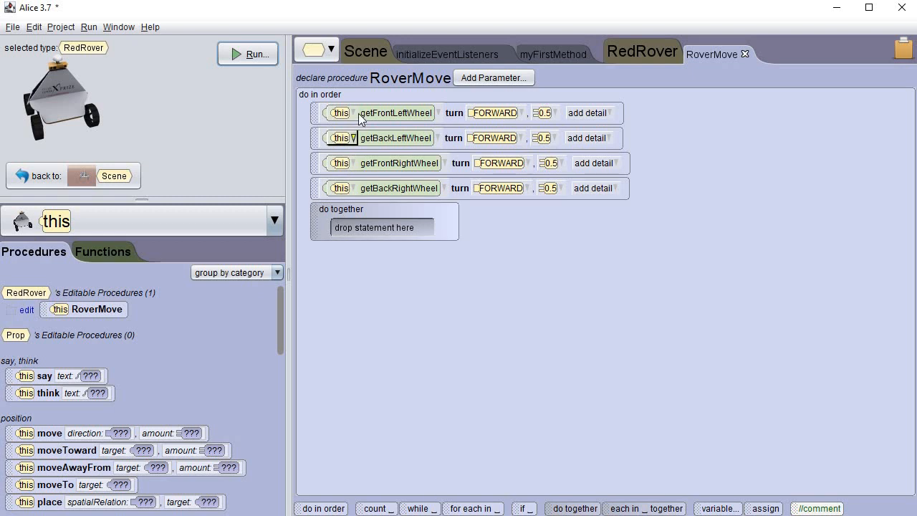
pyautogui.moveTo(395, 112); pyautogui.dragTo(408, 229)
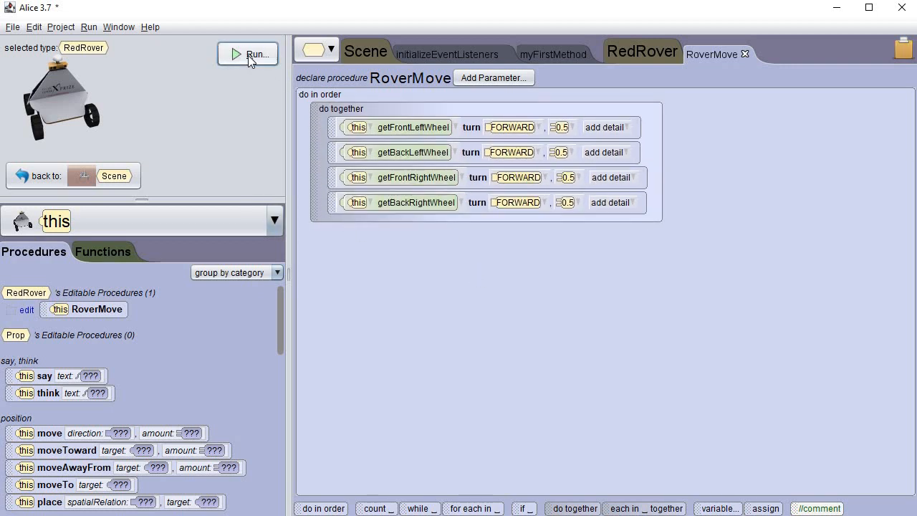
pyautogui.click(248, 54)
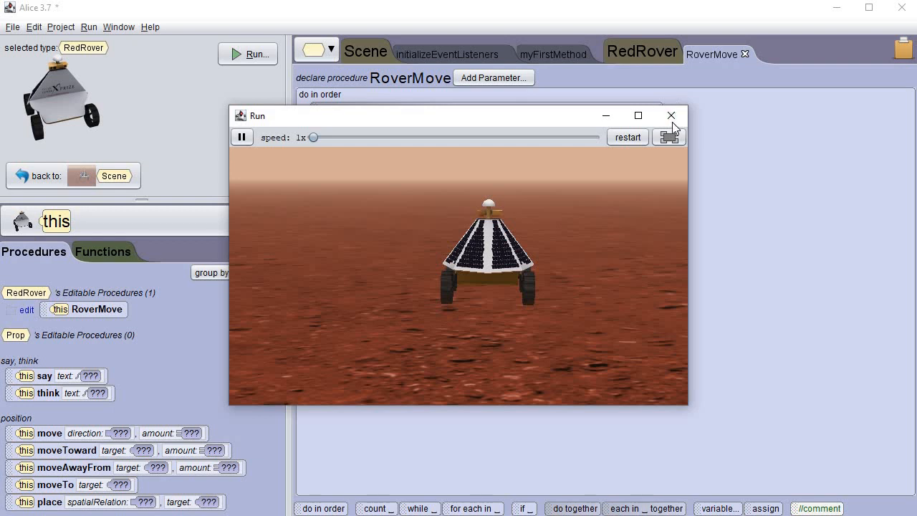
pyautogui.click(670, 115)
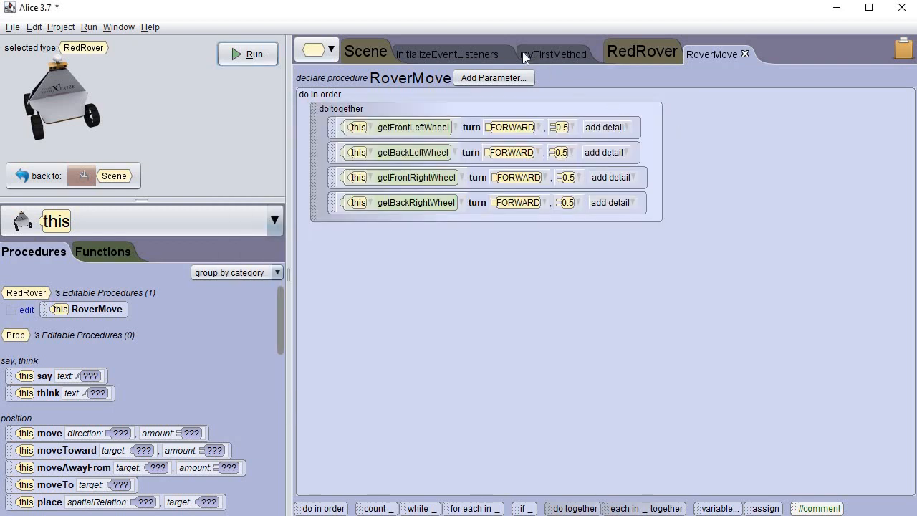
# Group the UP branch's move forward and RoverMove call inside a do together block
pyautogui.click(446, 54)
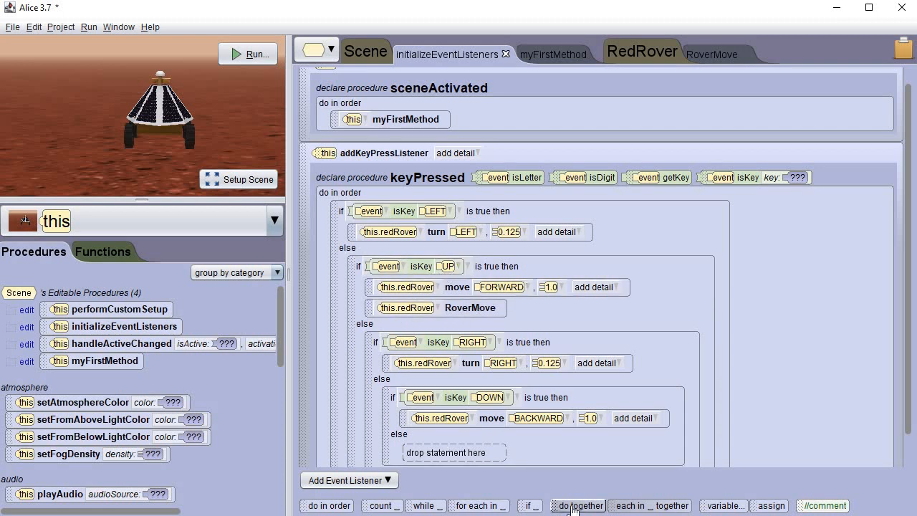
pyautogui.moveTo(577, 505); pyautogui.dragTo(502, 326)
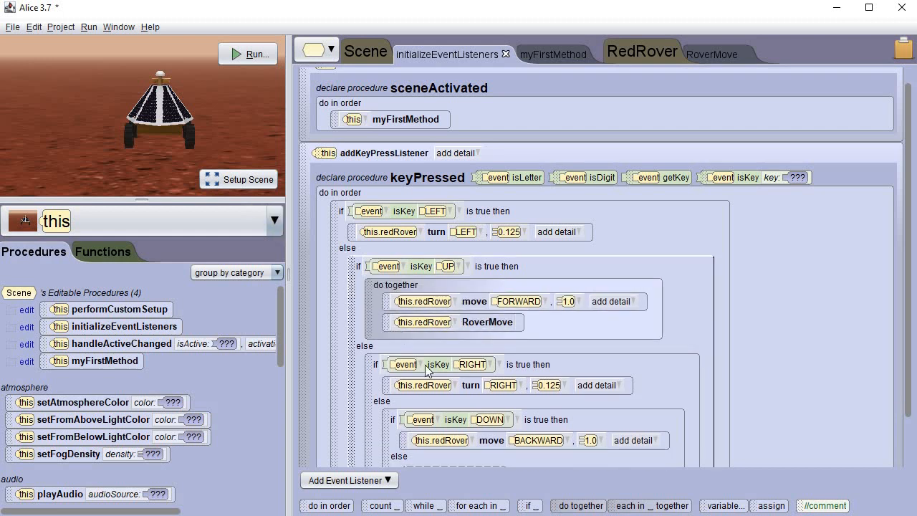
pyautogui.click(247, 53)
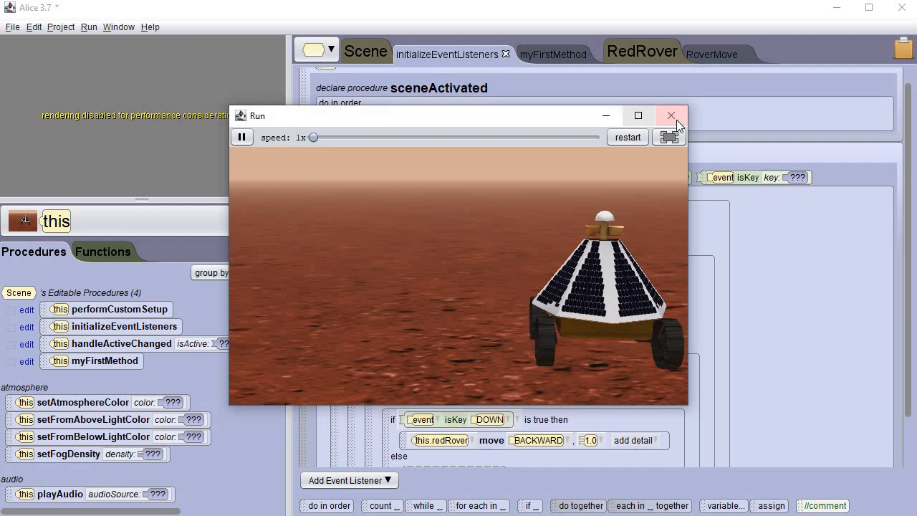
pyautogui.click(671, 115)
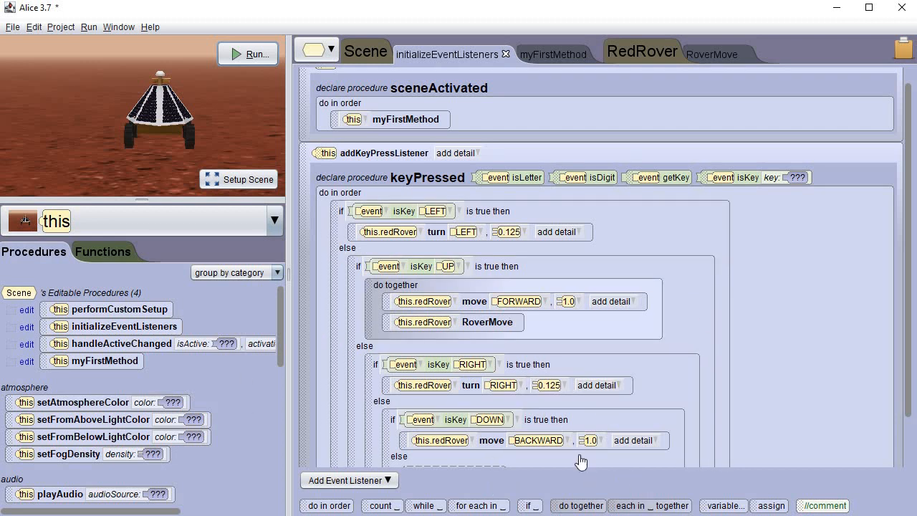
# Review the RoverMove and initializeEventListeners code by switching between their tabs
pyautogui.scroll(-3)
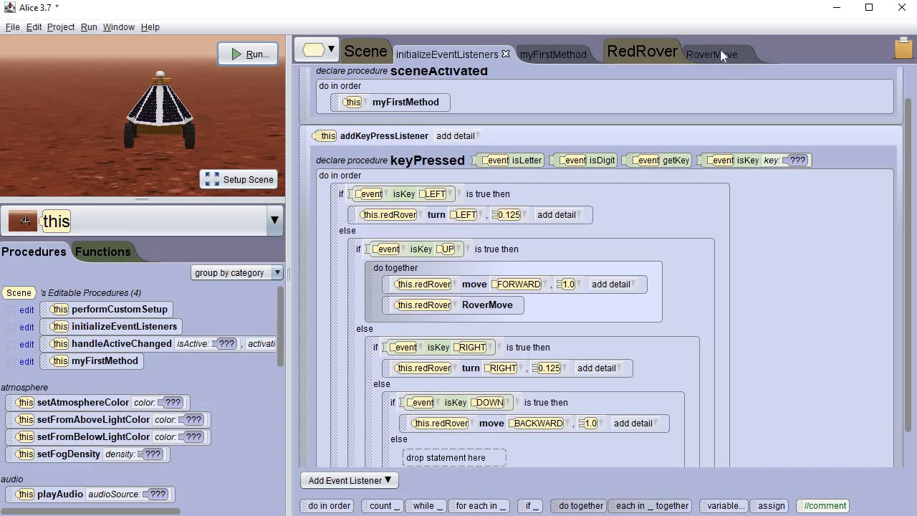
pyautogui.click(712, 53)
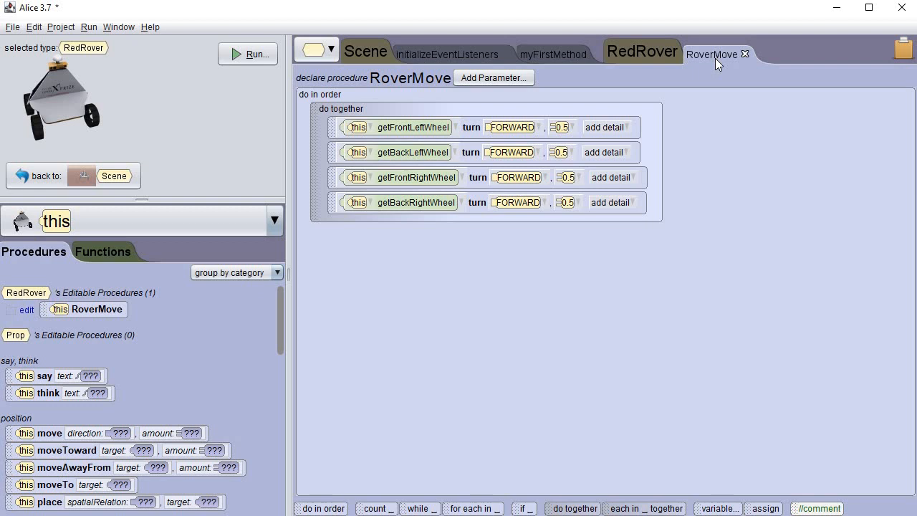
pyautogui.moveTo(679, 58)
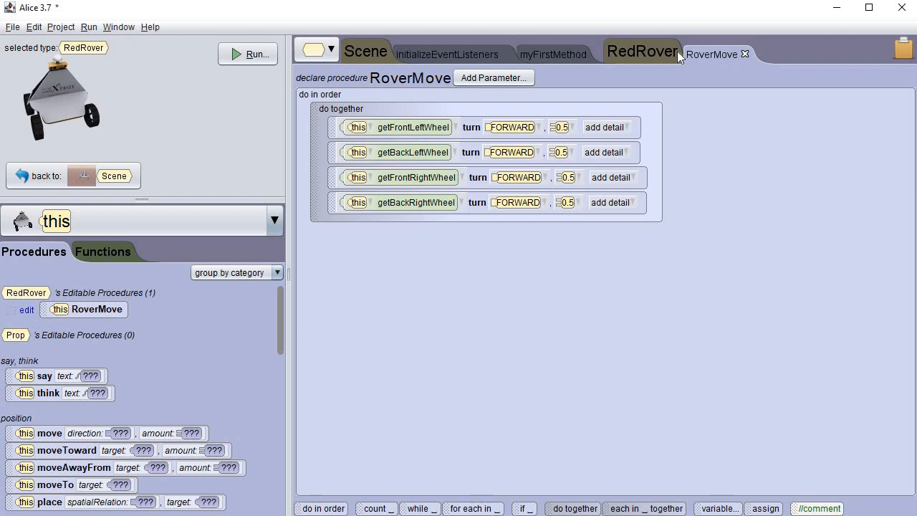
pyautogui.moveTo(719, 66)
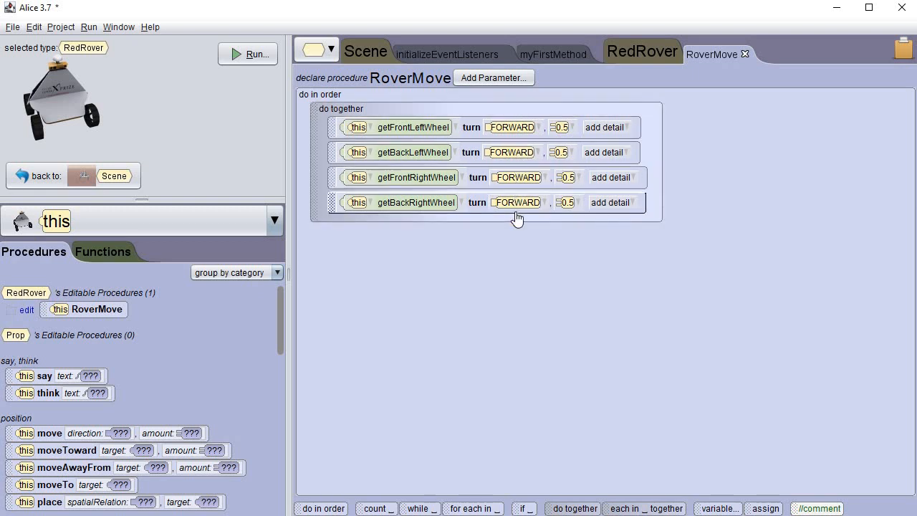
pyautogui.click(446, 54)
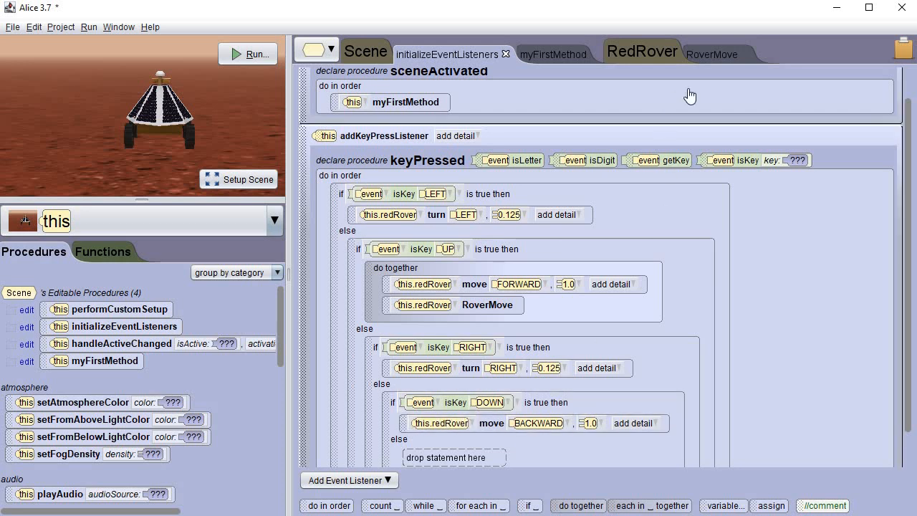
pyautogui.click(712, 54)
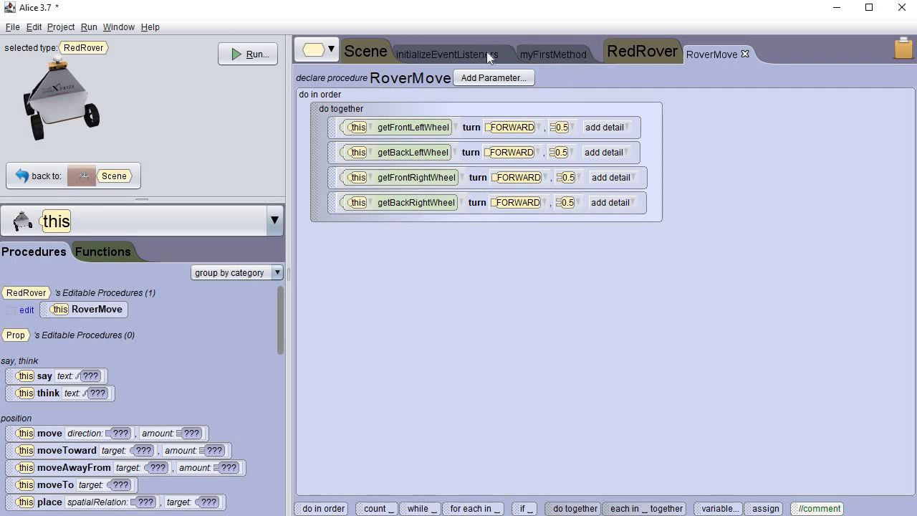
pyautogui.click(442, 54)
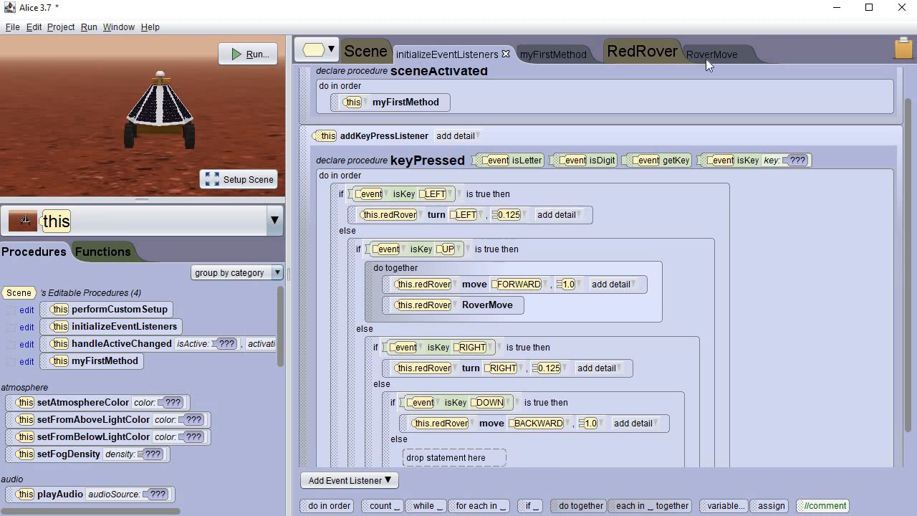
pyautogui.click(712, 53)
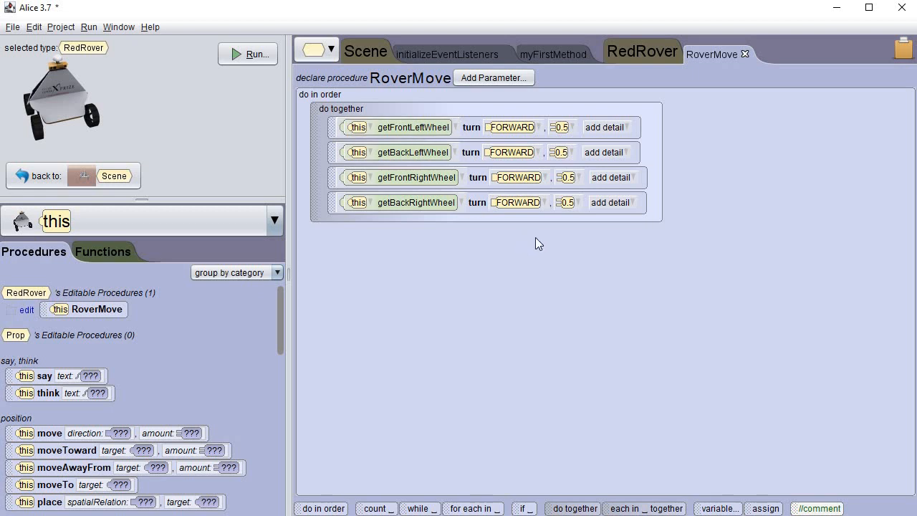
pyautogui.moveTo(399, 147)
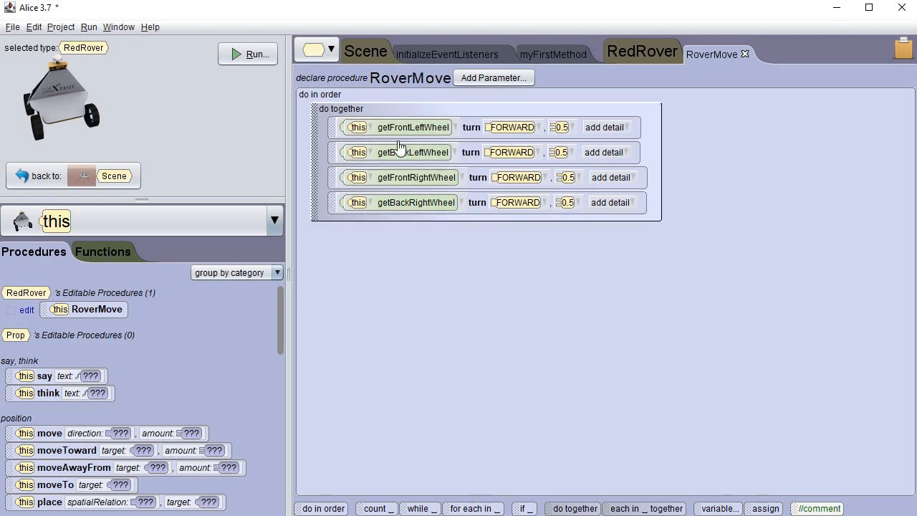
pyautogui.click(416, 151)
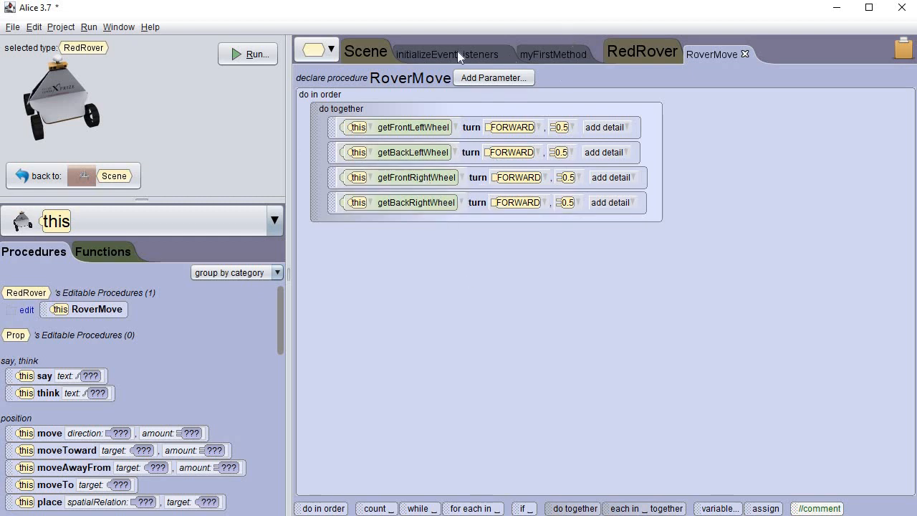
pyautogui.click(448, 53)
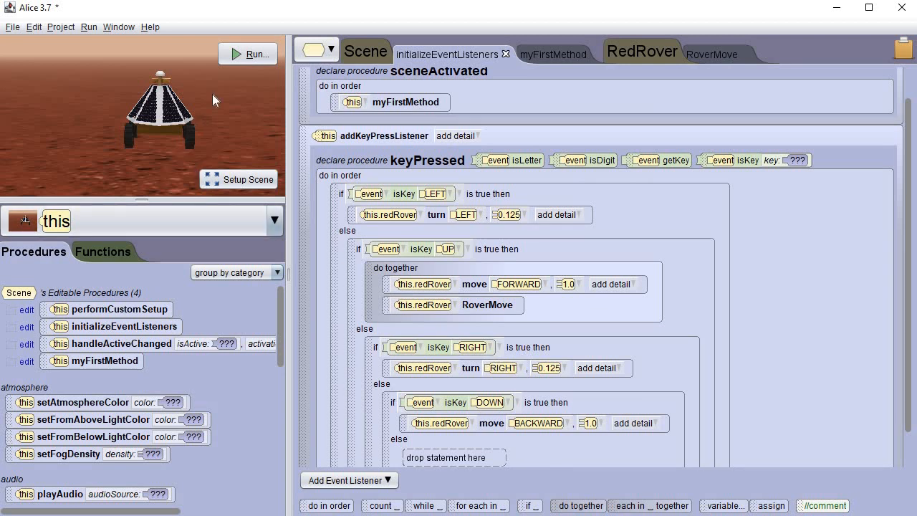
# Run the world to watch the rover drive with its wheels turning
pyautogui.click(247, 53)
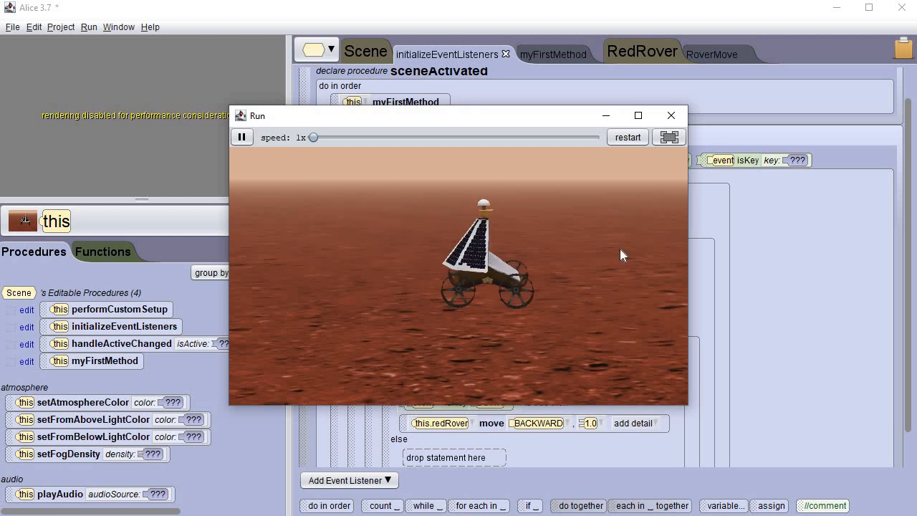
# Close the Run window to return to the keyPressed code
pyautogui.click(671, 115)
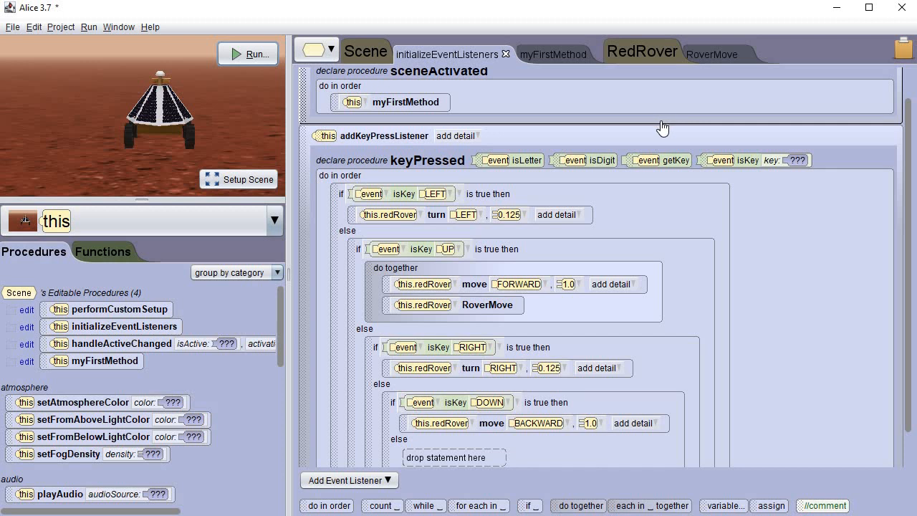
pyautogui.moveTo(657, 125)
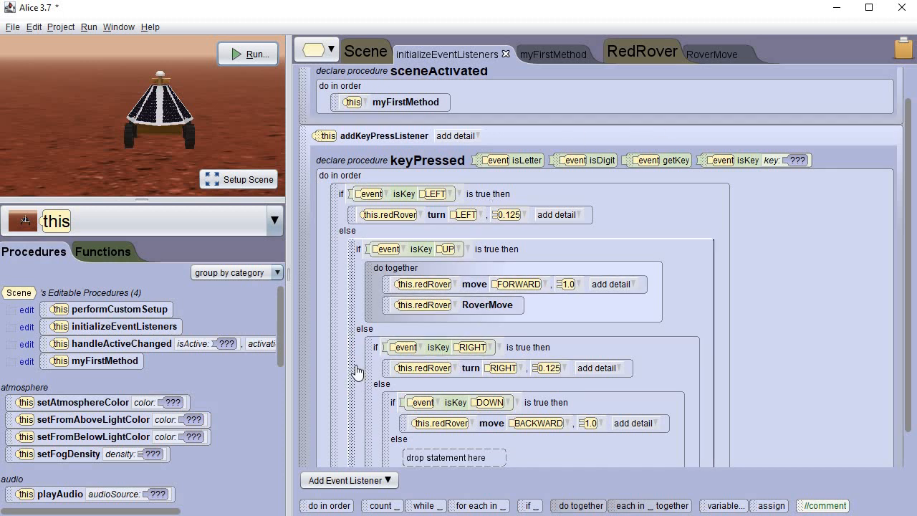
pyautogui.moveTo(594, 335)
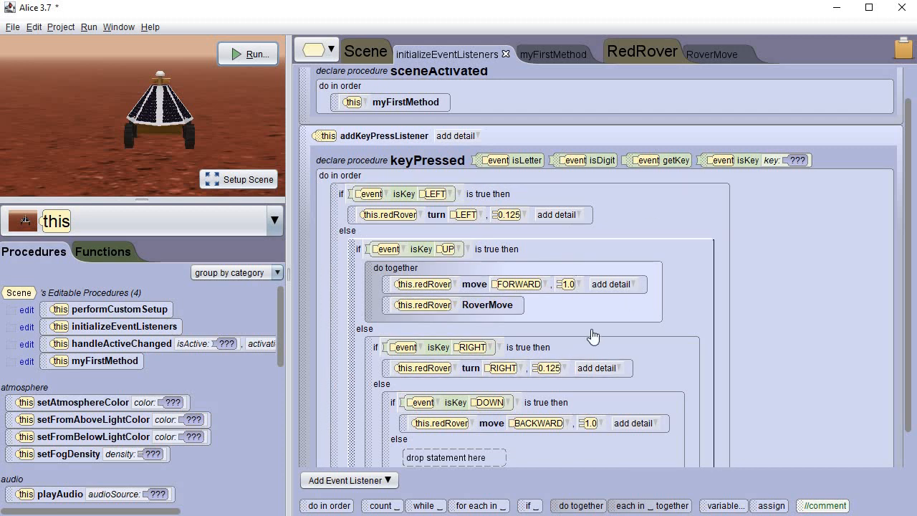
pyautogui.moveTo(344, 460)
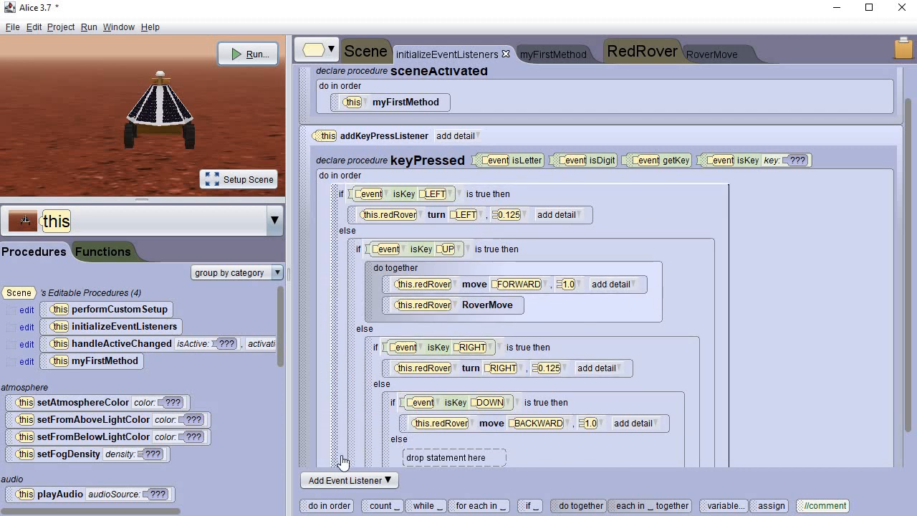